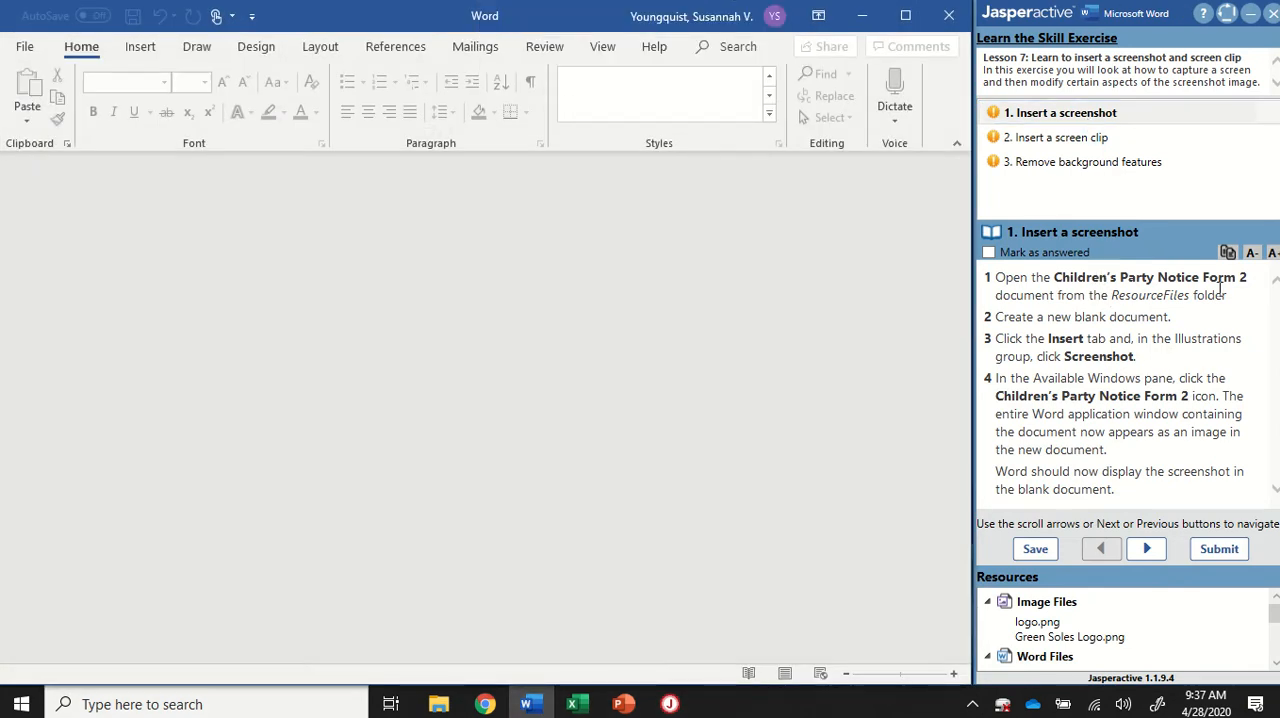
{"action": "mouse_move", "coordinate": [1250, 296]}
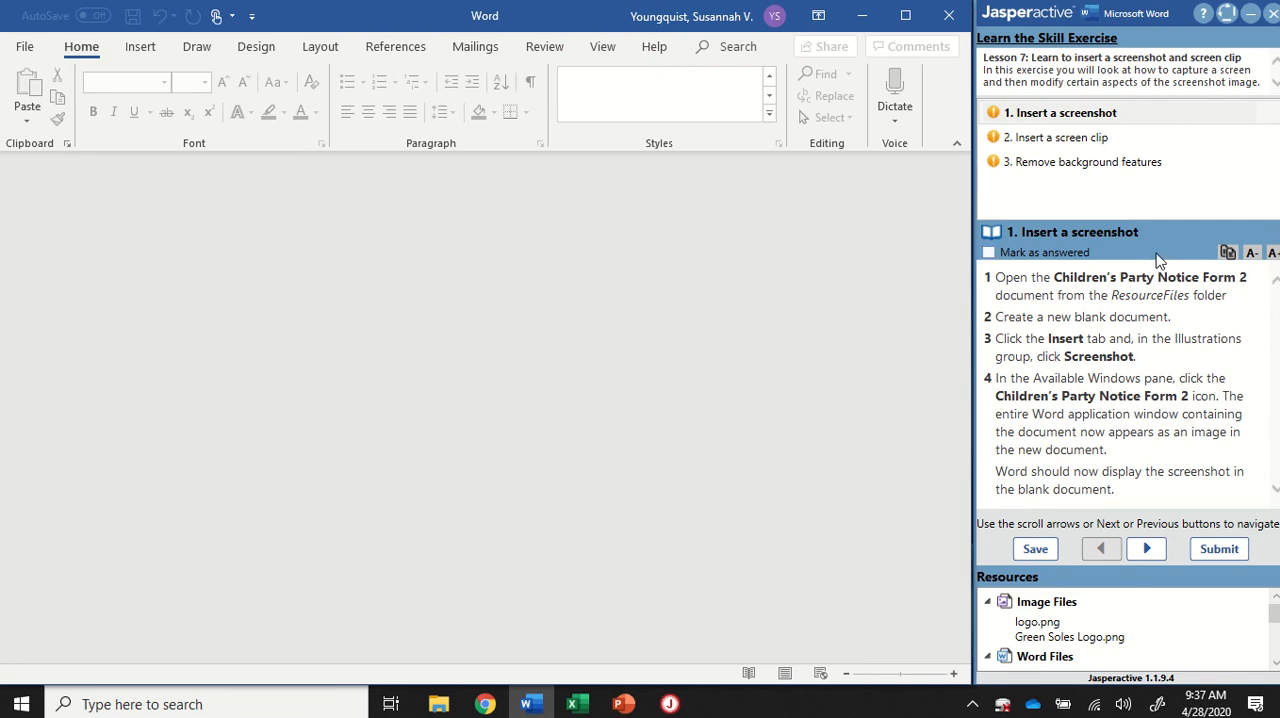
Open Children's Party Notice Form 2.docx from the Resources list in the Jasperactive pane.
{"action": "scroll", "scroll_direction": "down", "scroll_amount": 3}
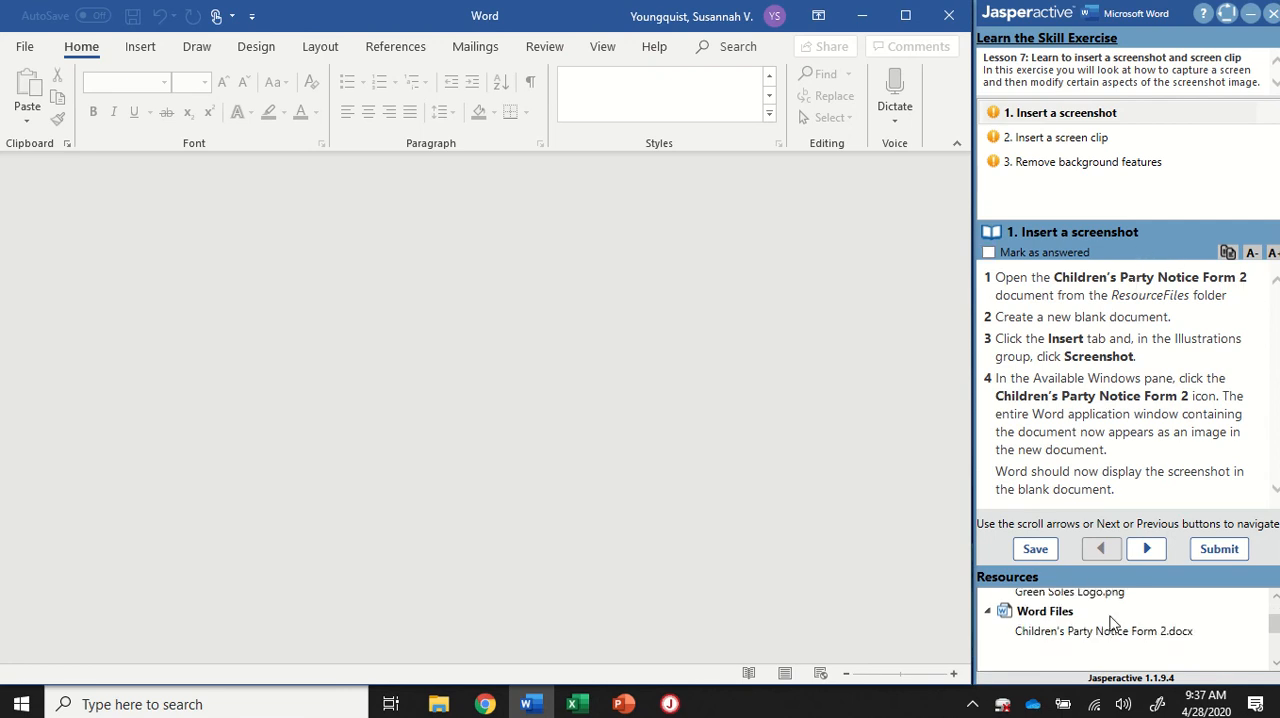
{"action": "mouse_move", "coordinate": [1090, 640]}
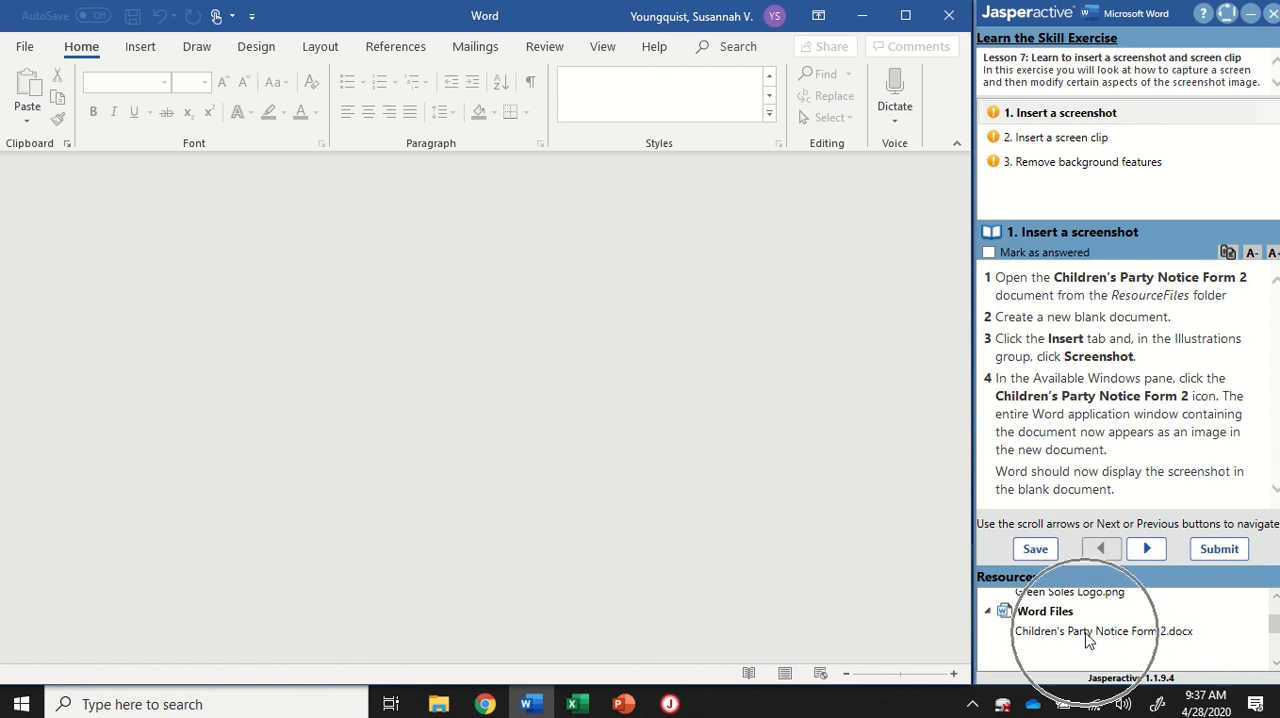
{"action": "double_click", "coordinate": [1104, 630]}
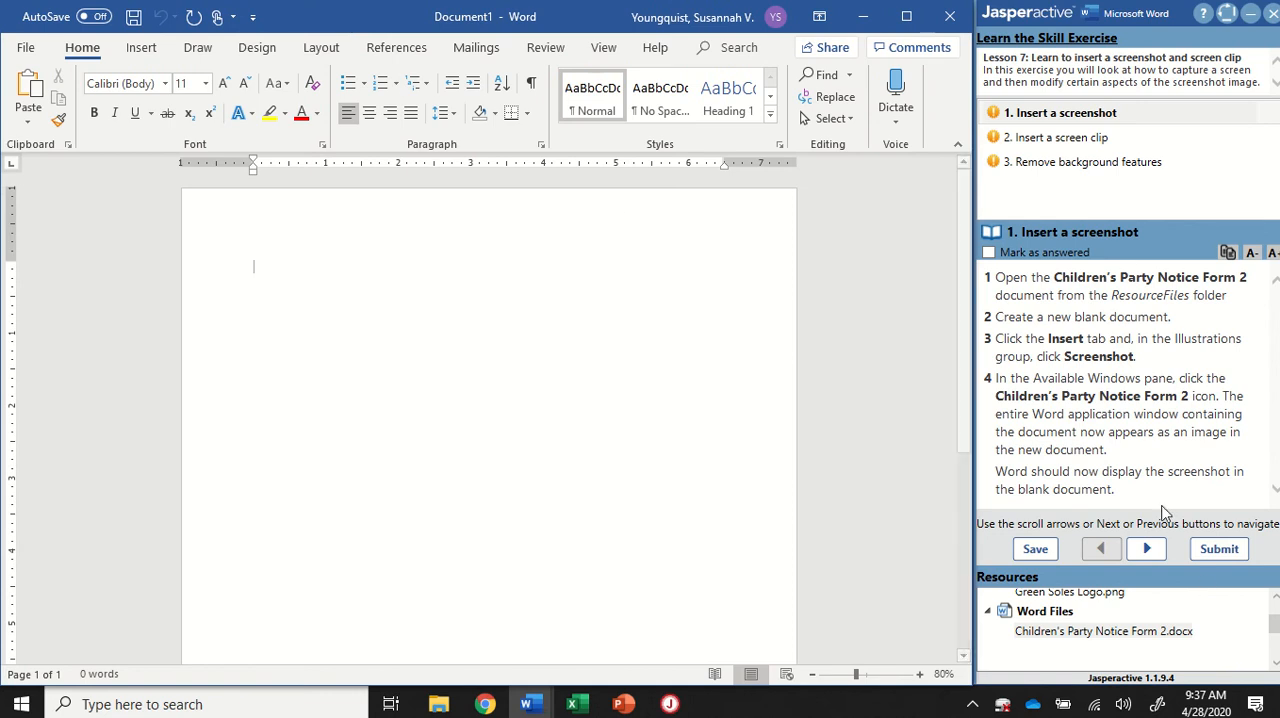
{"action": "mouse_move", "coordinate": [248, 240]}
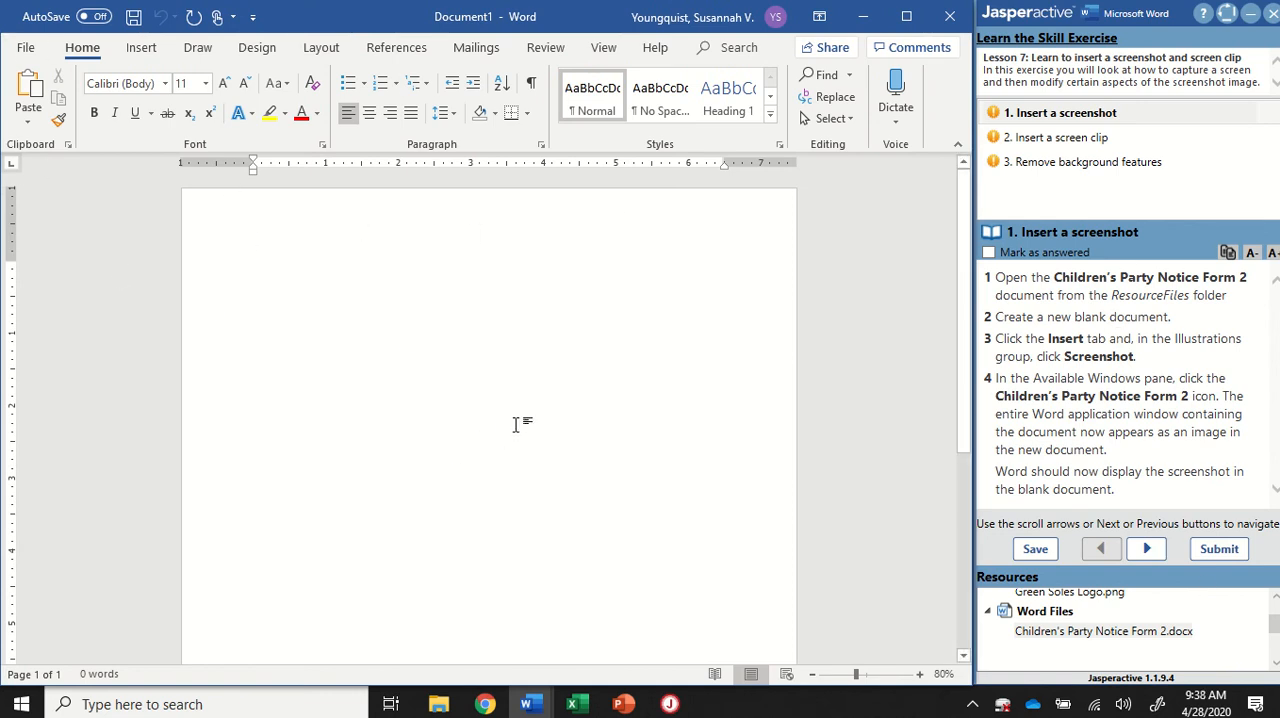
{"action": "mouse_move", "coordinate": [892, 372]}
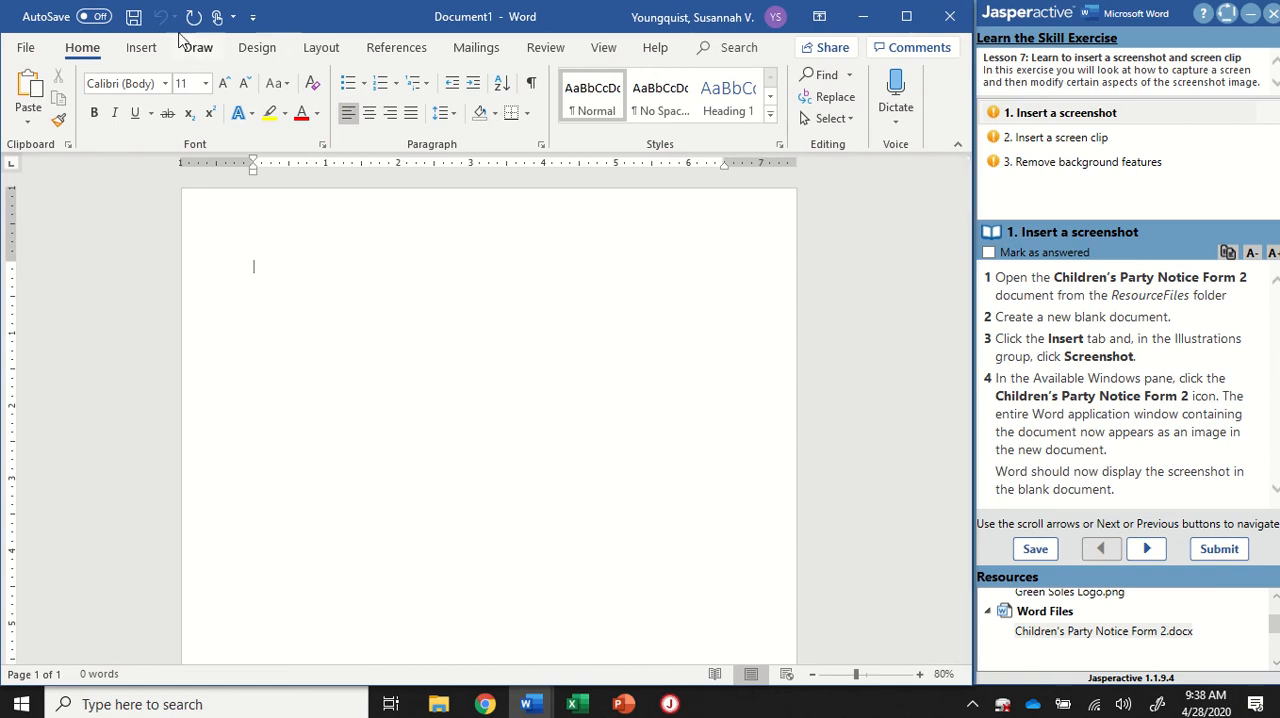
Show the Insert ribbon commands for the blank document.
{"action": "left_click", "coordinate": [140, 48]}
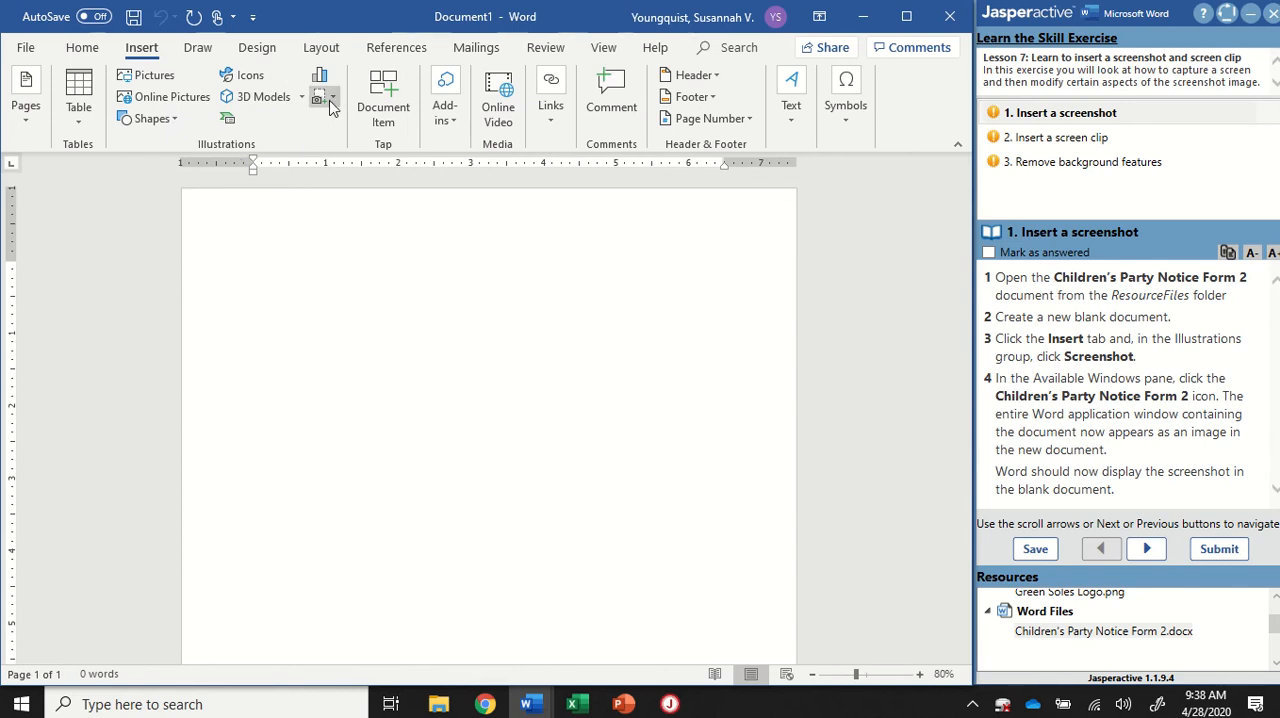
{"action": "mouse_move", "coordinate": [322, 96]}
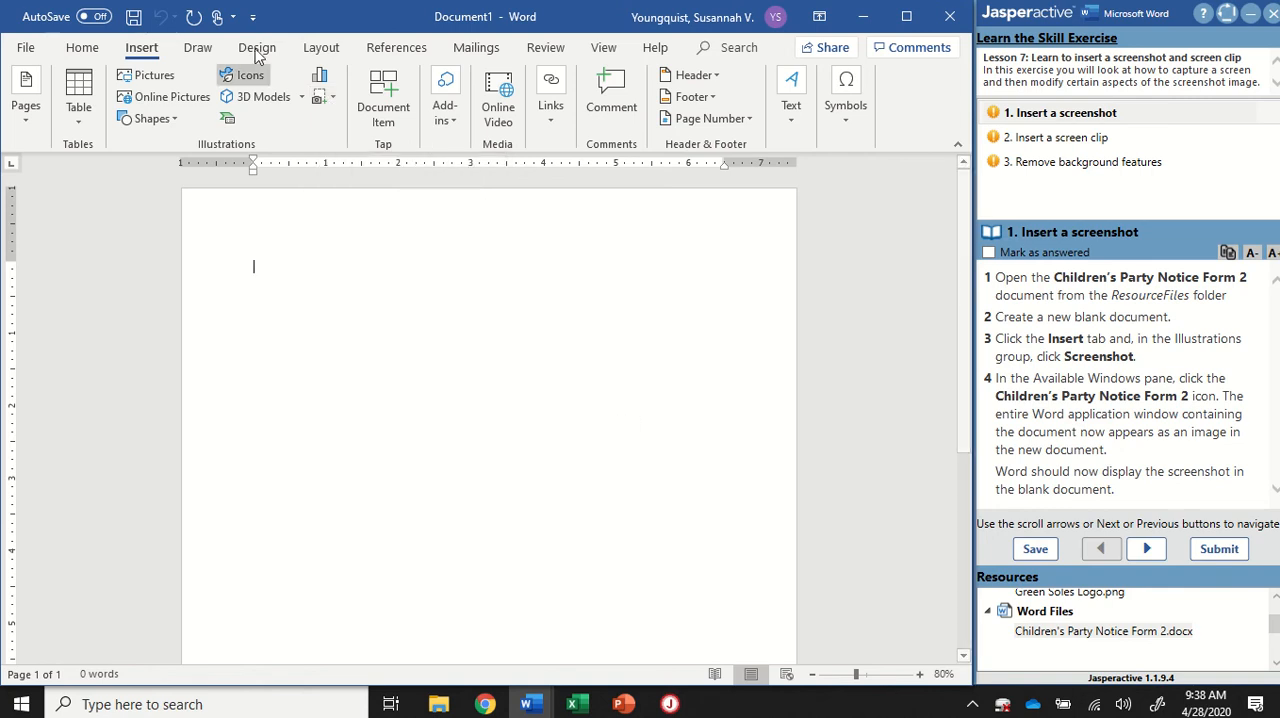
{"action": "left_click", "coordinate": [324, 96]}
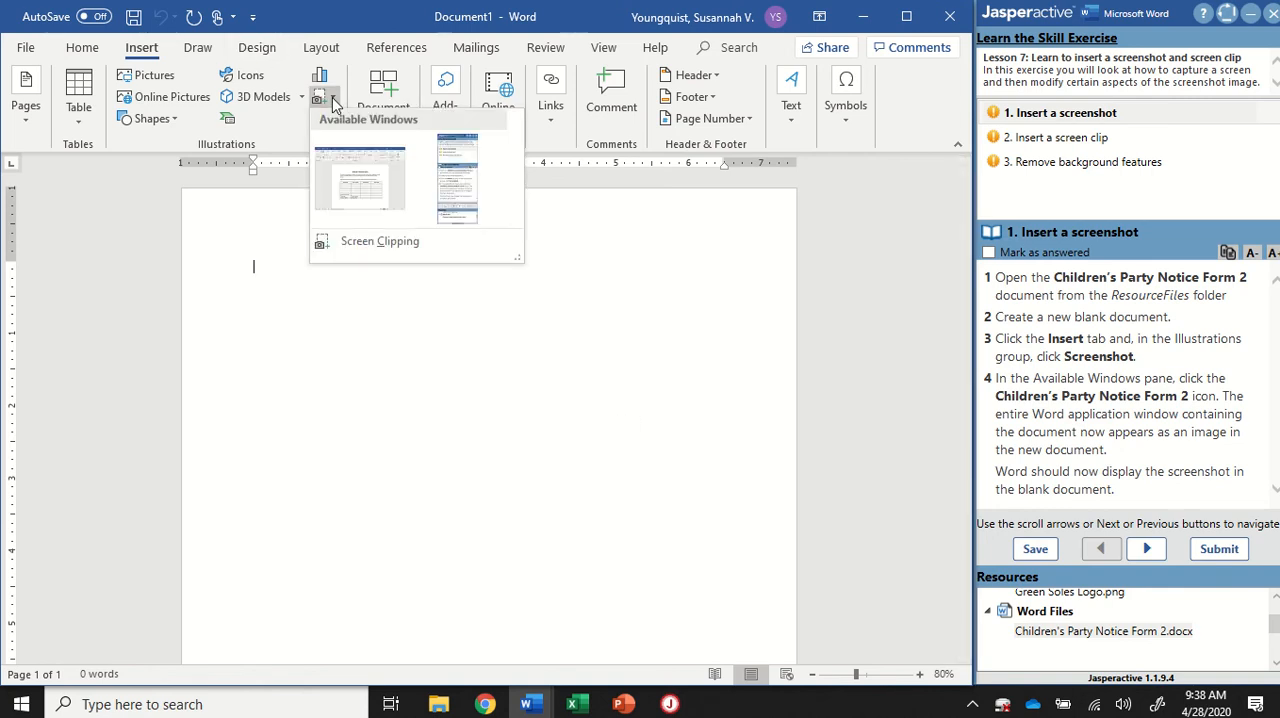
{"action": "mouse_move", "coordinate": [378, 198]}
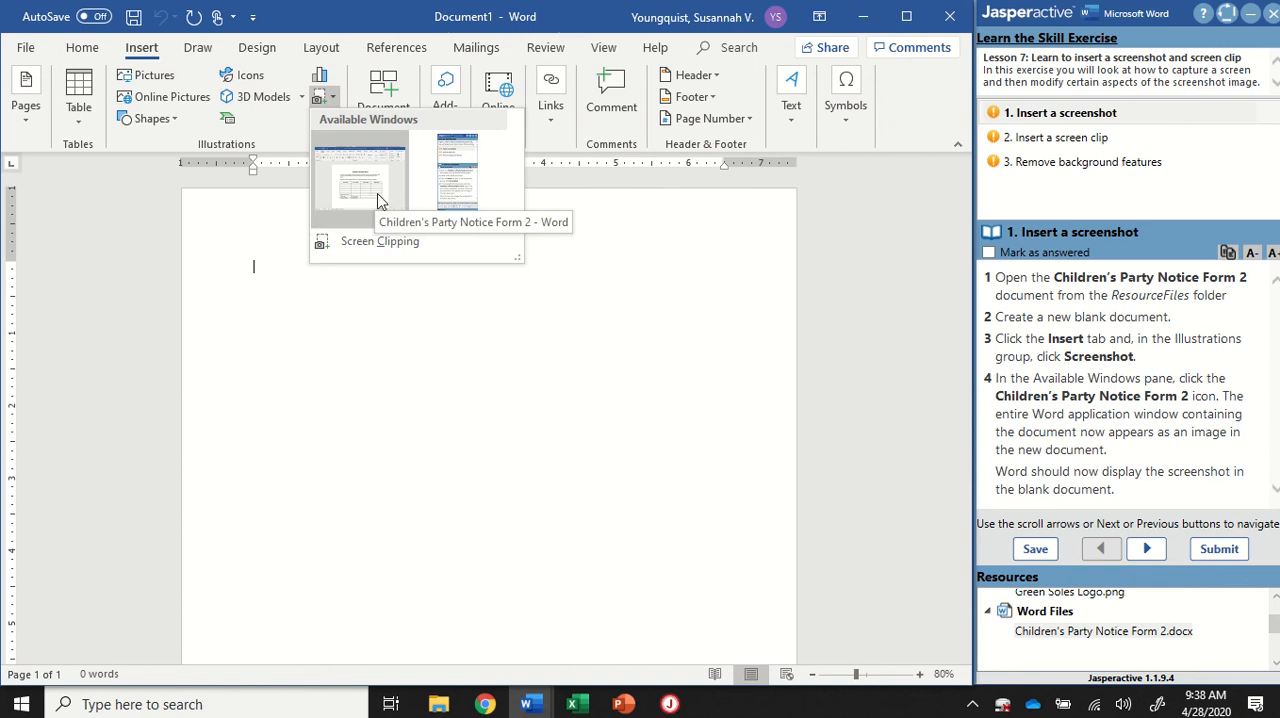
{"action": "mouse_move", "coordinate": [390, 184]}
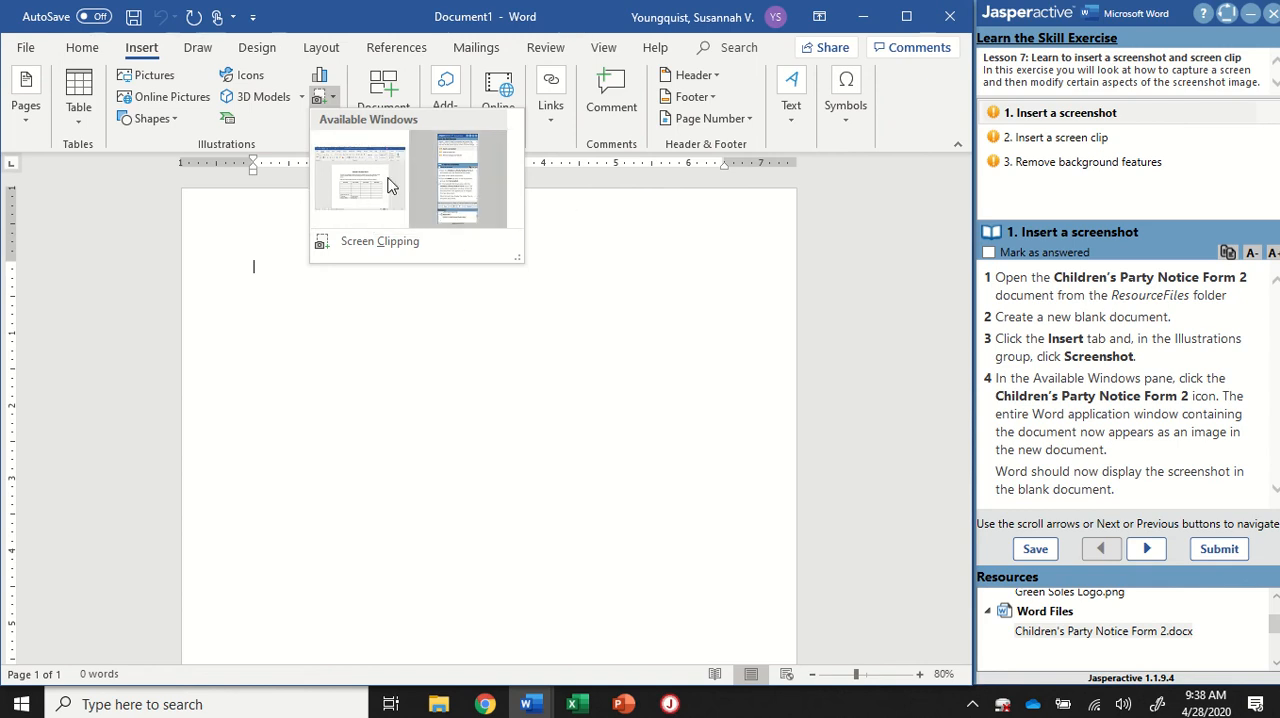
{"action": "mouse_move", "coordinate": [412, 280]}
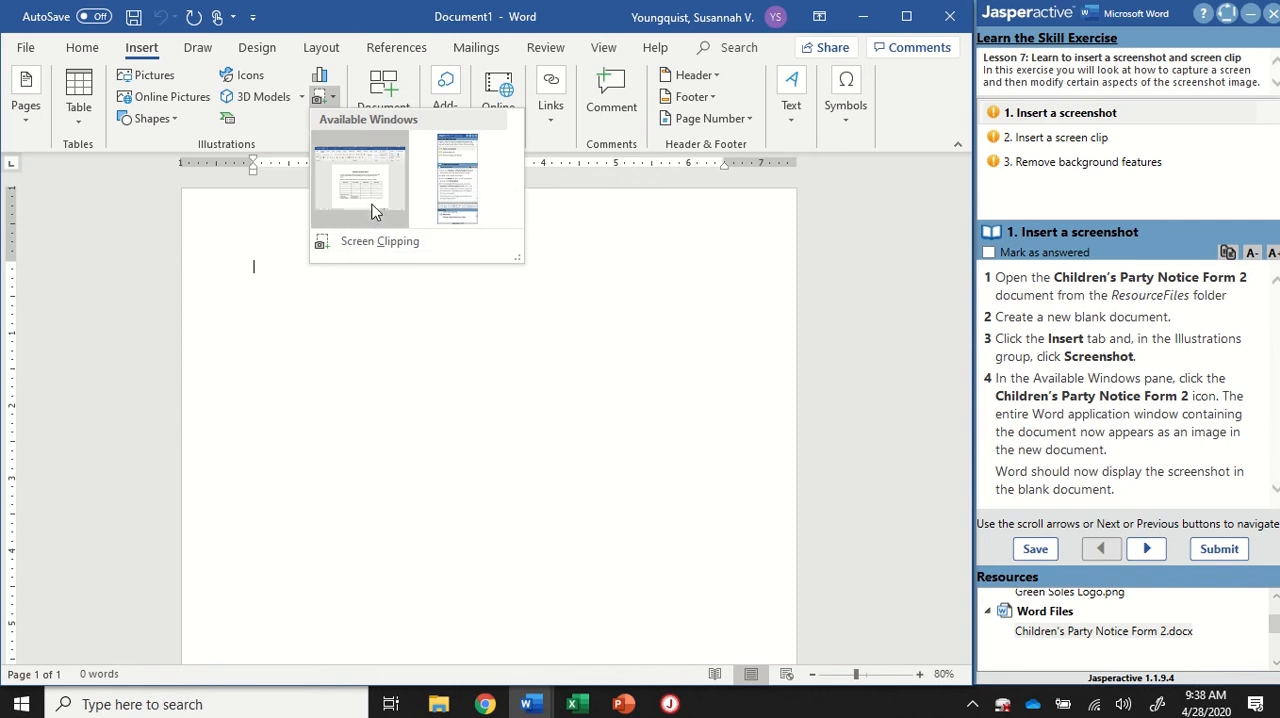
{"action": "mouse_move", "coordinate": [360, 192]}
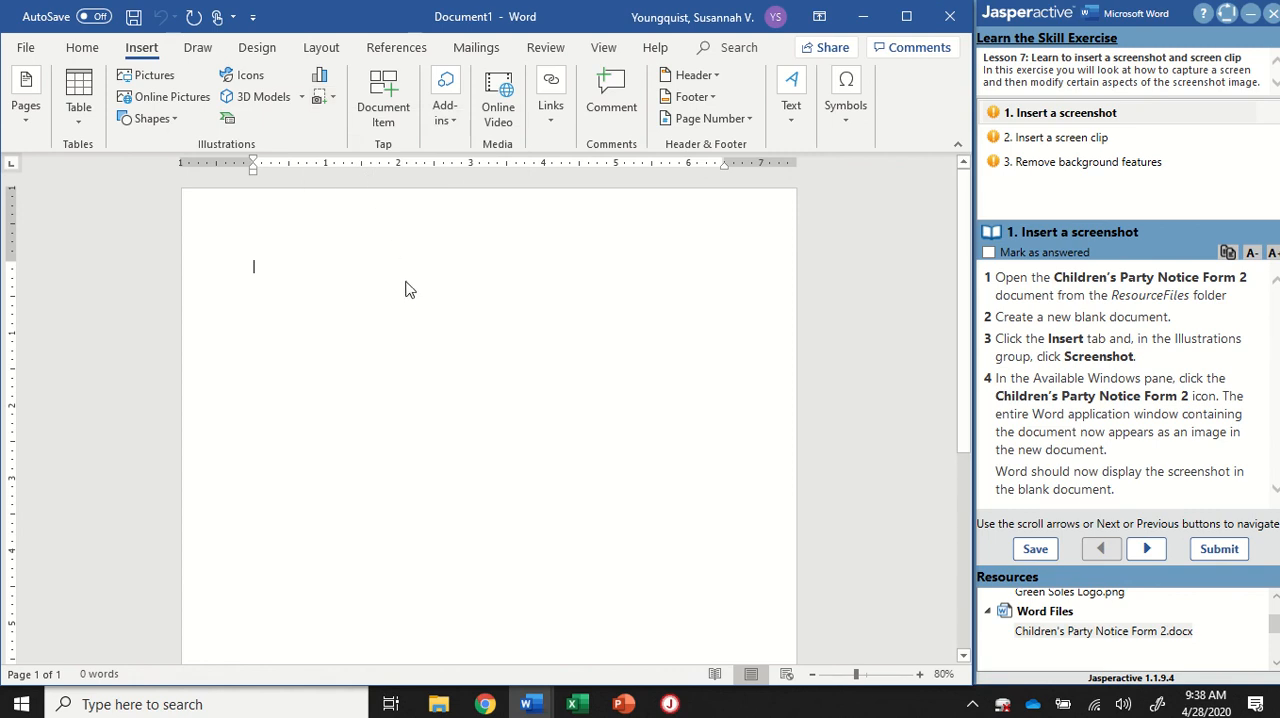
{"action": "mouse_move", "coordinate": [744, 552]}
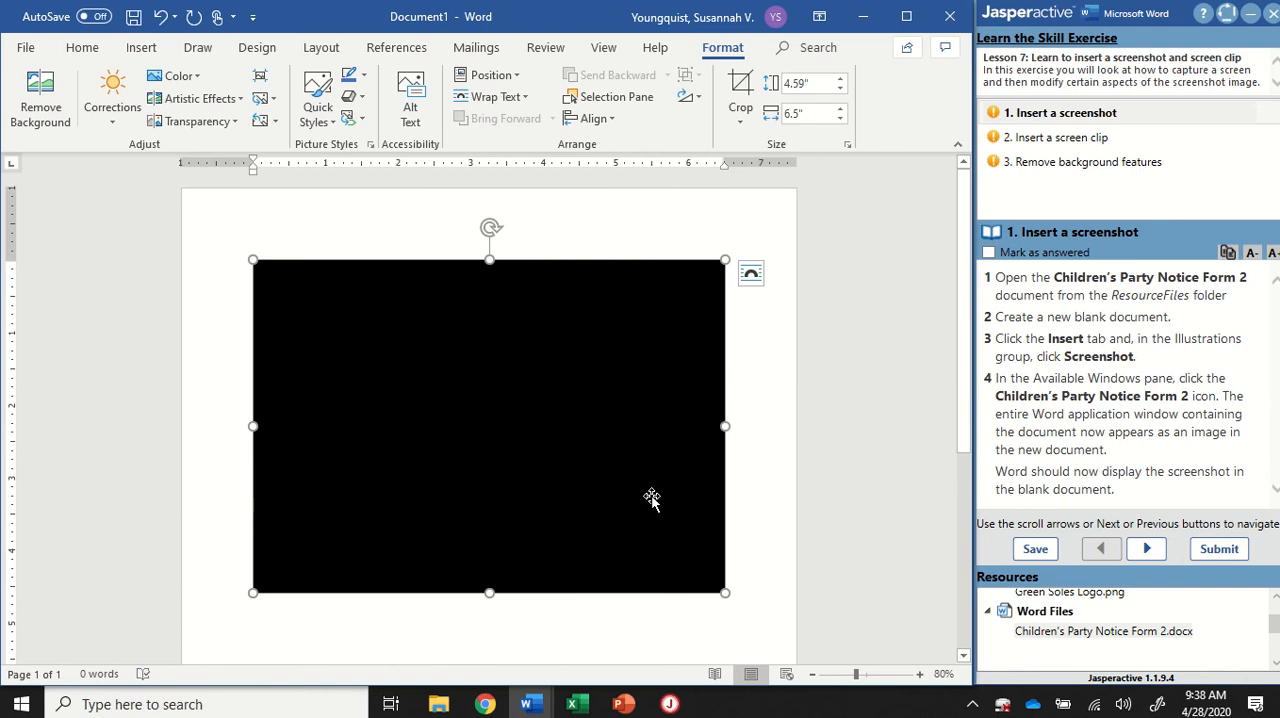
{"action": "mouse_move", "coordinate": [278, 312]}
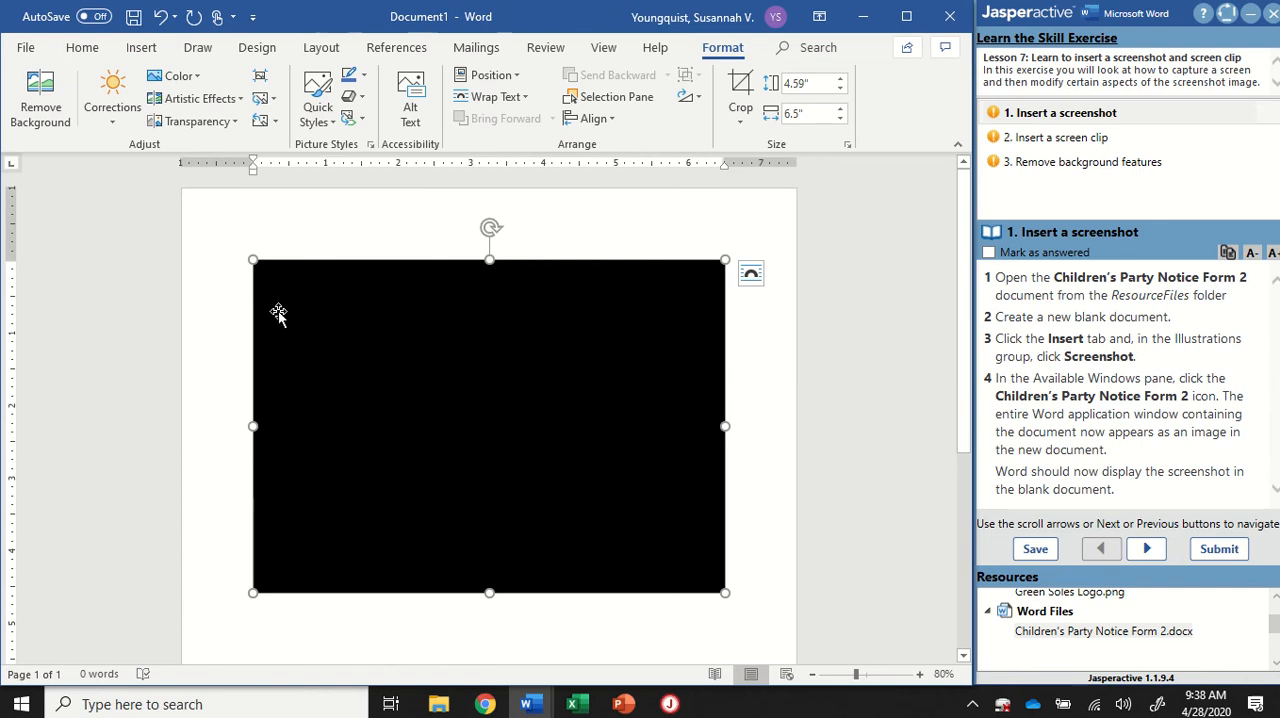
{"action": "mouse_move", "coordinate": [288, 248]}
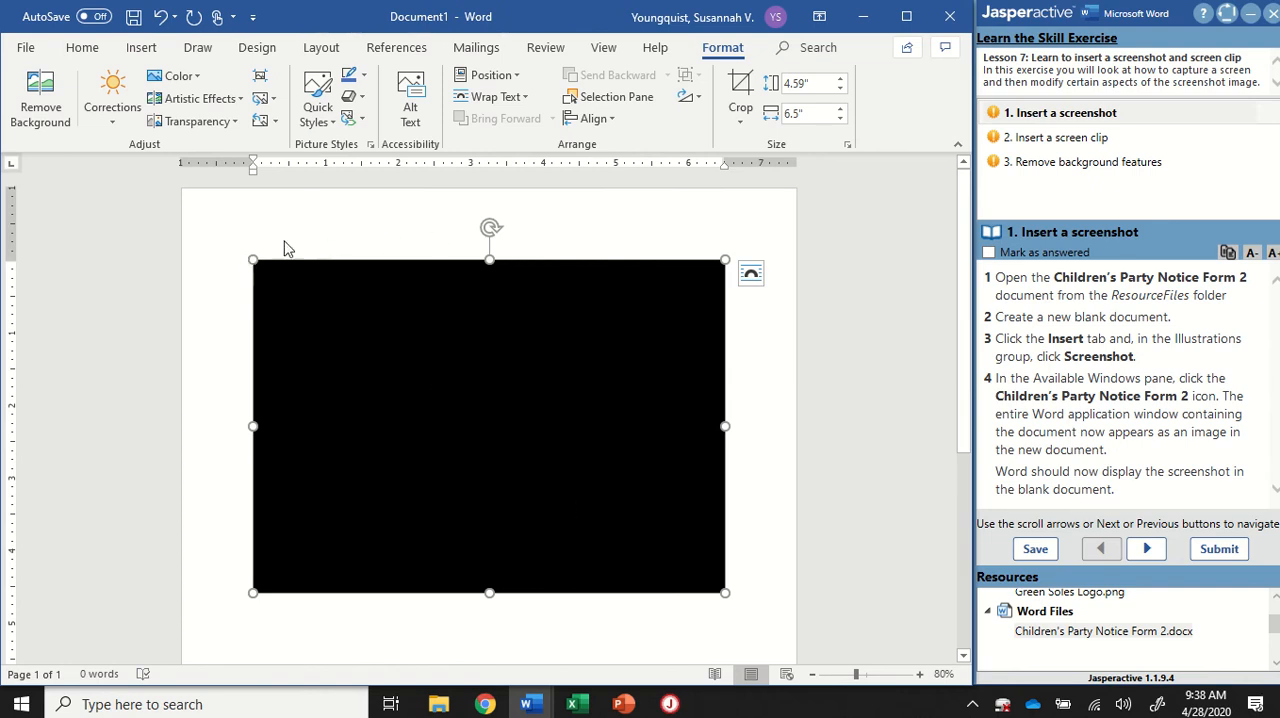
{"action": "mouse_move", "coordinate": [512, 324]}
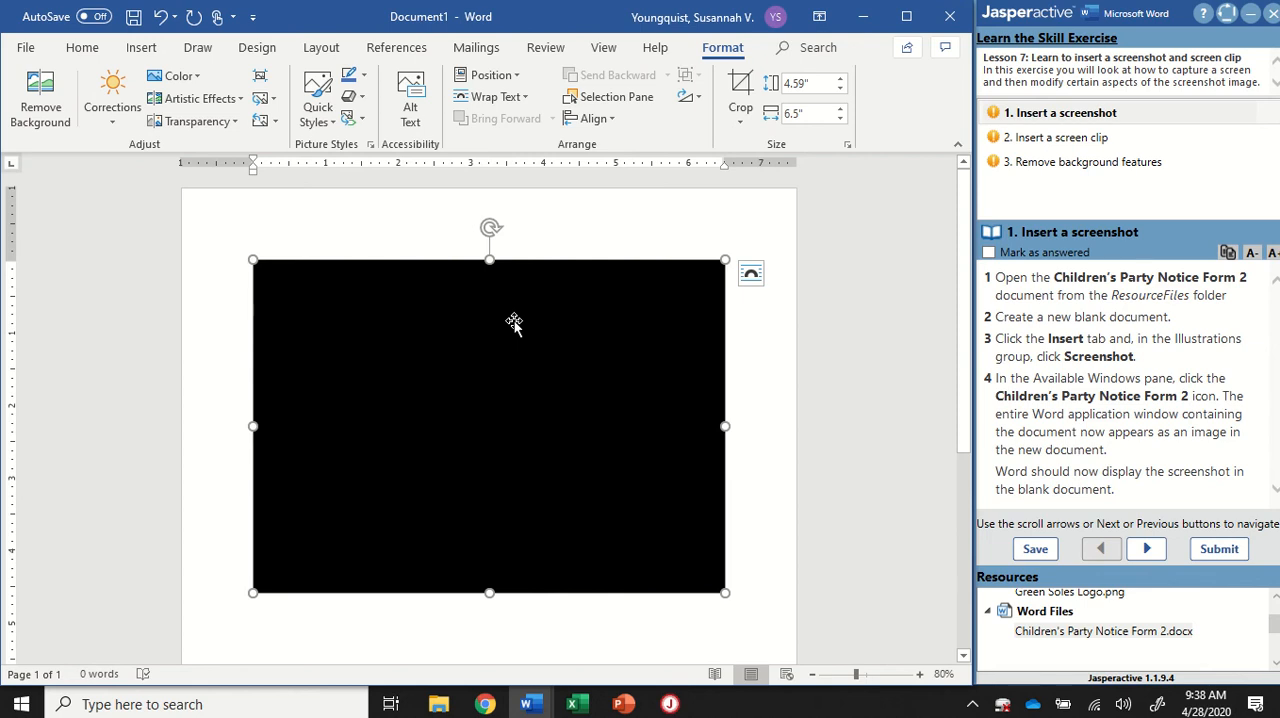
{"action": "mouse_move", "coordinate": [616, 348]}
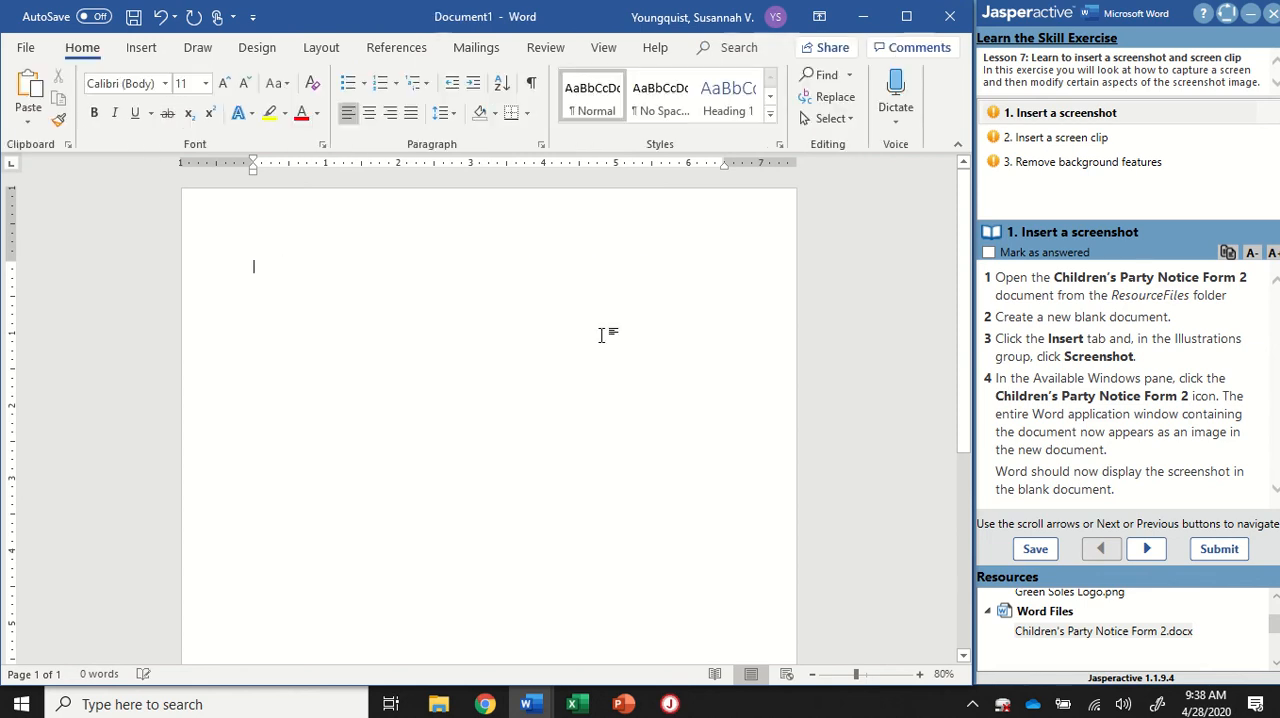
Insert a screenshot of the Children's Party Notice Form 2 window via Insert > Screenshot.
{"action": "left_click", "coordinate": [140, 48]}
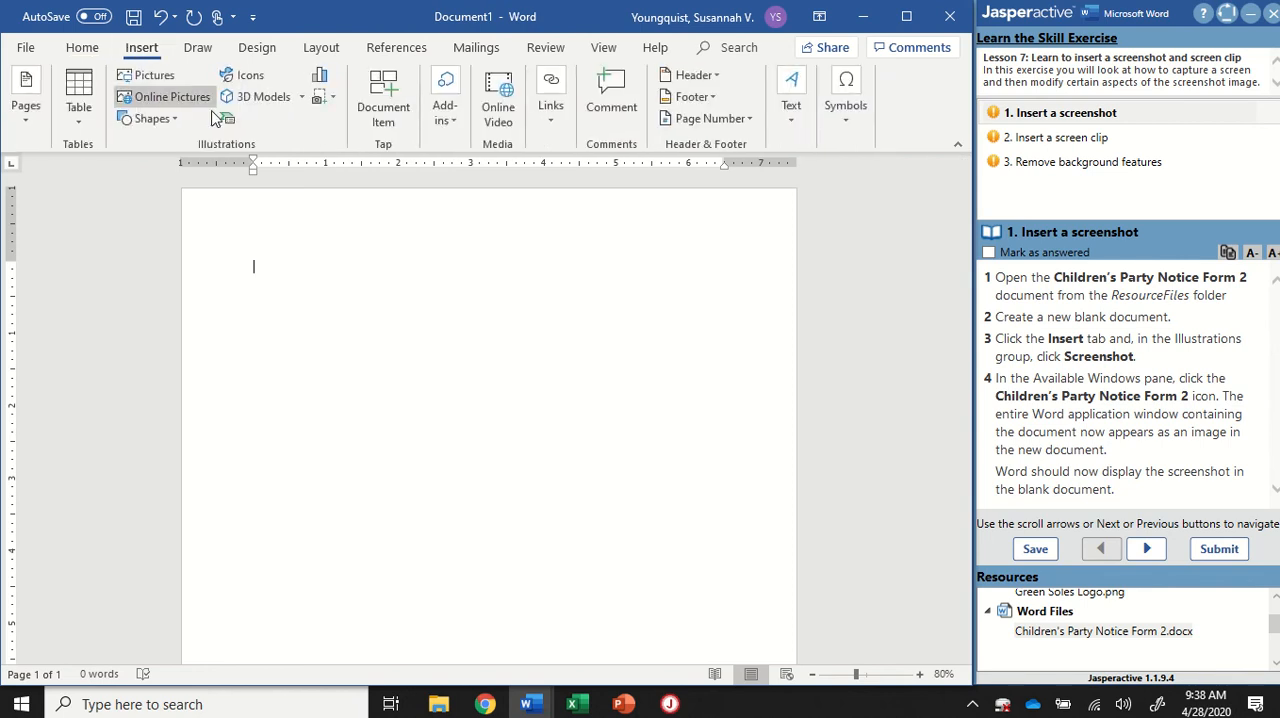
{"action": "left_click", "coordinate": [320, 96]}
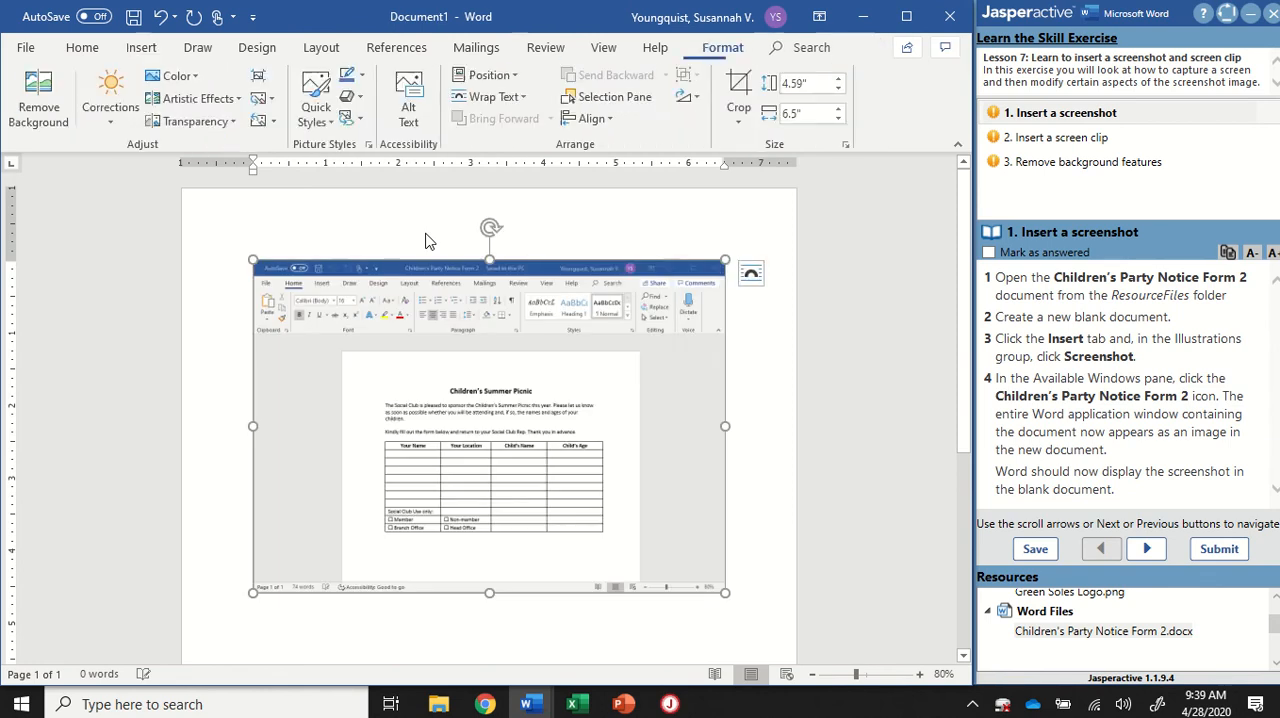
{"action": "mouse_move", "coordinate": [614, 278]}
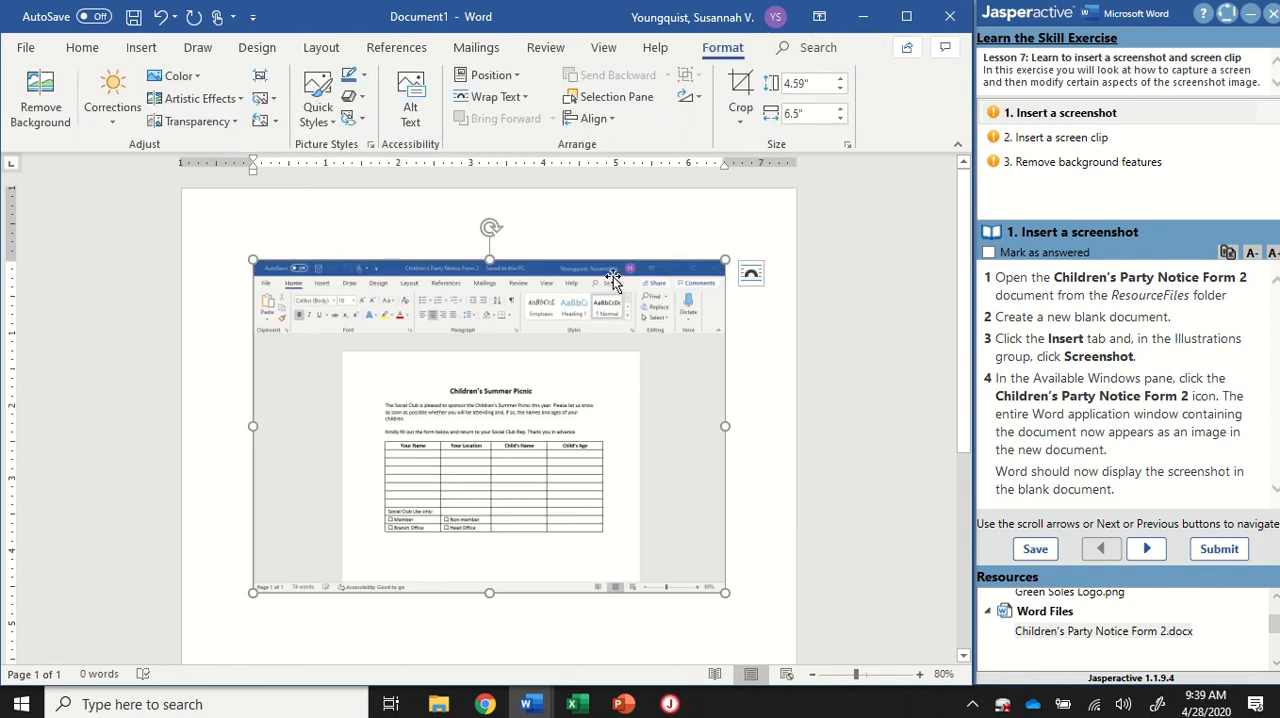
{"action": "mouse_move", "coordinate": [752, 356]}
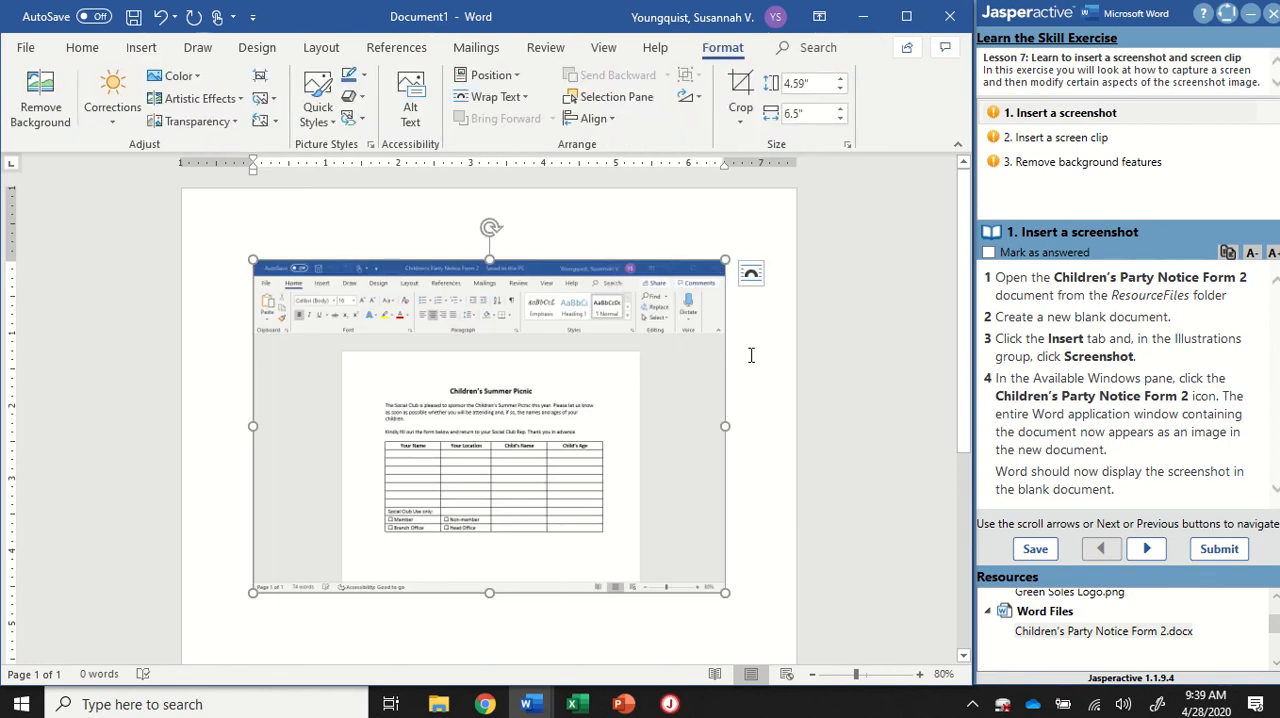
{"action": "mouse_move", "coordinate": [740, 330]}
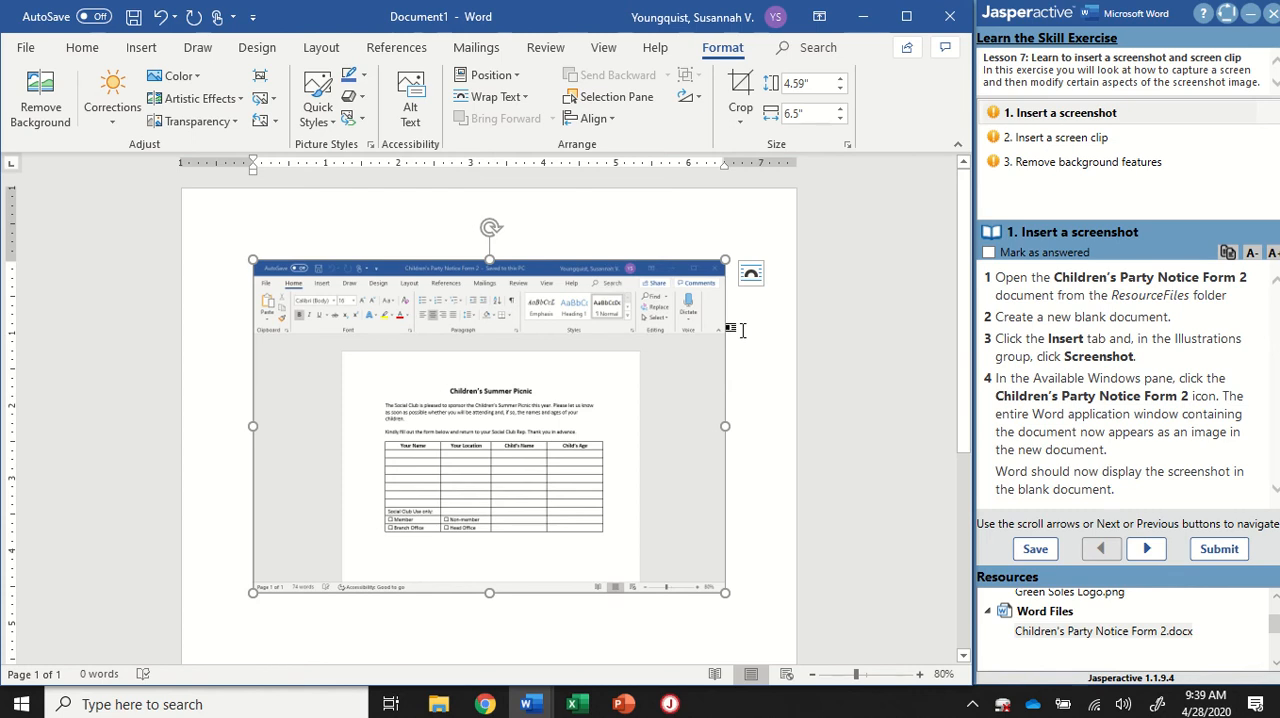
{"action": "mouse_move", "coordinate": [464, 344]}
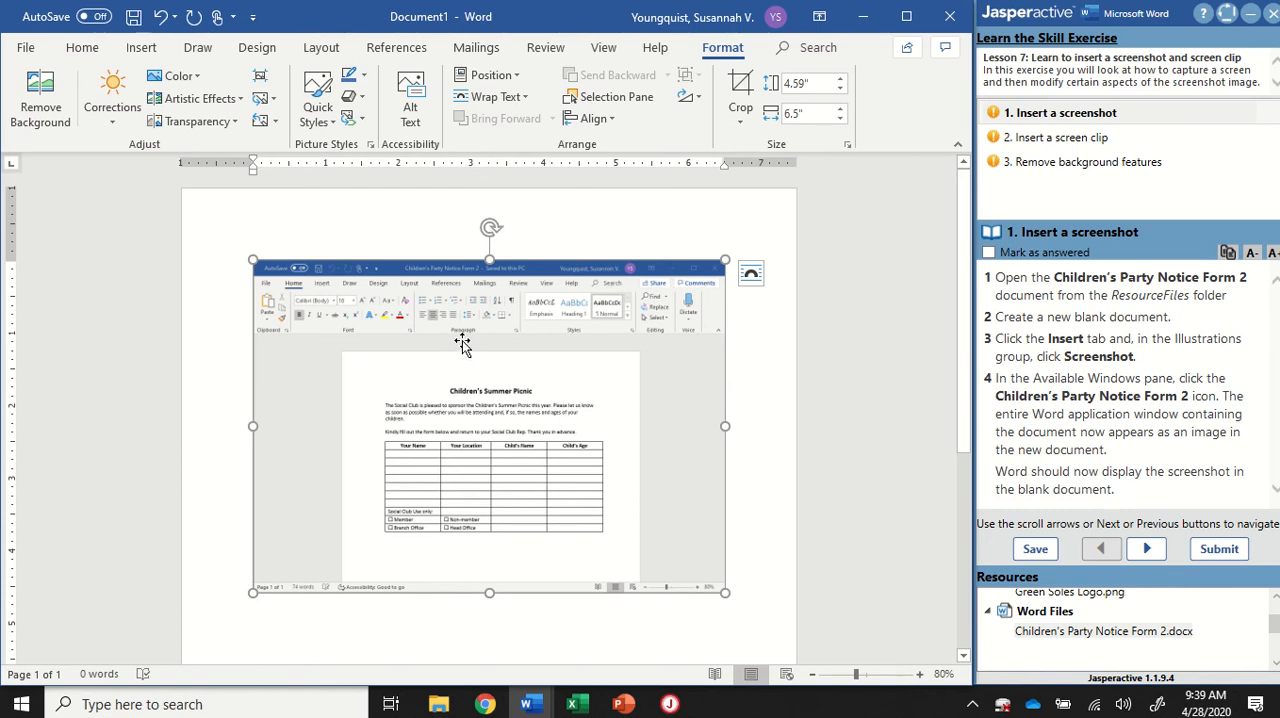
{"action": "mouse_move", "coordinate": [520, 260]}
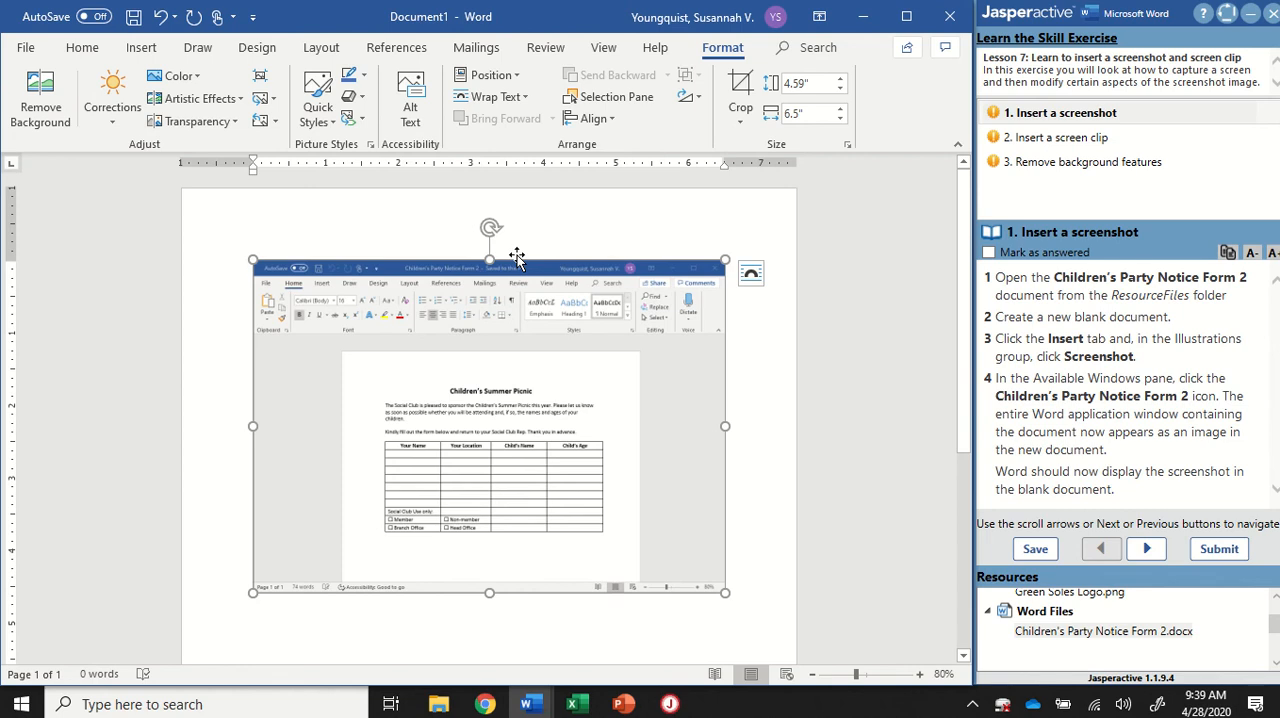
{"action": "mouse_move", "coordinate": [620, 306]}
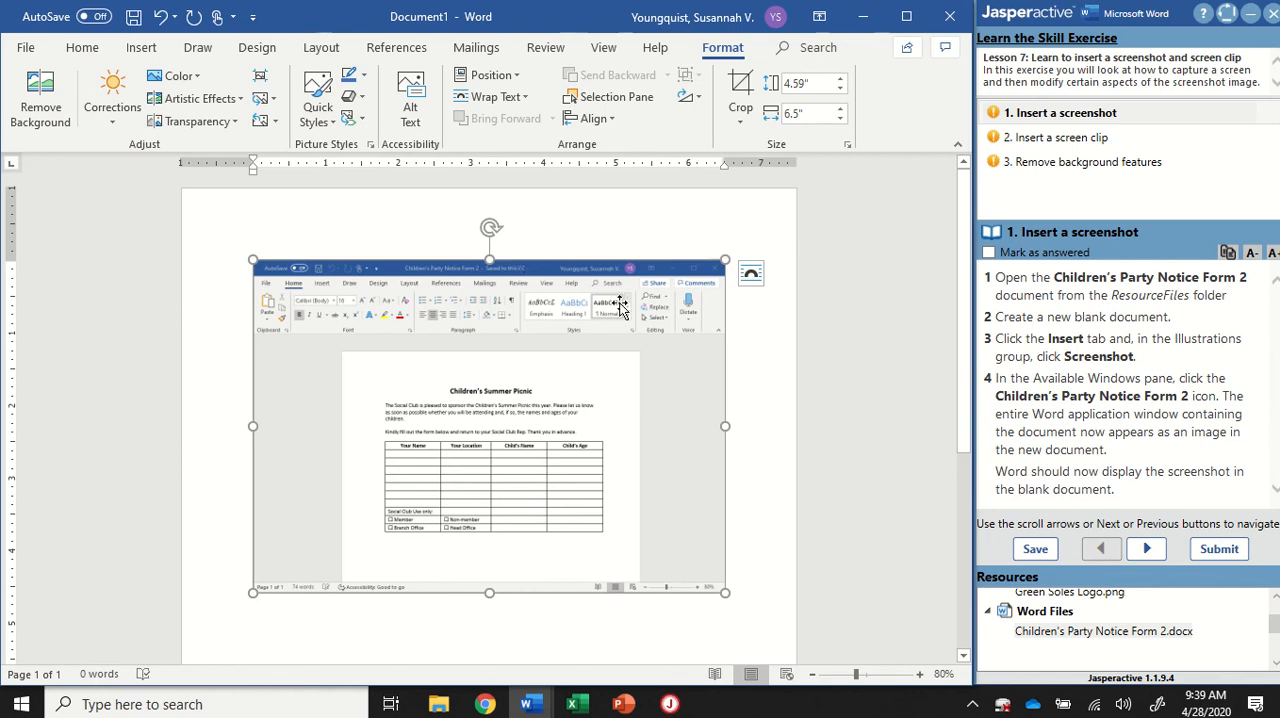
{"action": "mouse_move", "coordinate": [828, 334]}
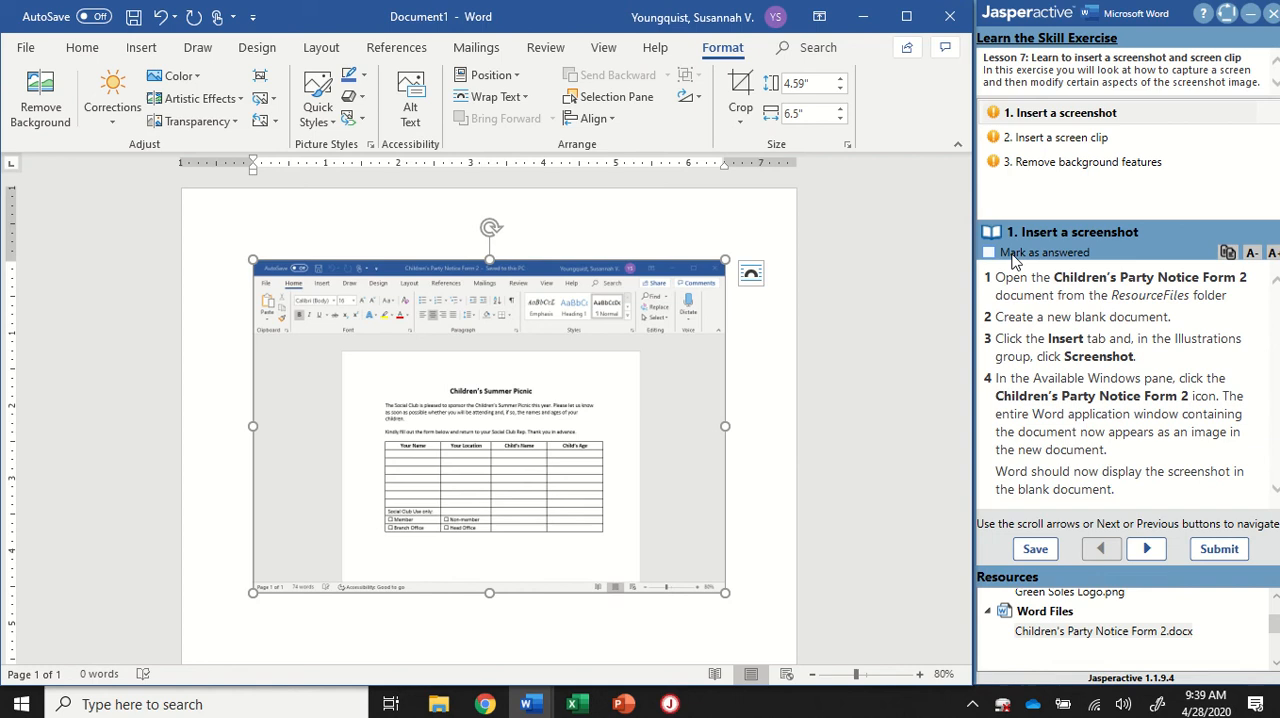
Mark the screenshot exercise step done and deselect the inserted screenshot.
{"action": "left_click", "coordinate": [1062, 136]}
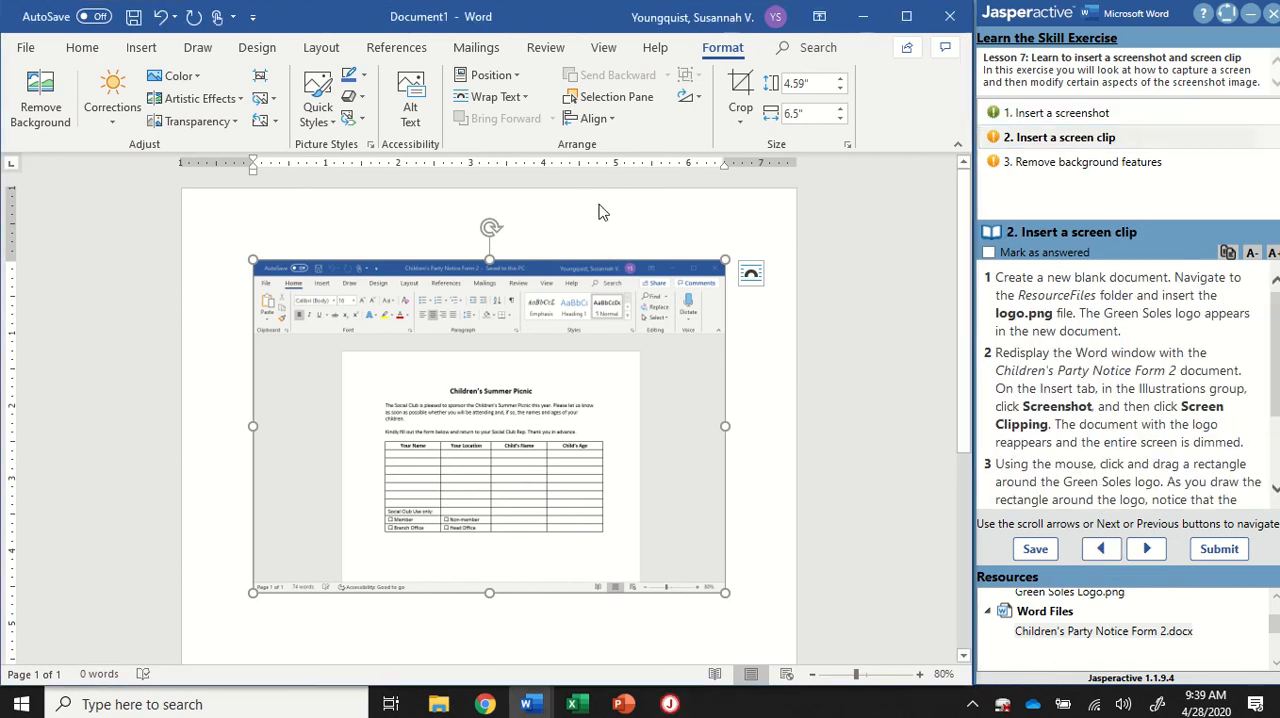
{"action": "left_click", "coordinate": [760, 596]}
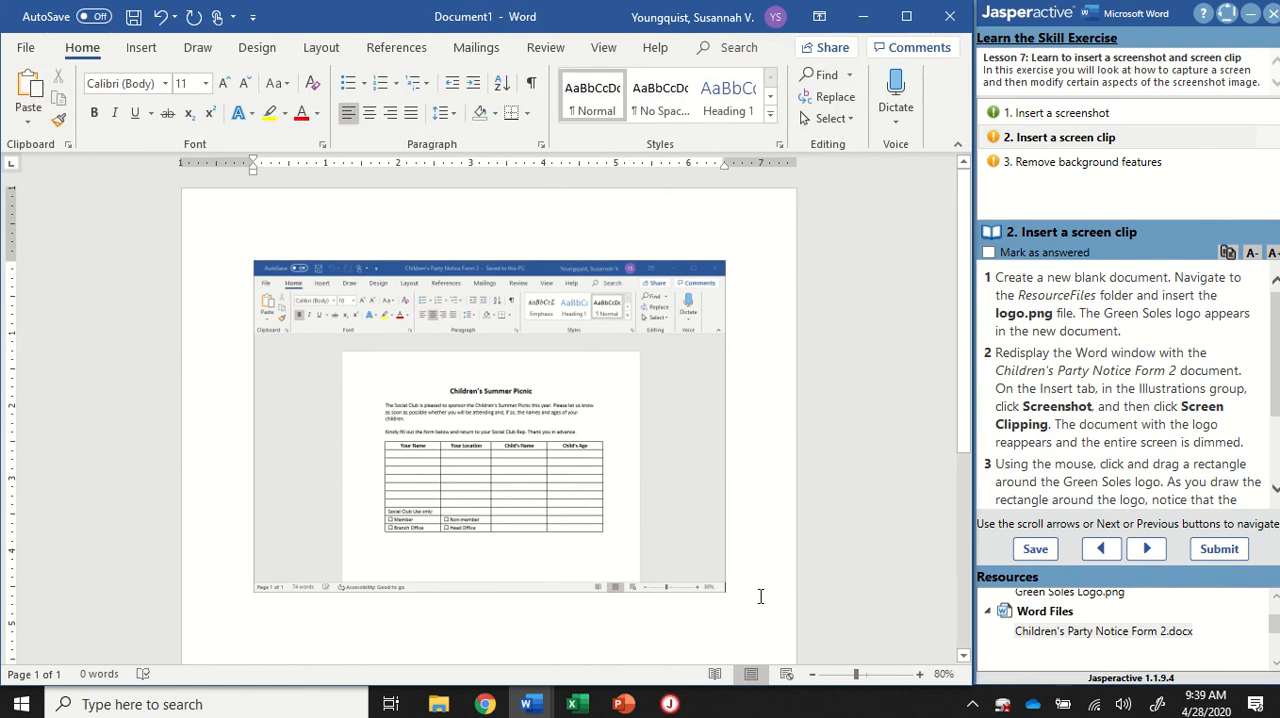
{"action": "mouse_move", "coordinate": [772, 434]}
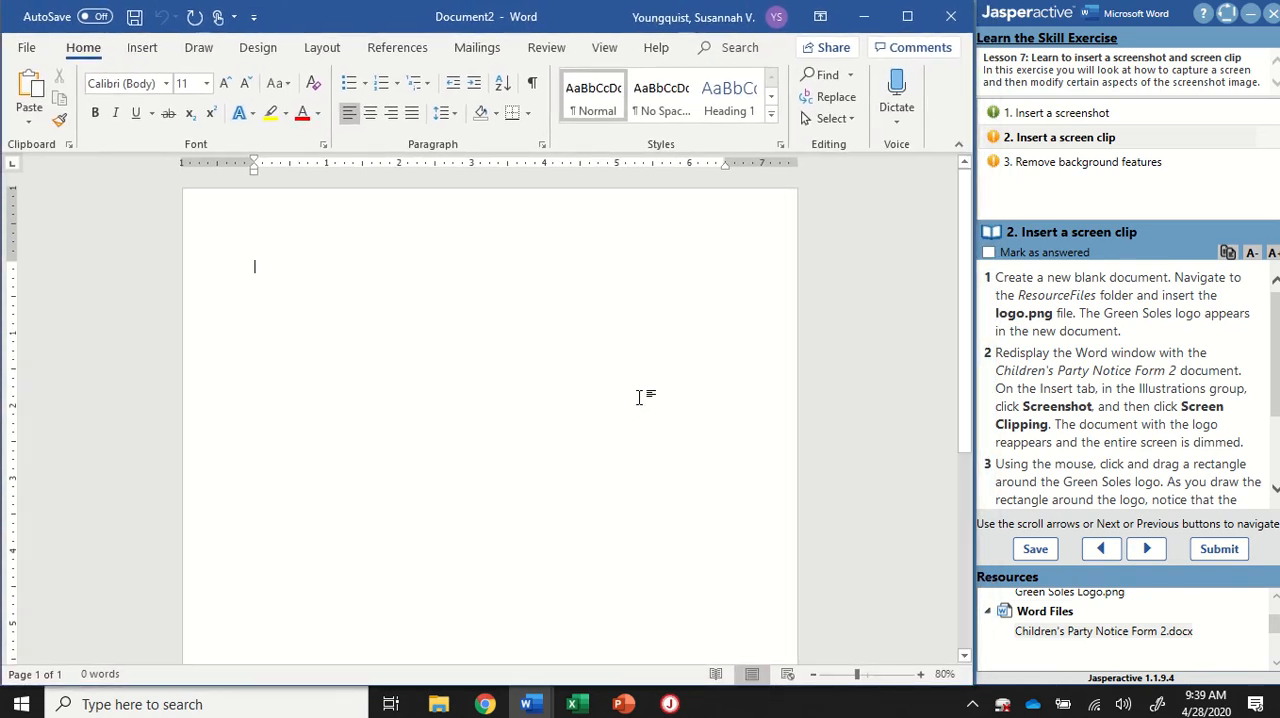
{"action": "mouse_move", "coordinate": [602, 284]}
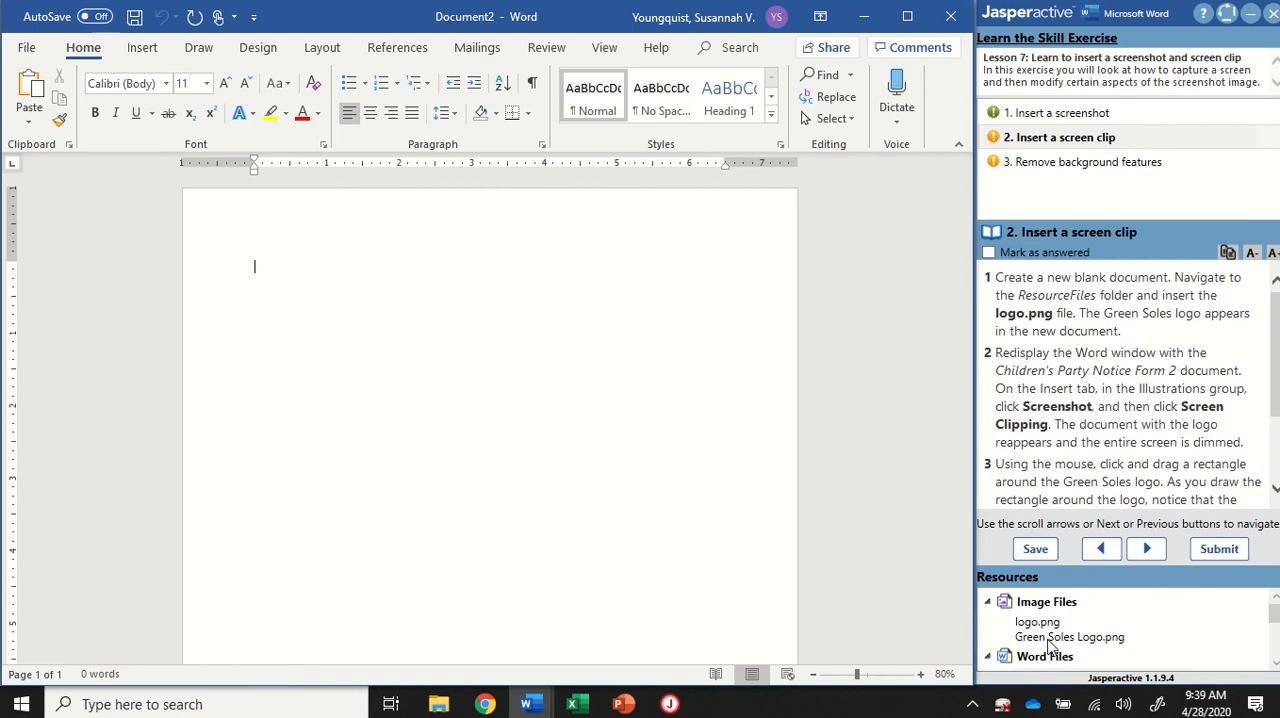
{"action": "mouse_move", "coordinate": [1044, 624]}
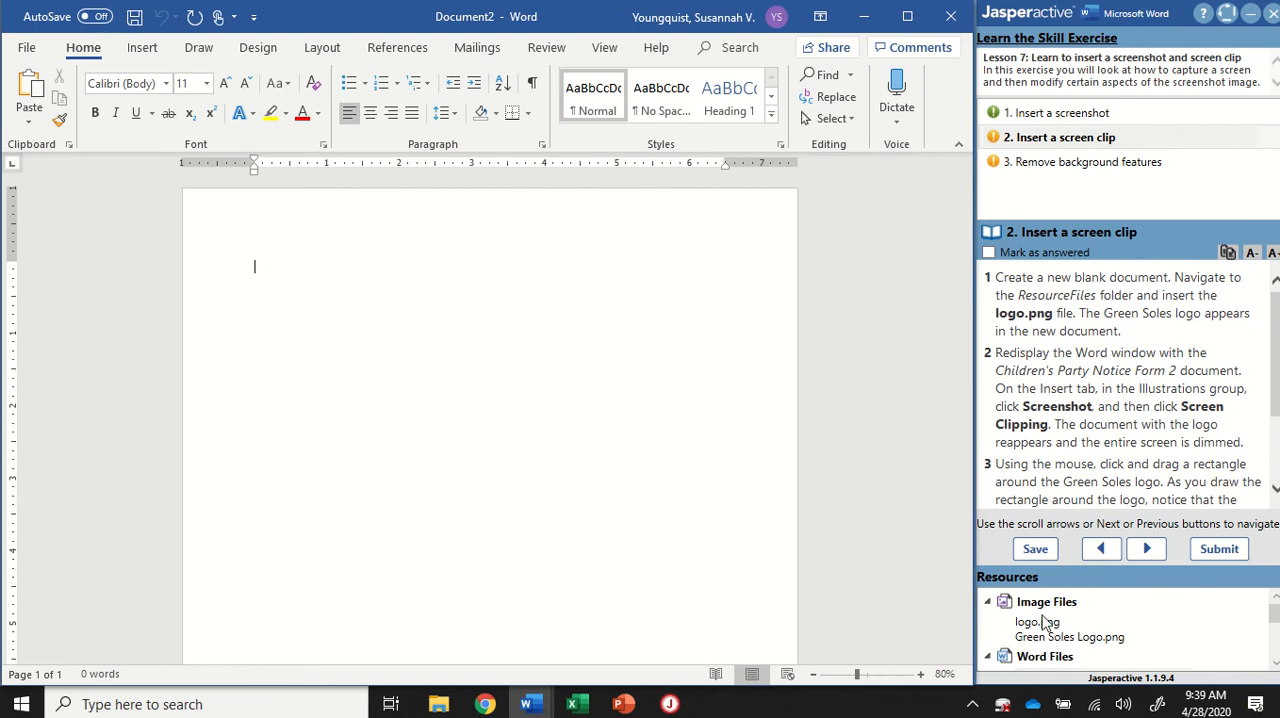
{"action": "mouse_move", "coordinate": [280, 106]}
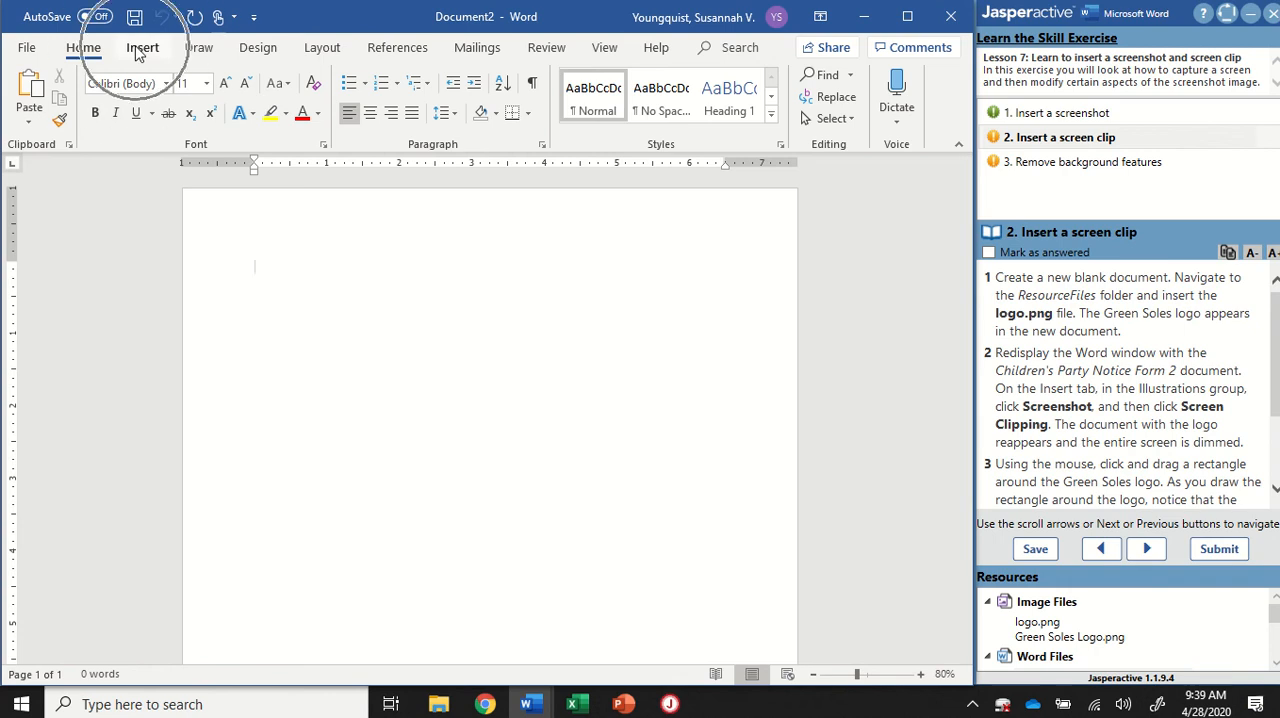
Start inserting a picture and browse the C drive into the exercise ResourceFiles folder.
{"action": "left_click", "coordinate": [142, 48]}
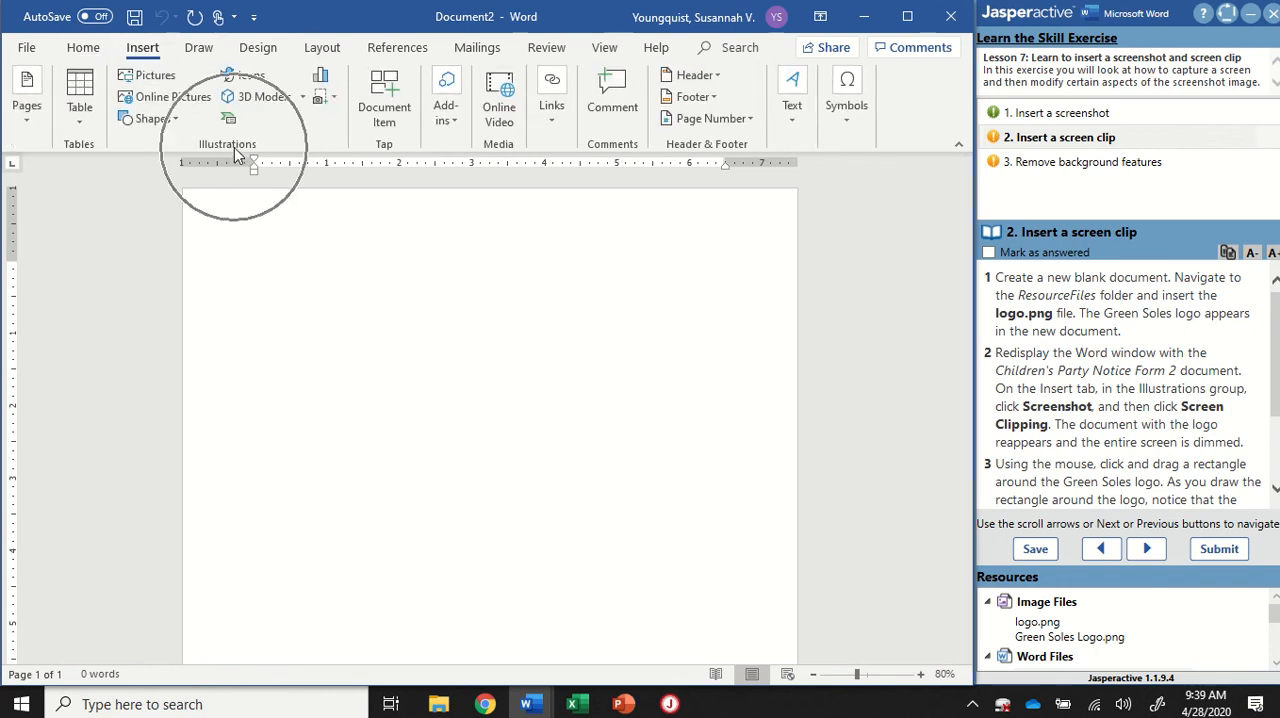
{"action": "mouse_move", "coordinate": [156, 76]}
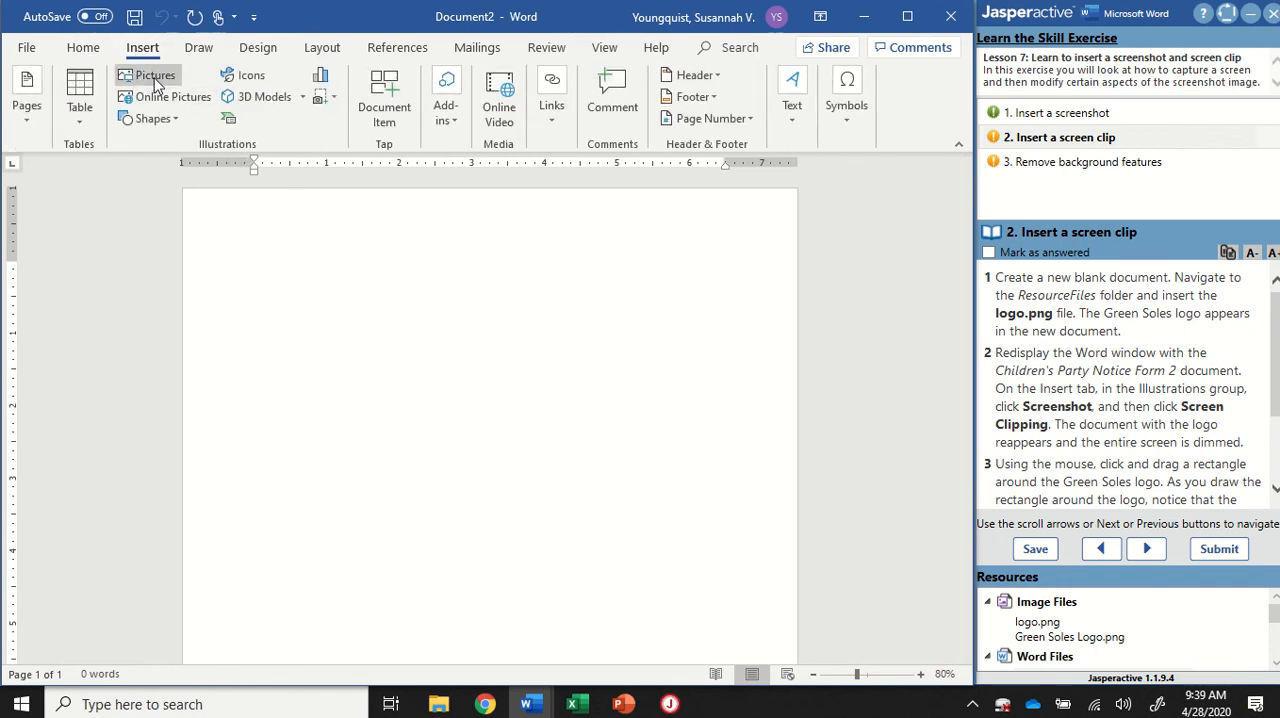
{"action": "left_click", "coordinate": [152, 76]}
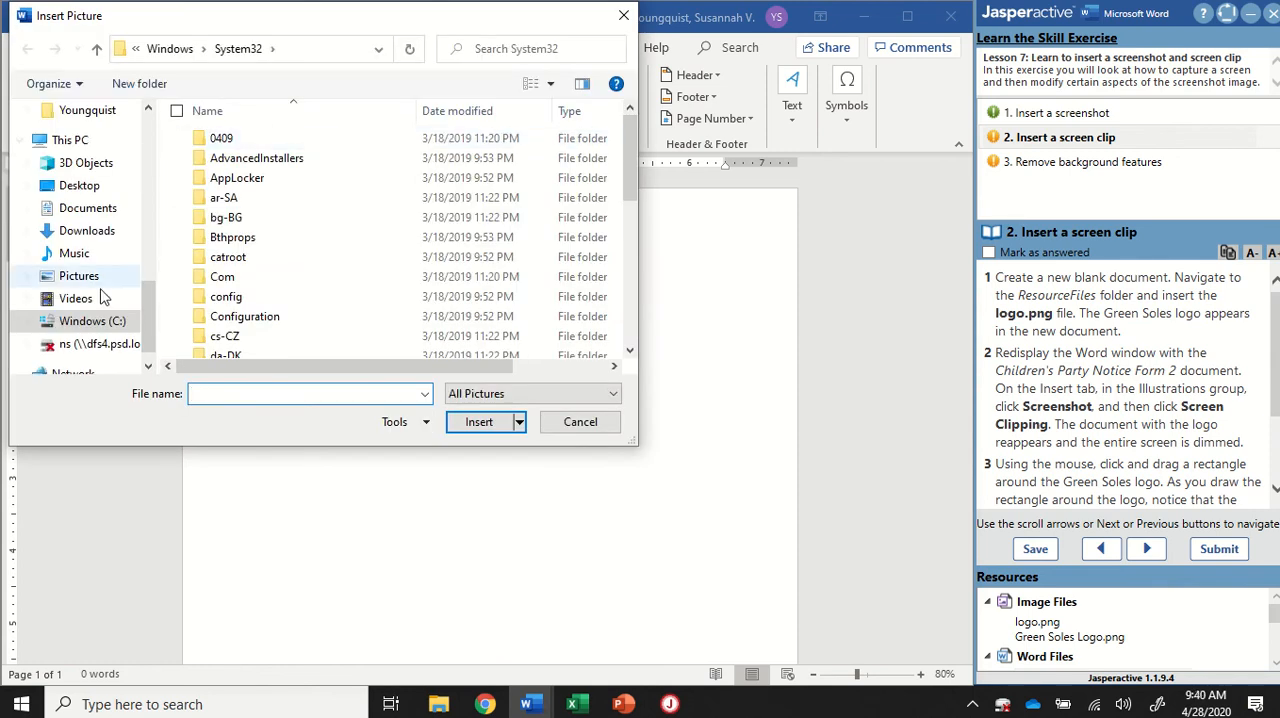
{"action": "left_click", "coordinate": [90, 320]}
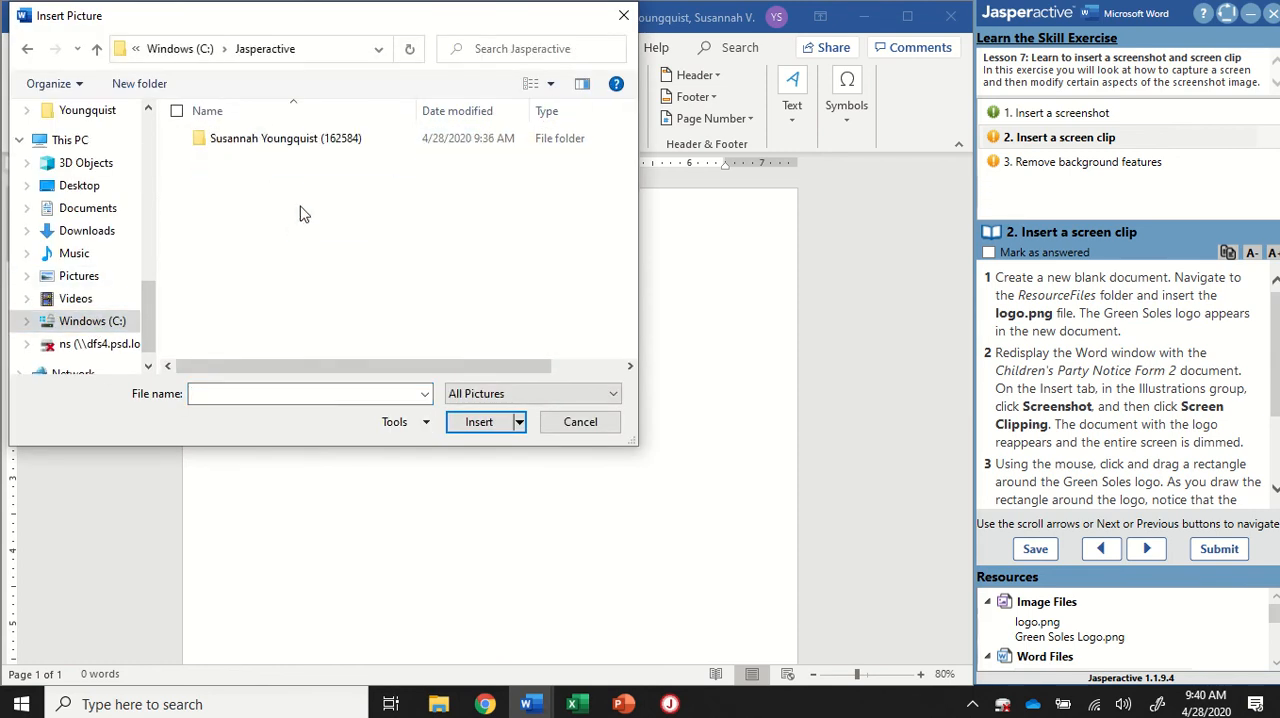
{"action": "double_click", "coordinate": [284, 138]}
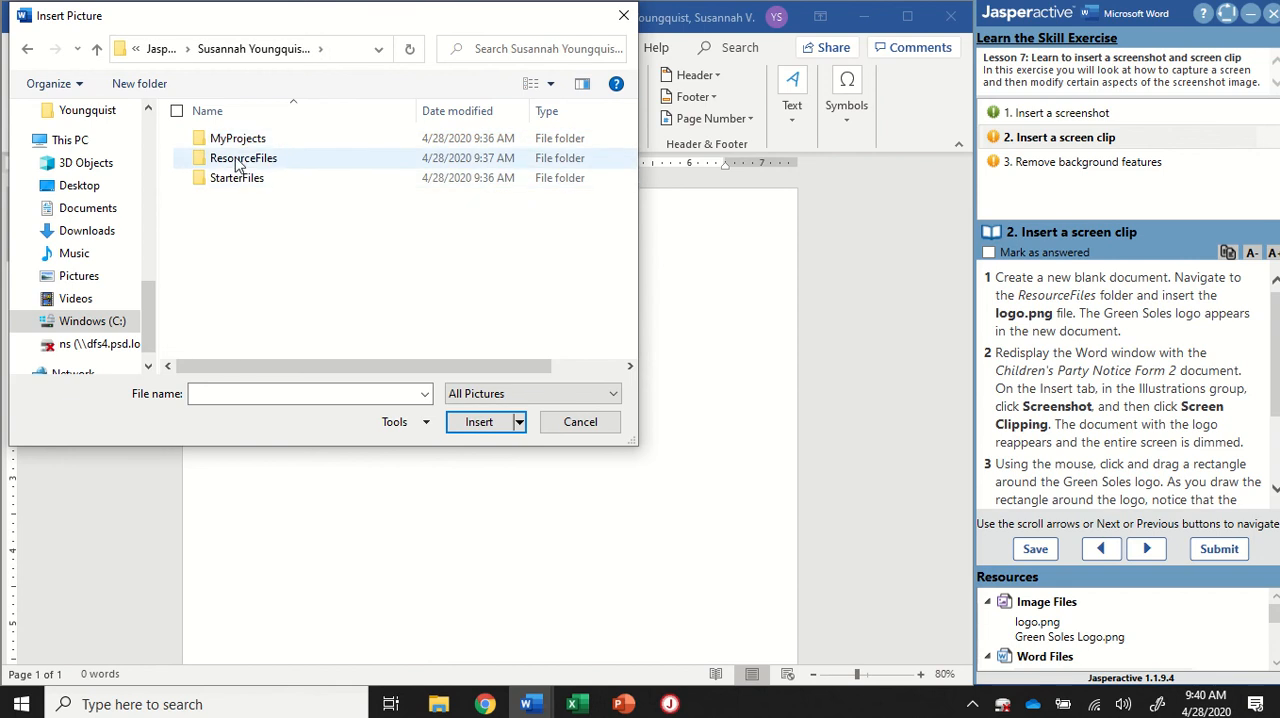
{"action": "left_click", "coordinate": [242, 158]}
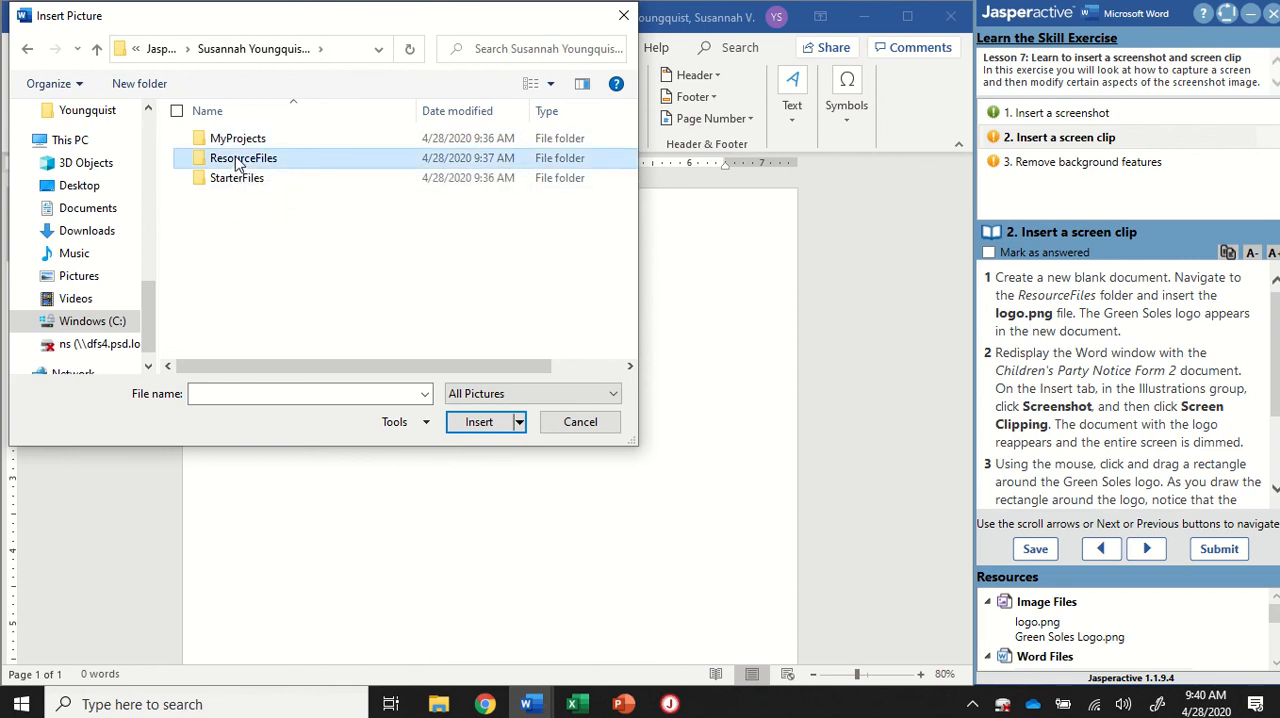
{"action": "double_click", "coordinate": [244, 158]}
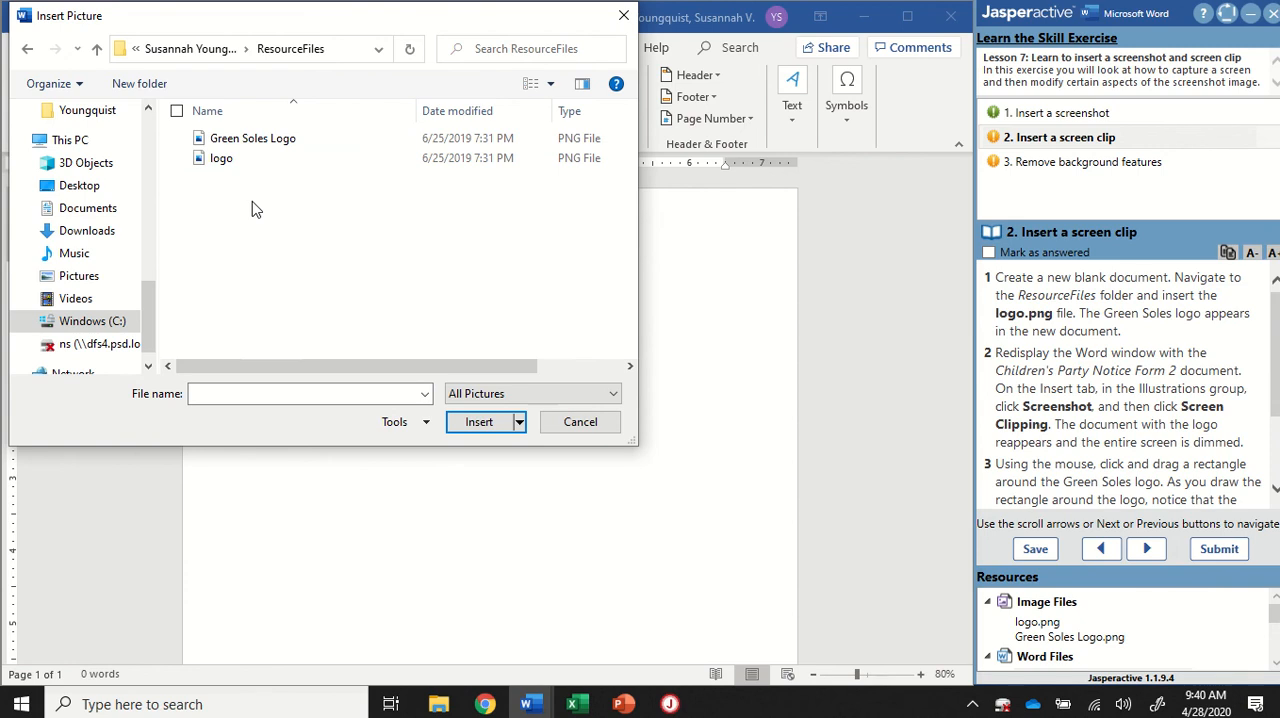
{"action": "mouse_move", "coordinate": [360, 262]}
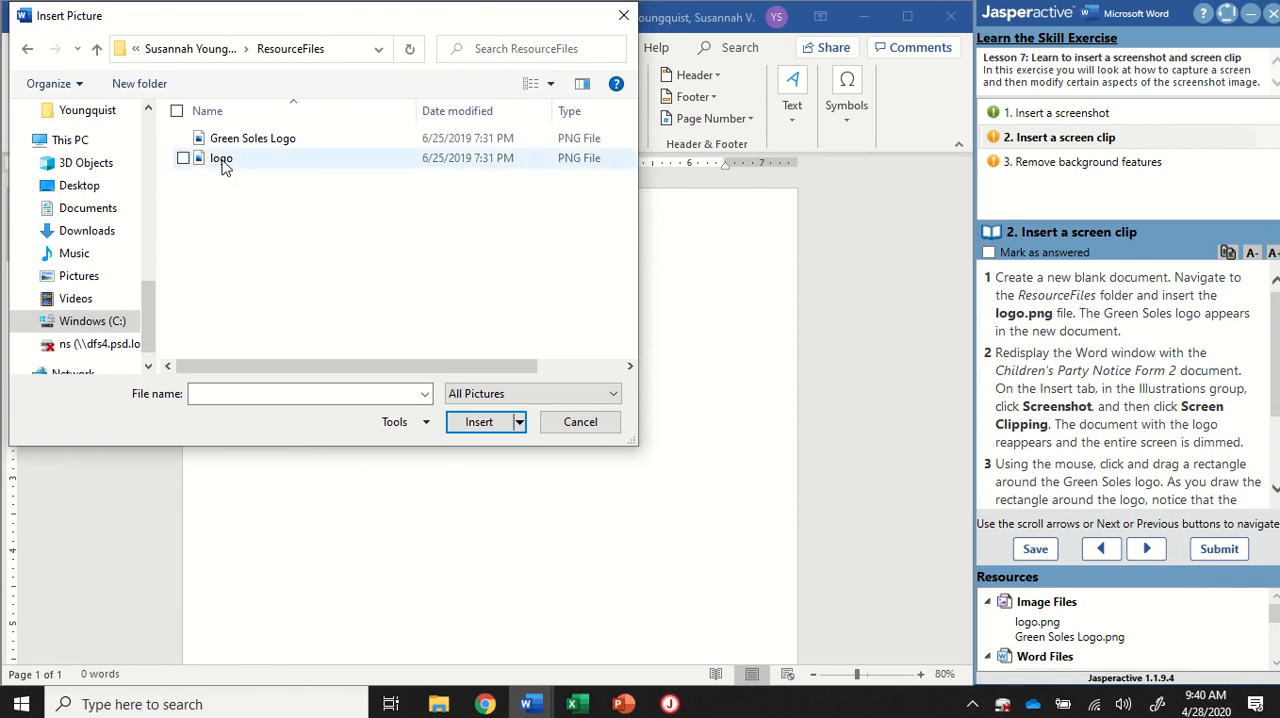
Insert logo.png into the document and review its Layout Options text wrapping.
{"action": "left_click", "coordinate": [220, 158]}
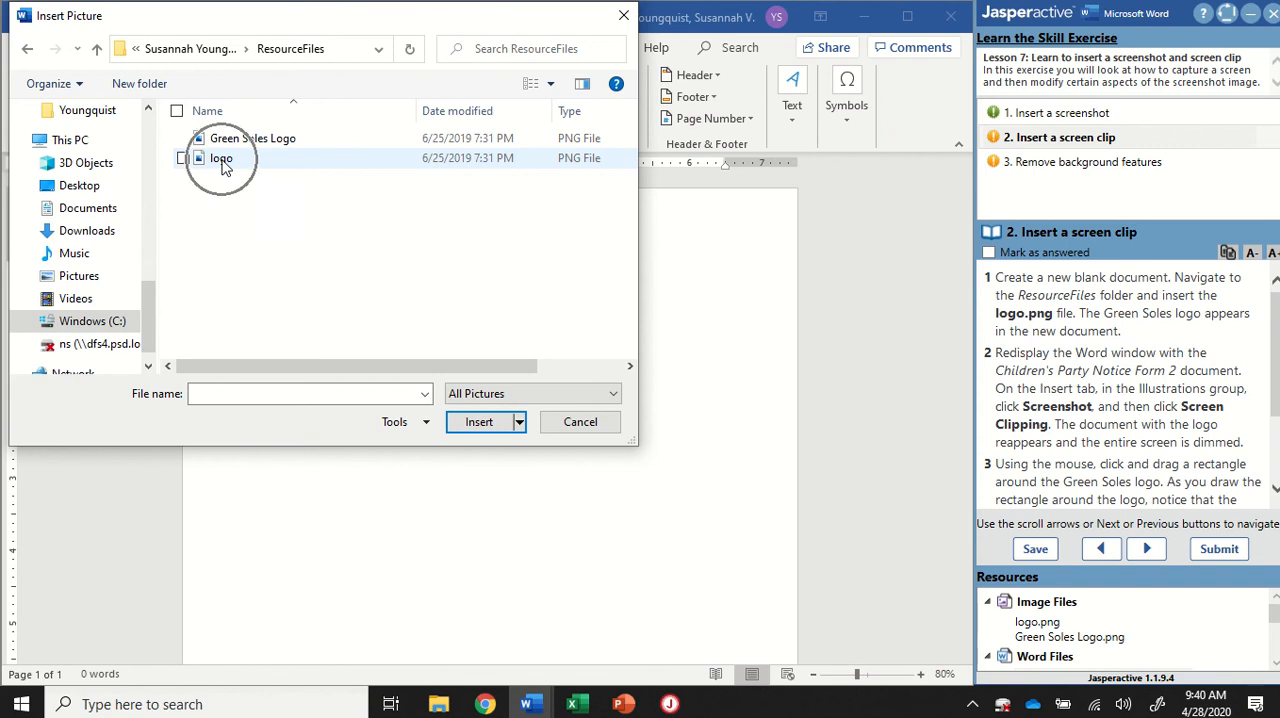
{"action": "mouse_move", "coordinate": [228, 162]}
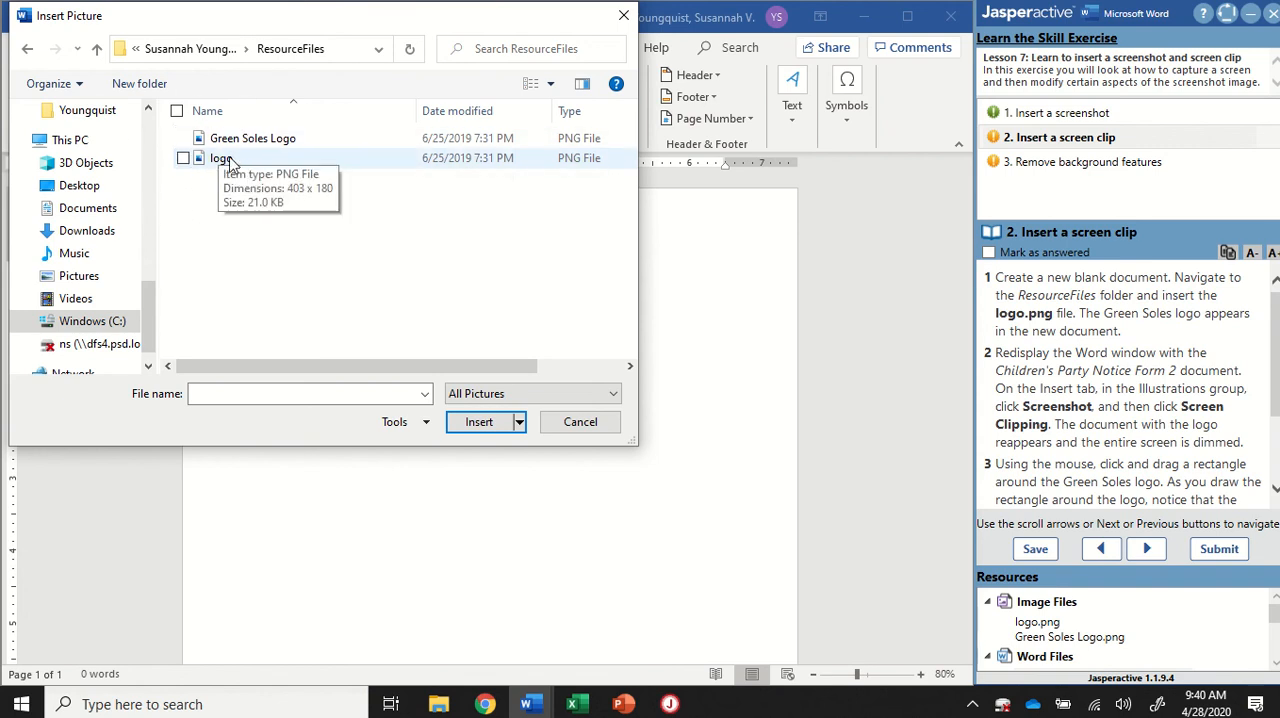
{"action": "left_click", "coordinate": [480, 422]}
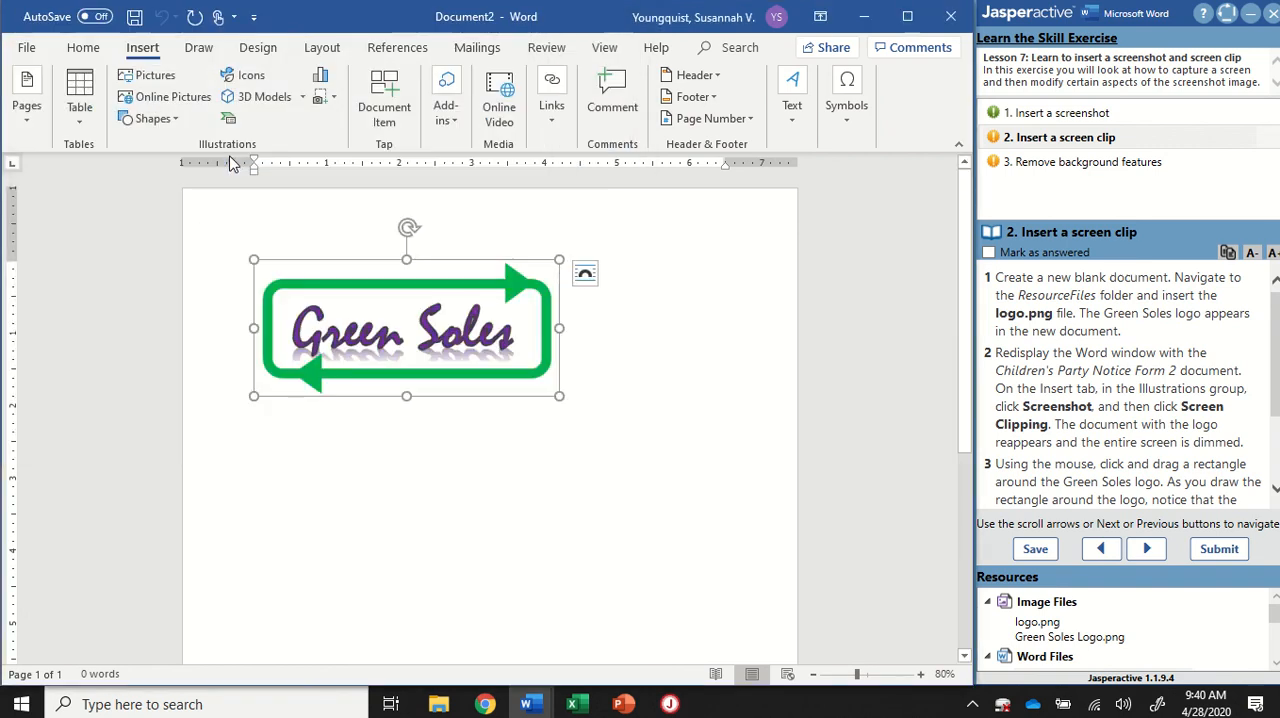
{"action": "left_click", "coordinate": [408, 330]}
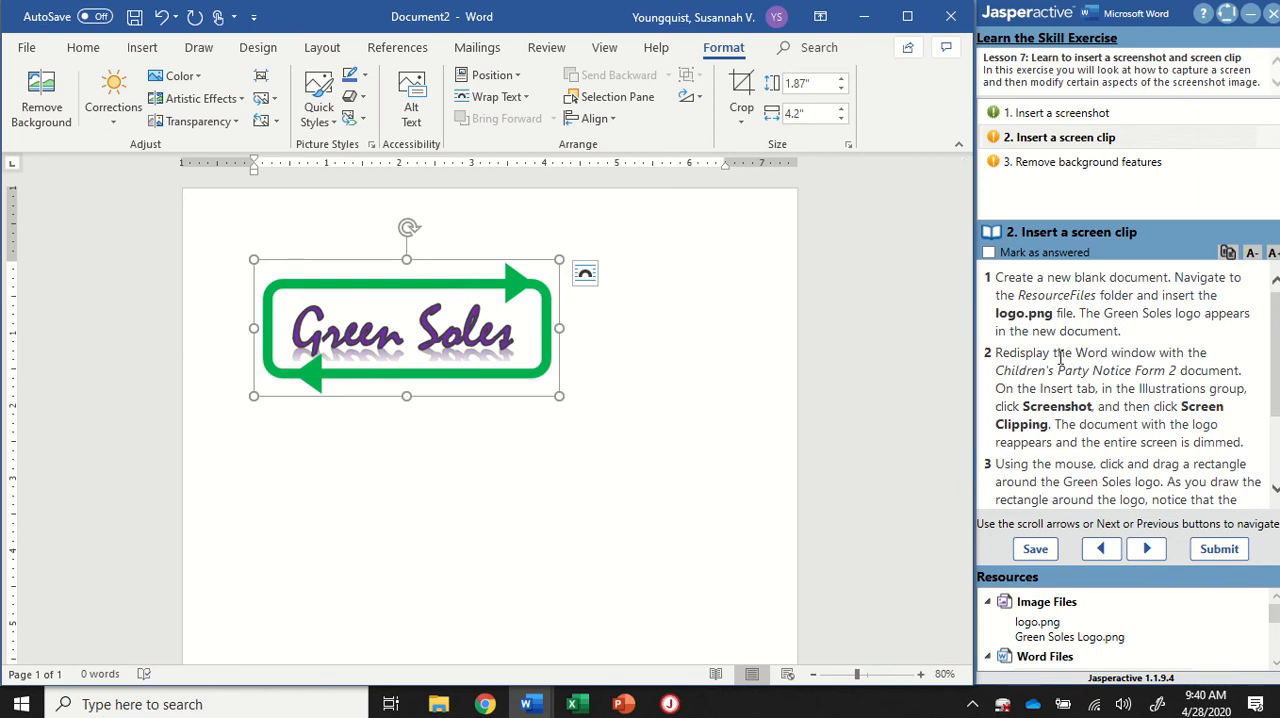
{"action": "left_click", "coordinate": [584, 272]}
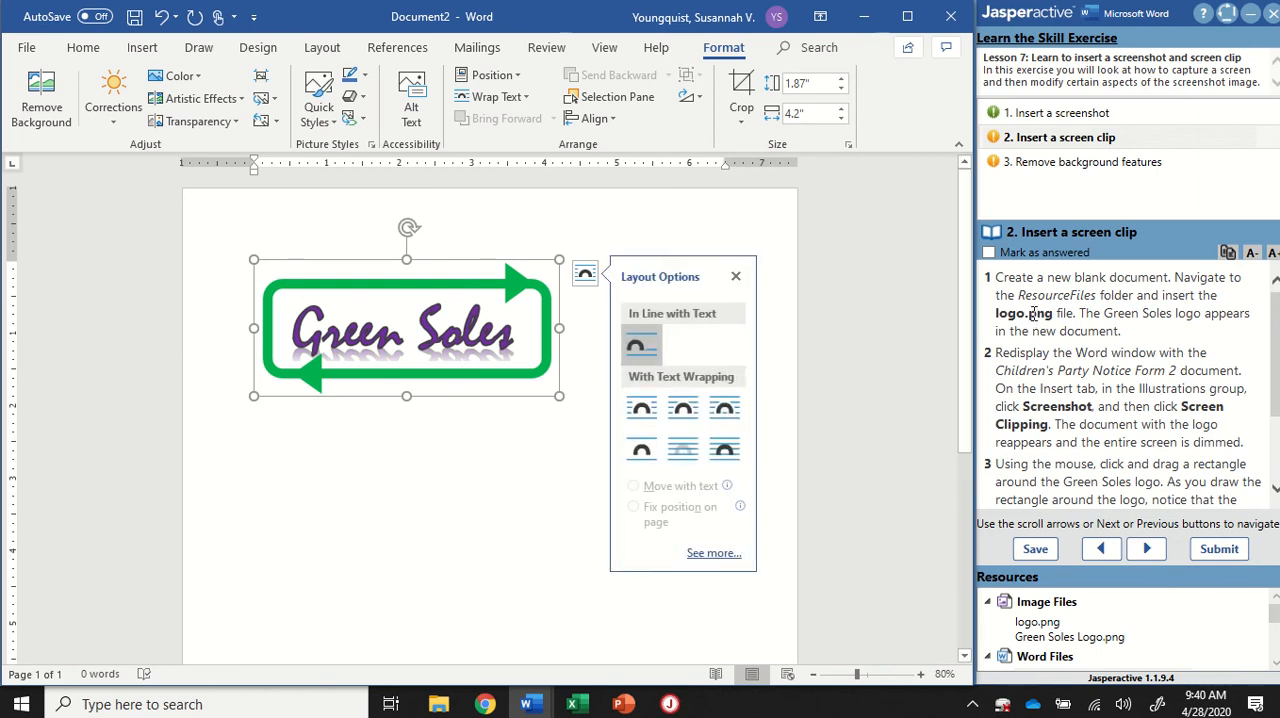
{"action": "left_click", "coordinate": [684, 394]}
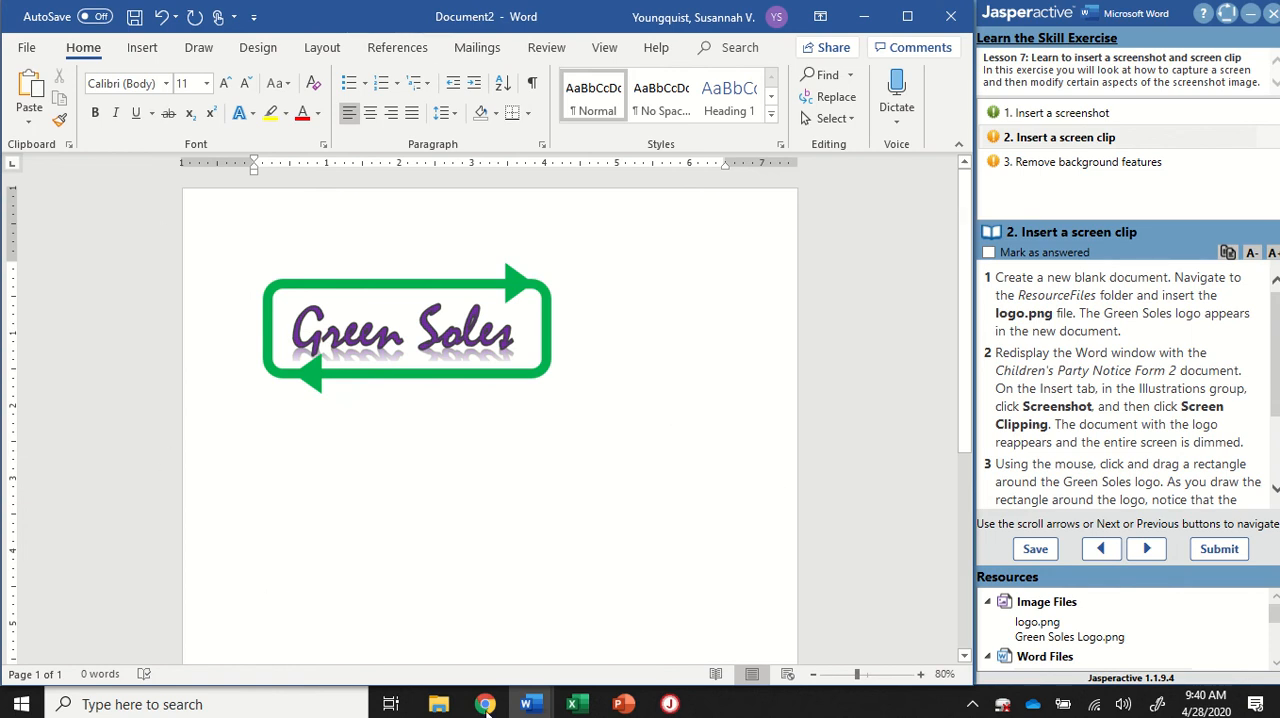
{"action": "mouse_move", "coordinate": [530, 704]}
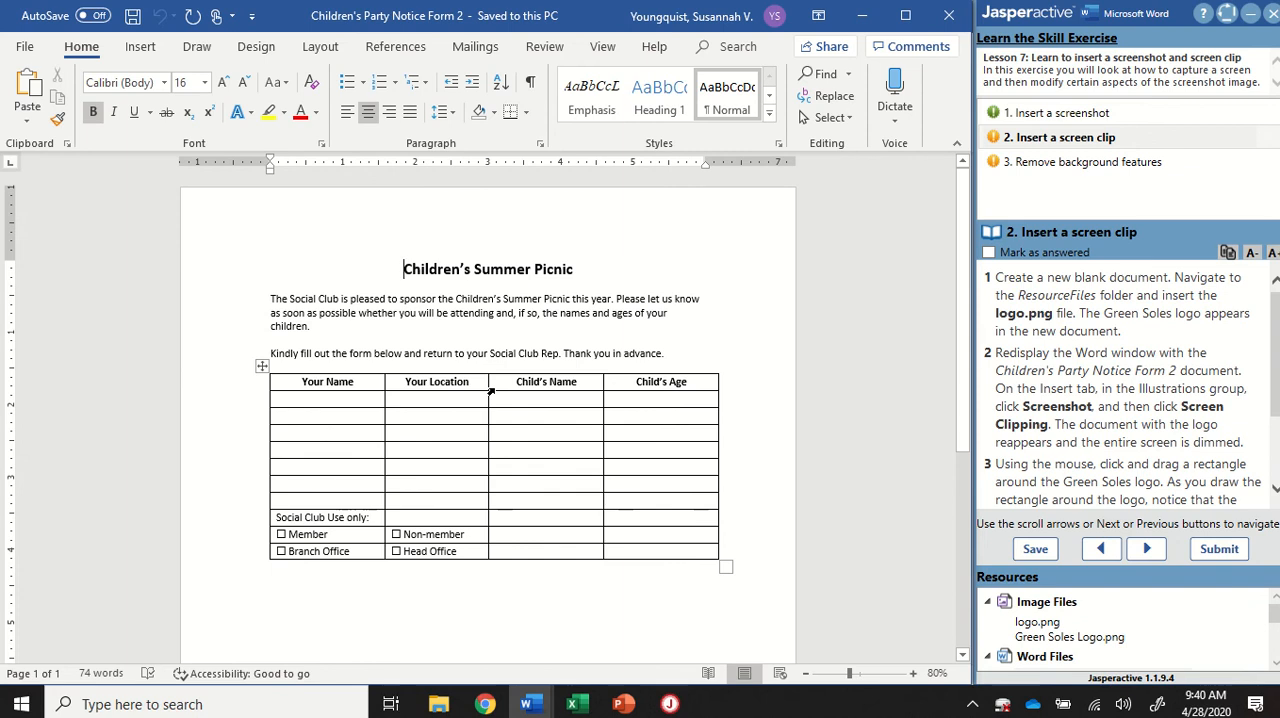
Open the Screenshot list of available windows with the Screen Clipping option.
{"action": "left_click", "coordinate": [140, 46]}
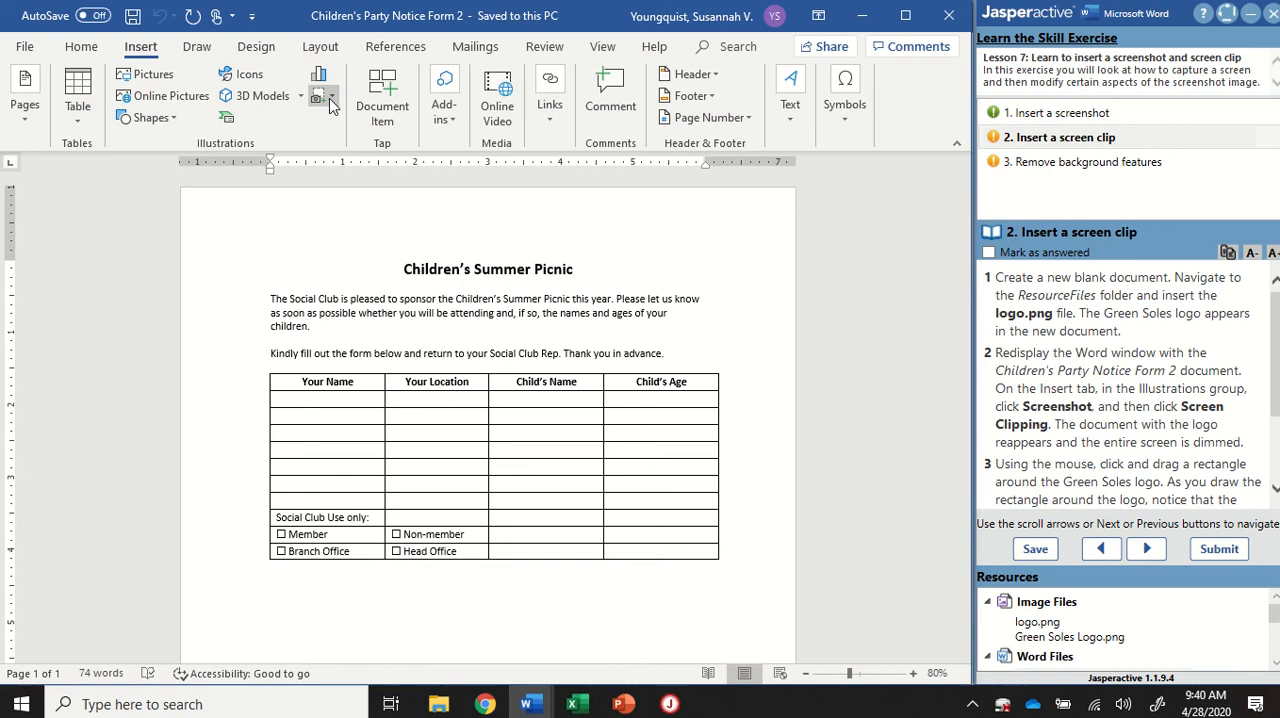
{"action": "left_click", "coordinate": [322, 92]}
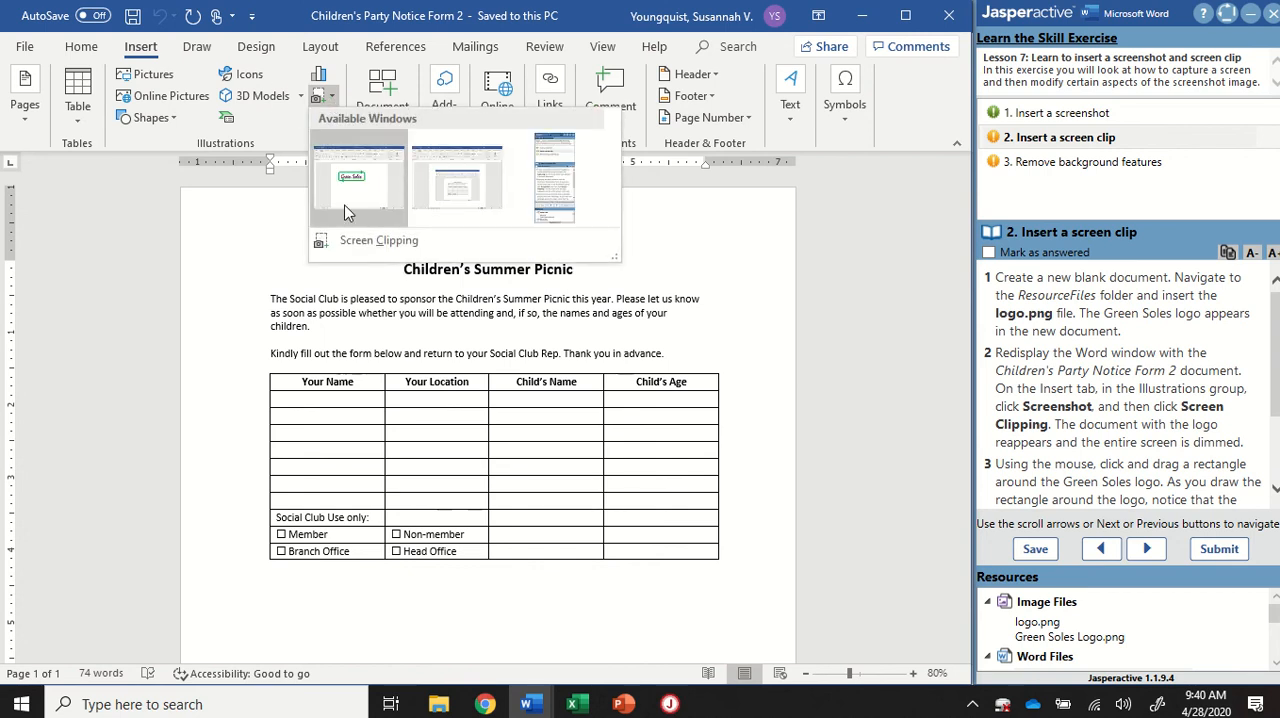
{"action": "mouse_move", "coordinate": [358, 240]}
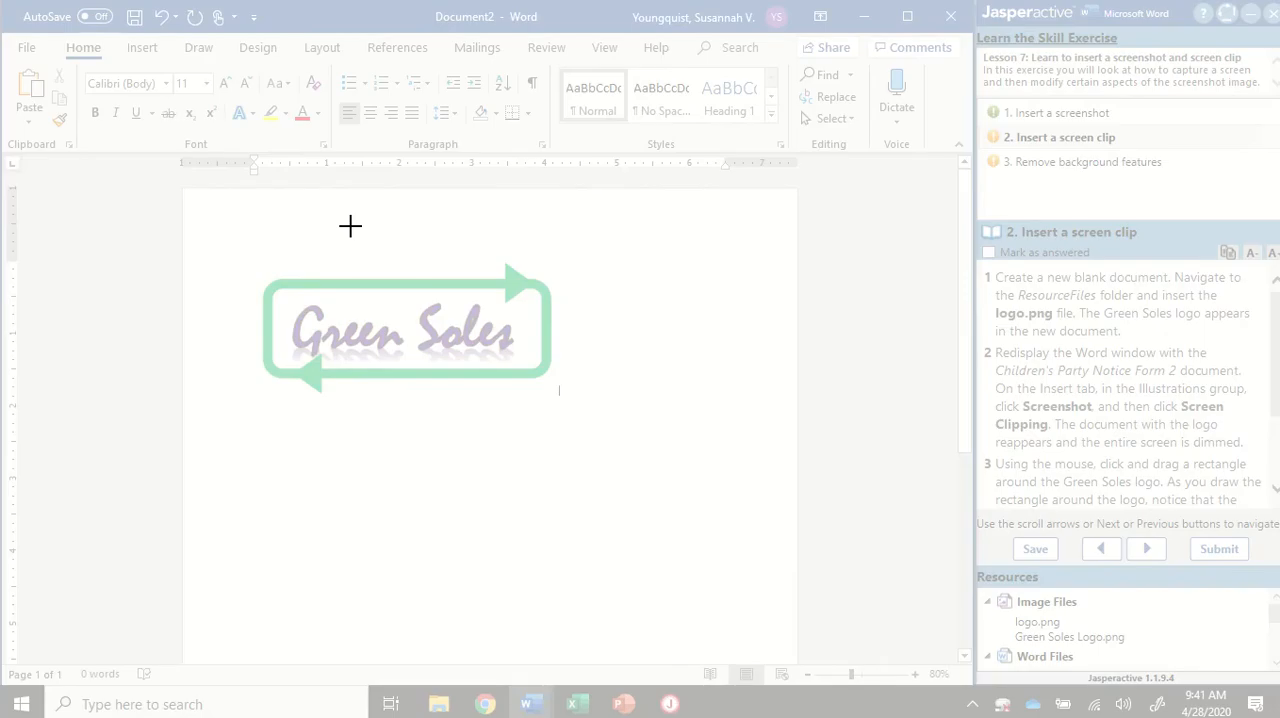
{"action": "mouse_move", "coordinate": [472, 220]}
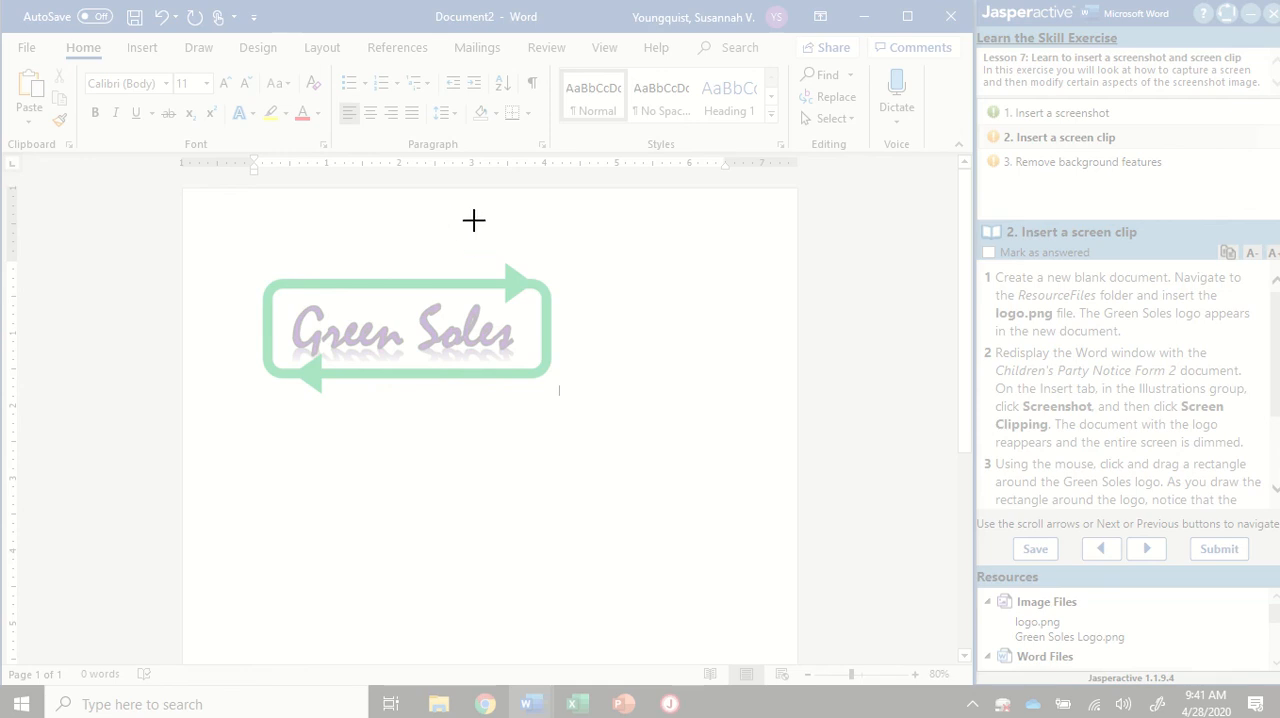
{"action": "mouse_move", "coordinate": [248, 248]}
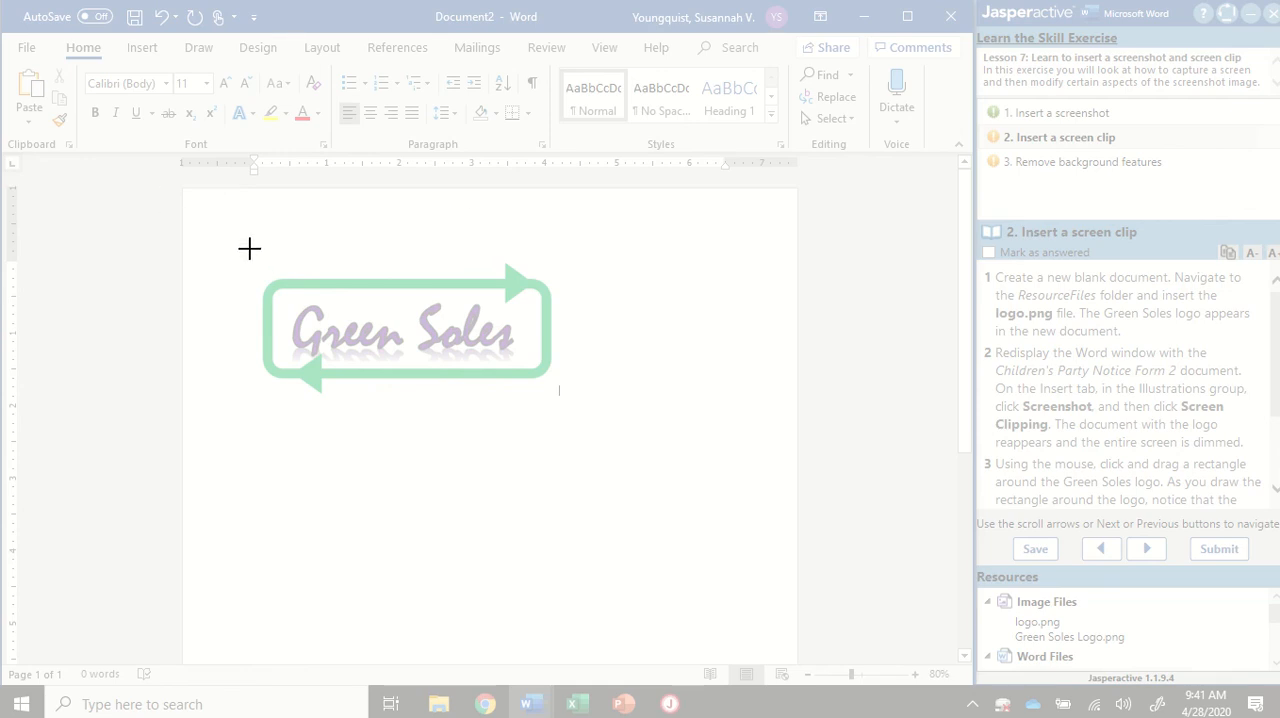
{"action": "mouse_move", "coordinate": [284, 288]}
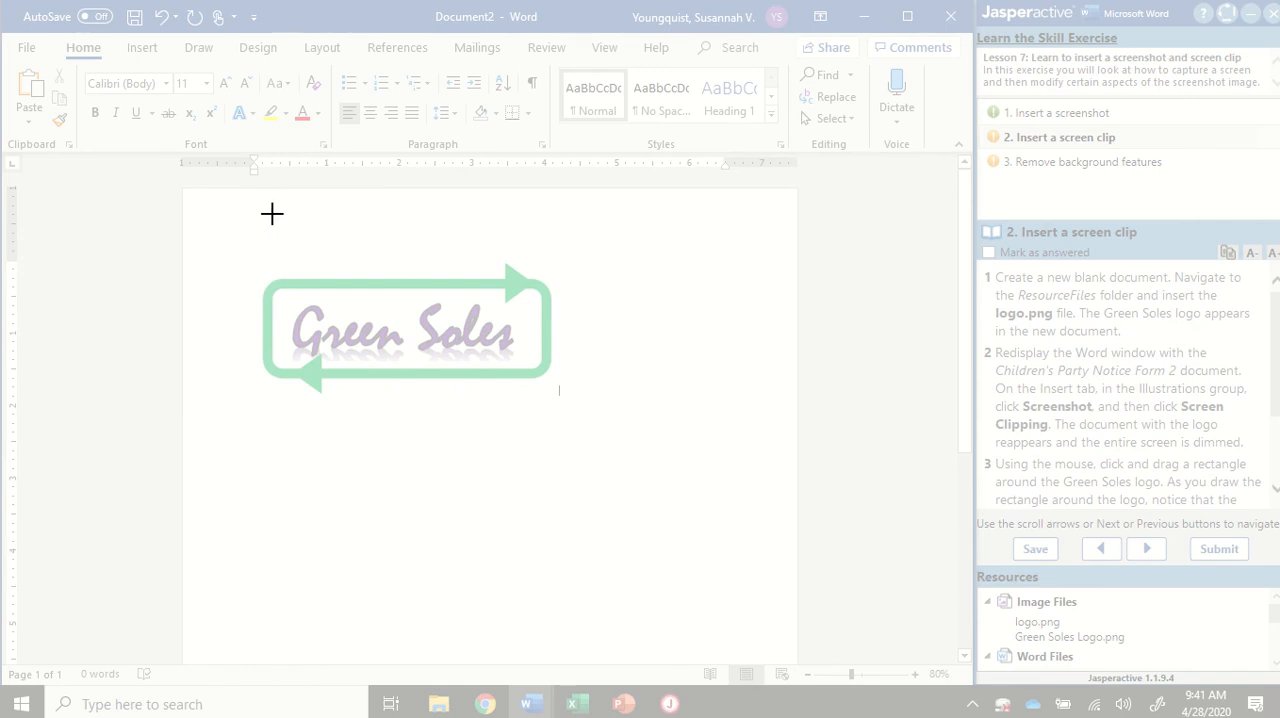
{"action": "mouse_move", "coordinate": [188, 188]}
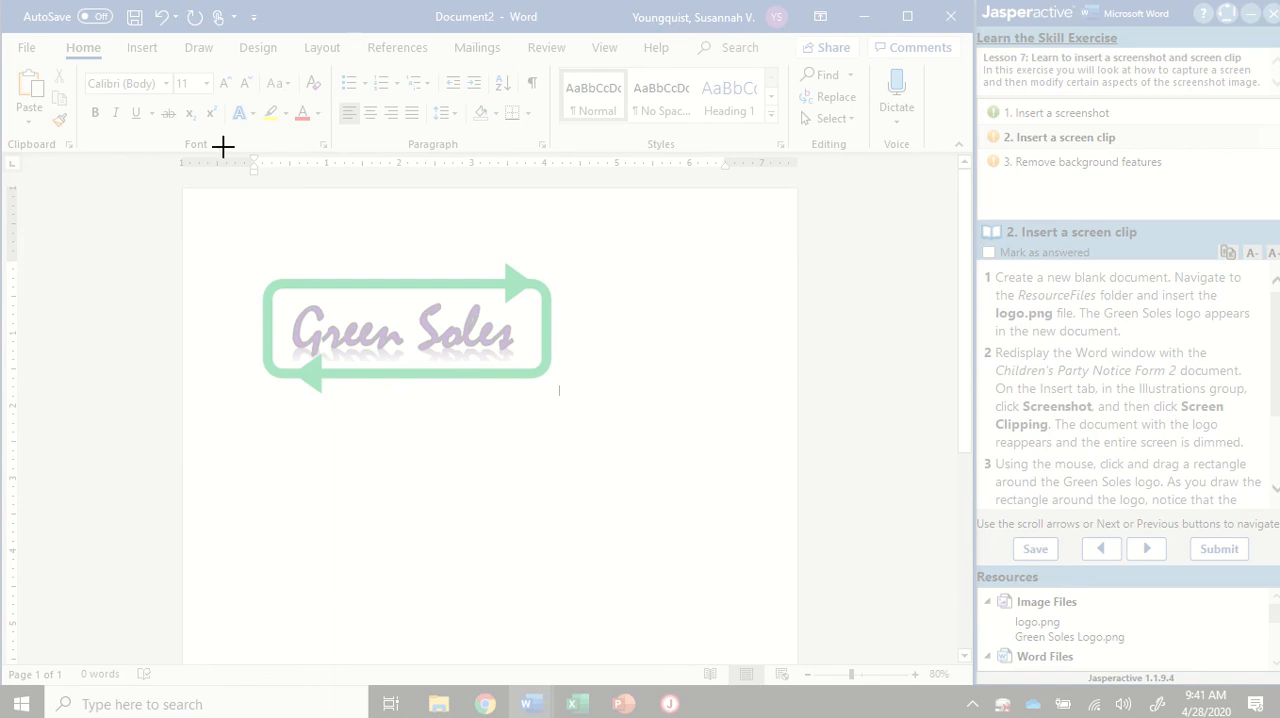
{"action": "mouse_move", "coordinate": [374, 480]}
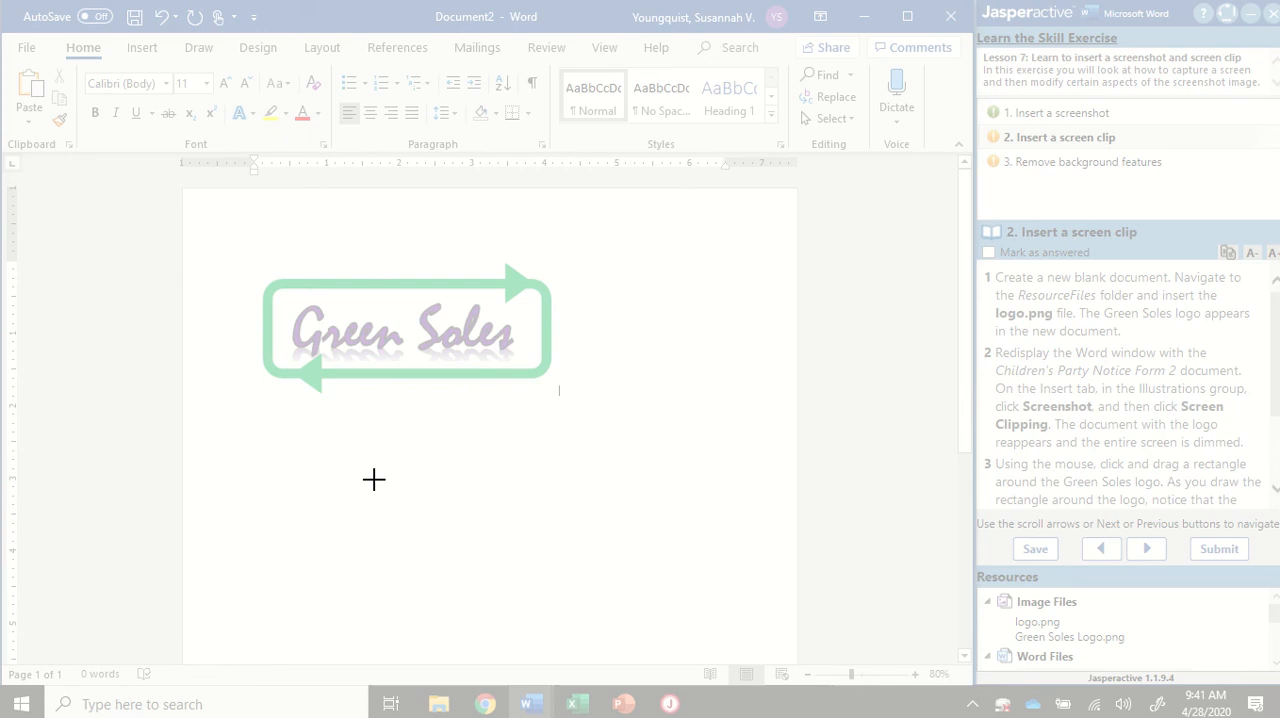
{"action": "mouse_move", "coordinate": [246, 260]}
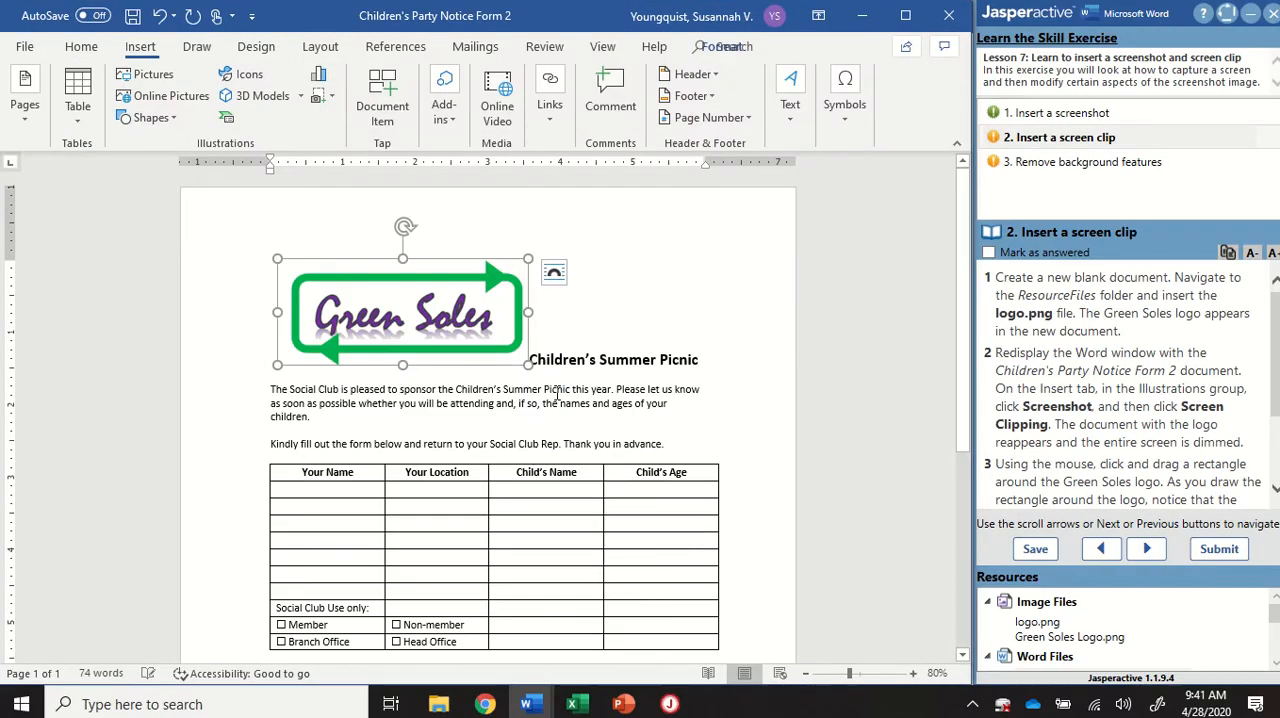
Split the clipped logo onto its own line above the title and advance to the next exercise step.
{"action": "left_click", "coordinate": [400, 316]}
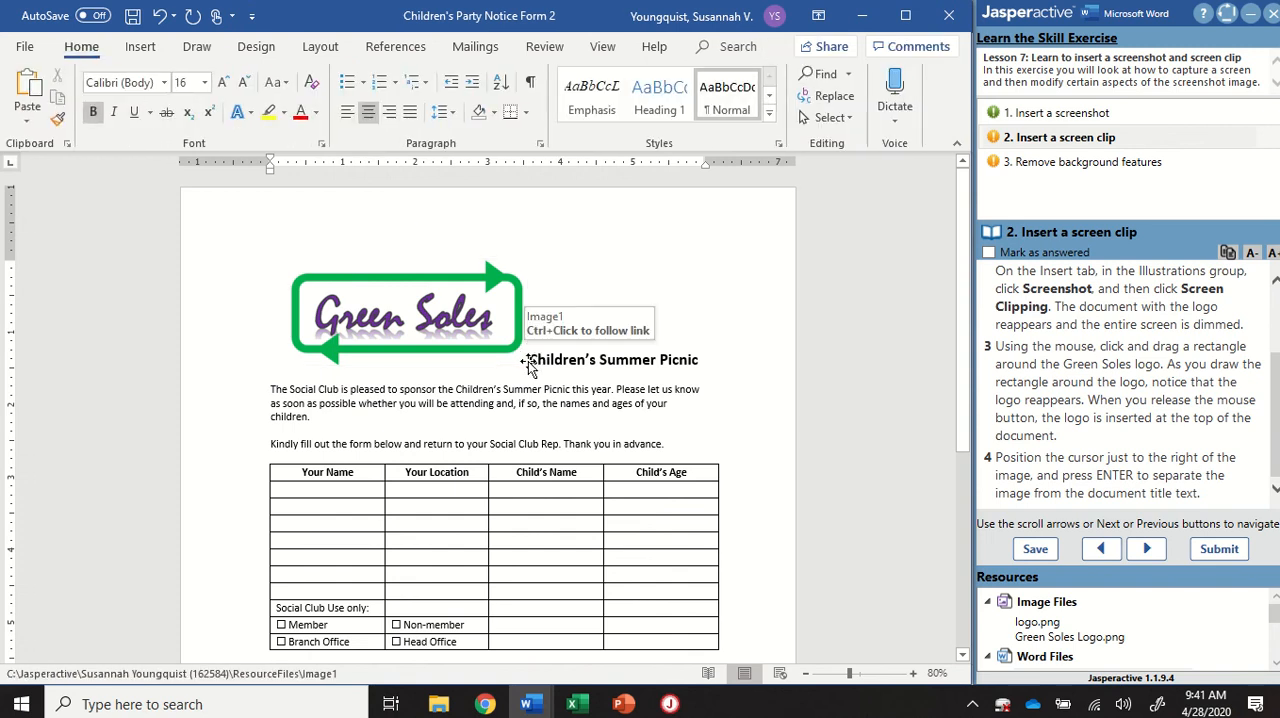
{"action": "left_click", "coordinate": [528, 370]}
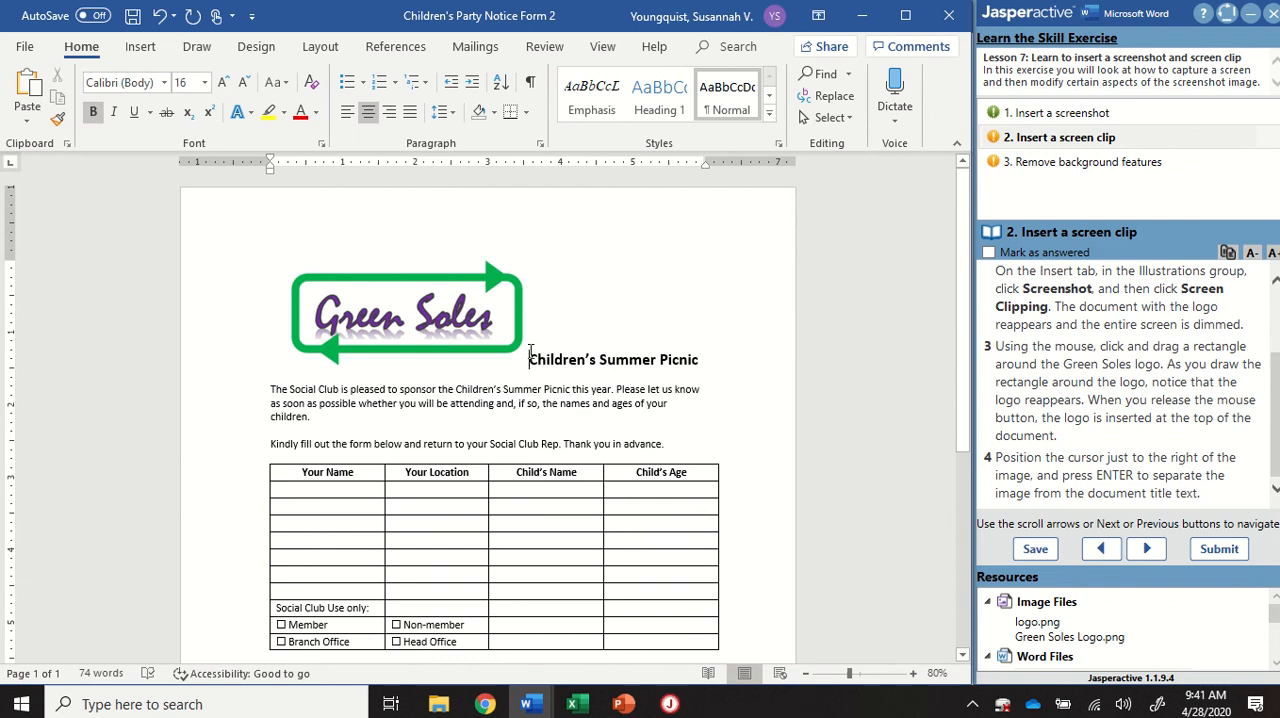
{"action": "mouse_move", "coordinate": [618, 308]}
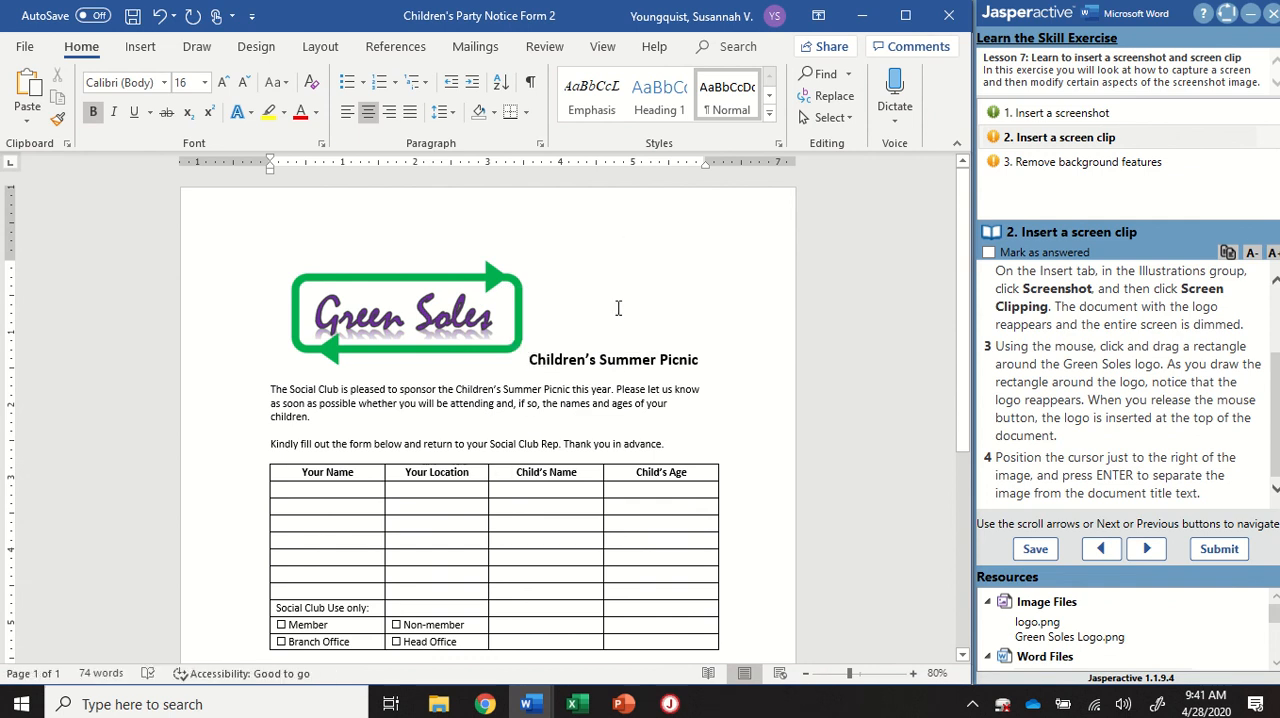
{"action": "mouse_move", "coordinate": [476, 308]}
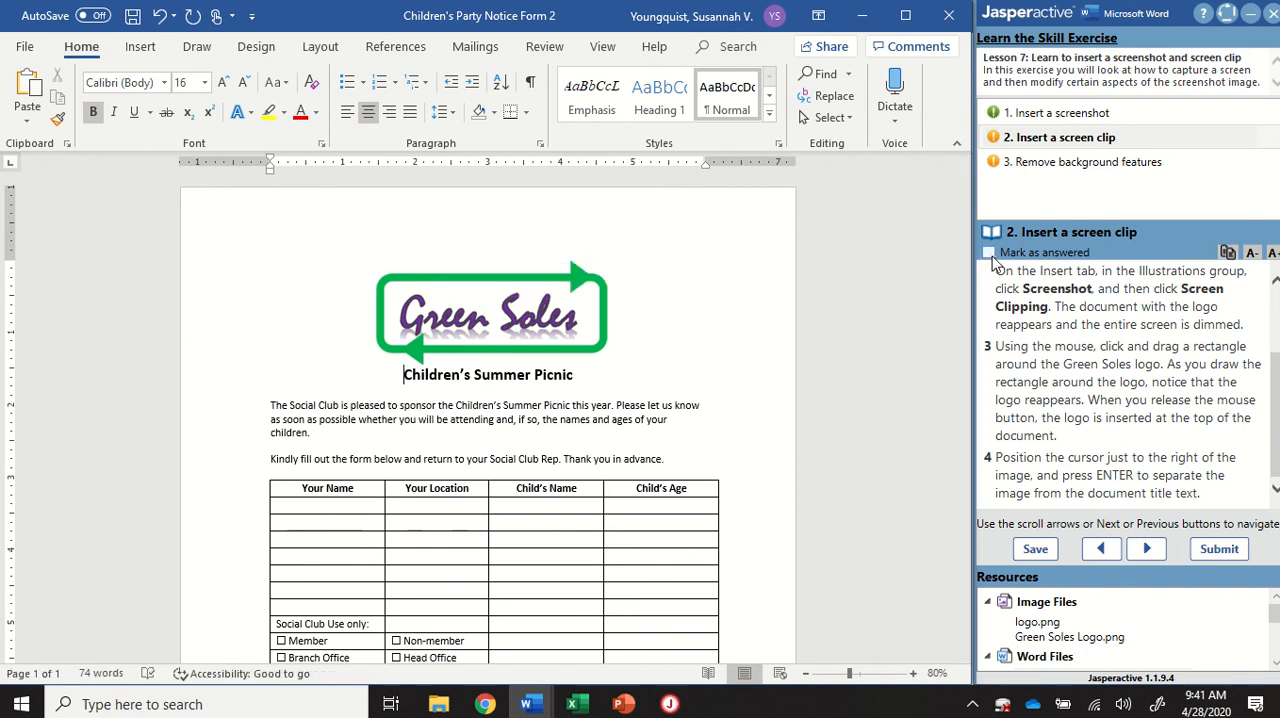
{"action": "left_click", "coordinate": [1146, 548]}
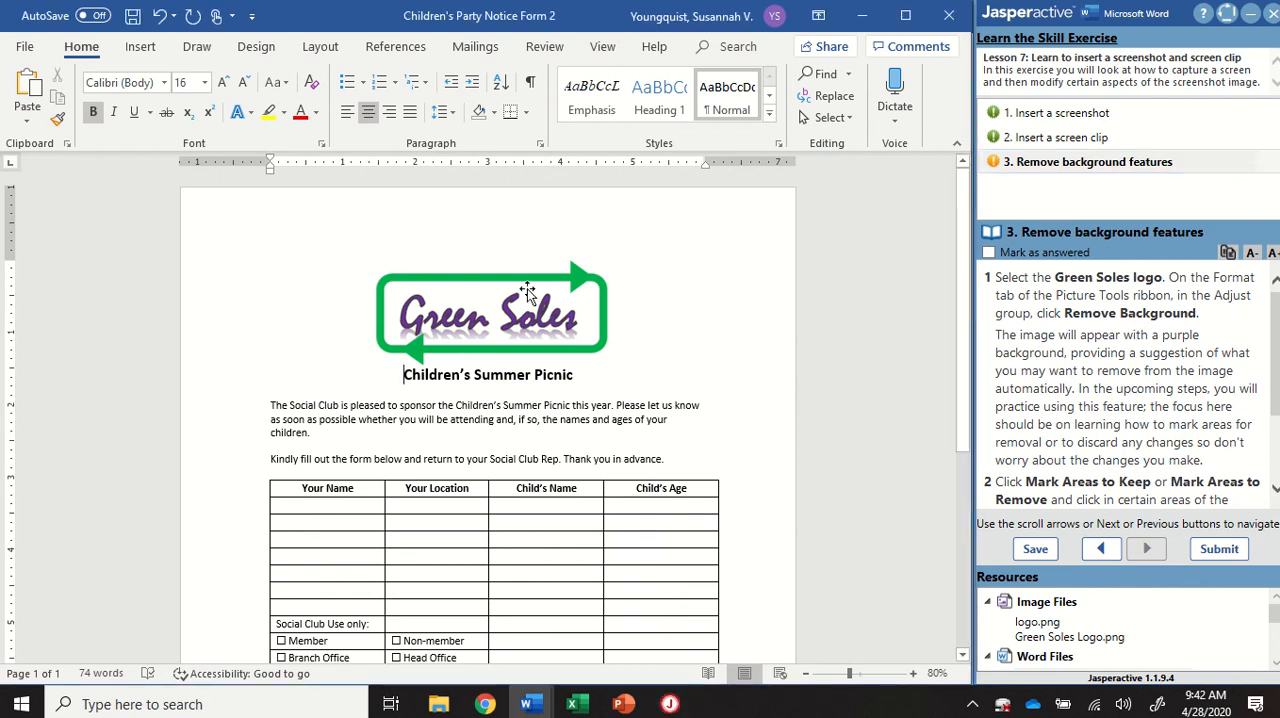
Select the Green Soles logo and start Remove Background from the Picture Tools Format Adjust group.
{"action": "left_click", "coordinate": [484, 304]}
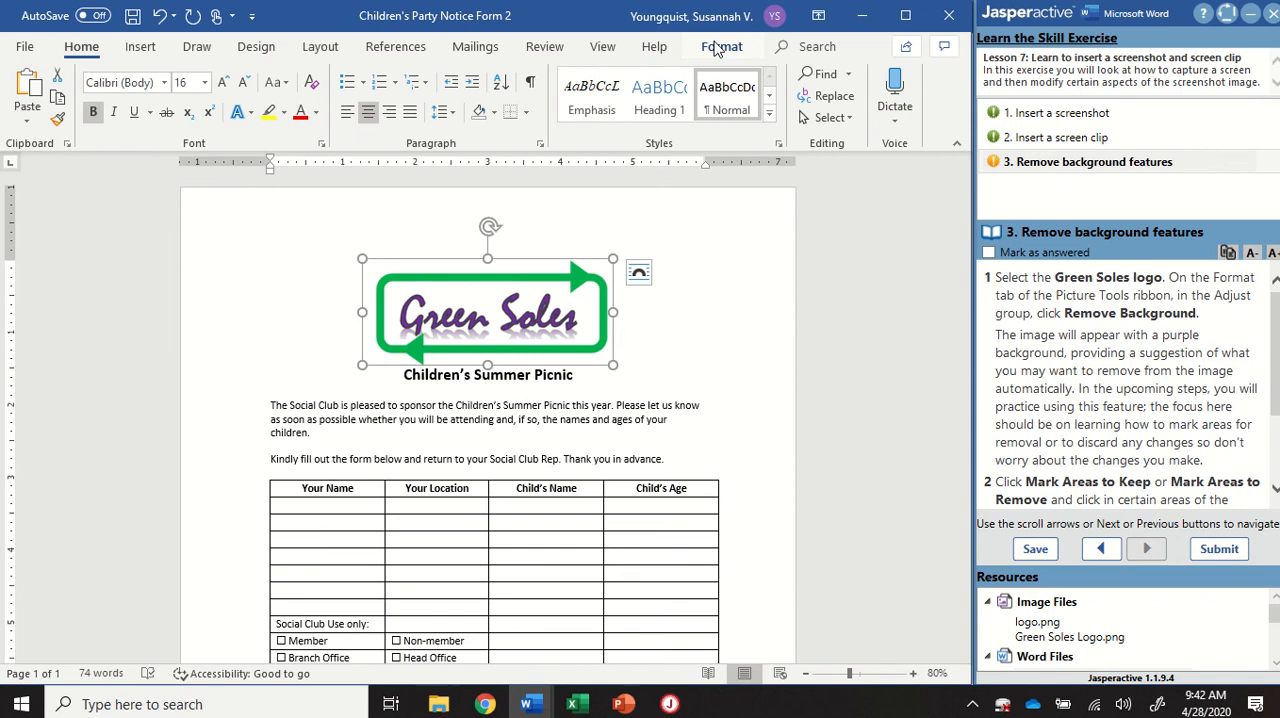
{"action": "left_click", "coordinate": [638, 272]}
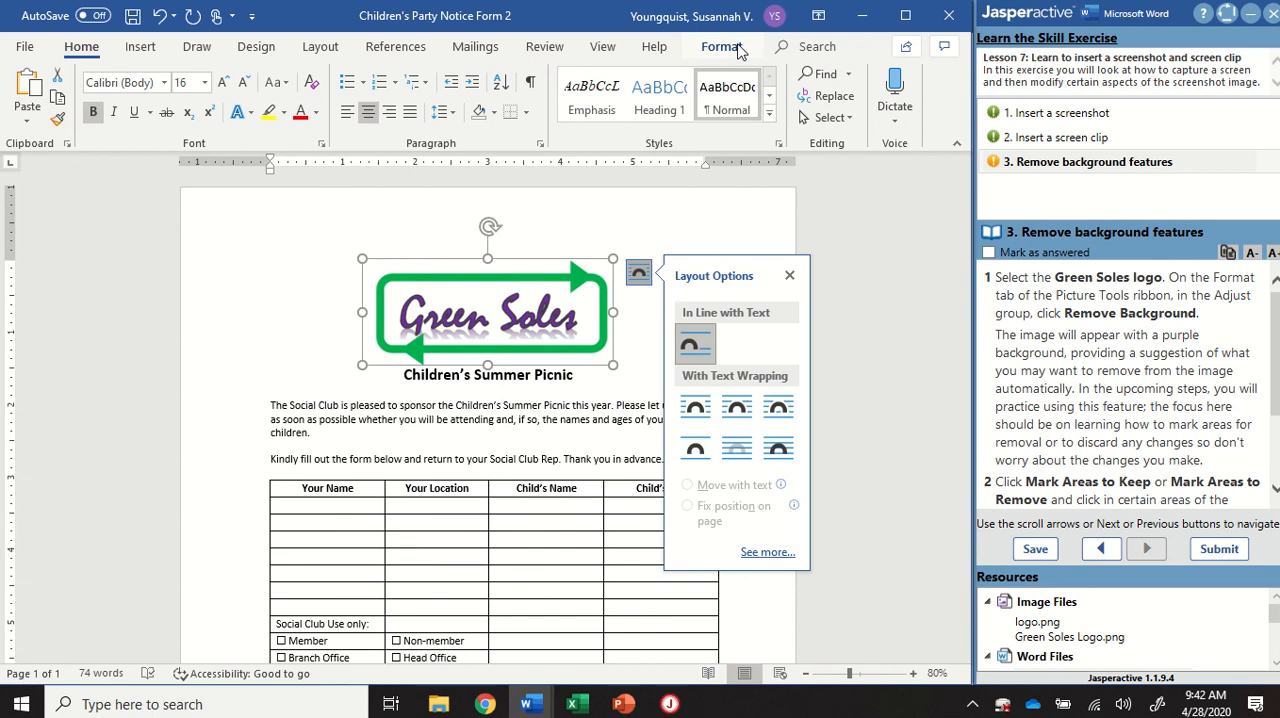
{"action": "left_click", "coordinate": [724, 46]}
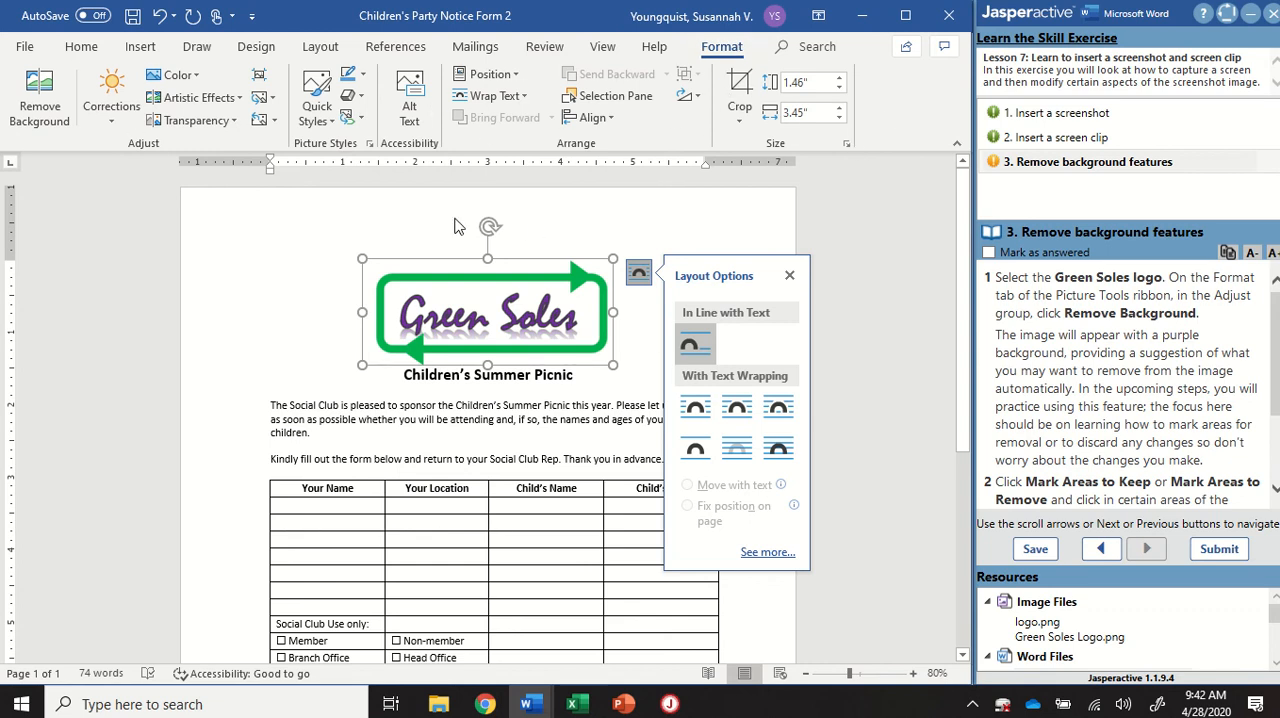
{"action": "mouse_move", "coordinate": [550, 300]}
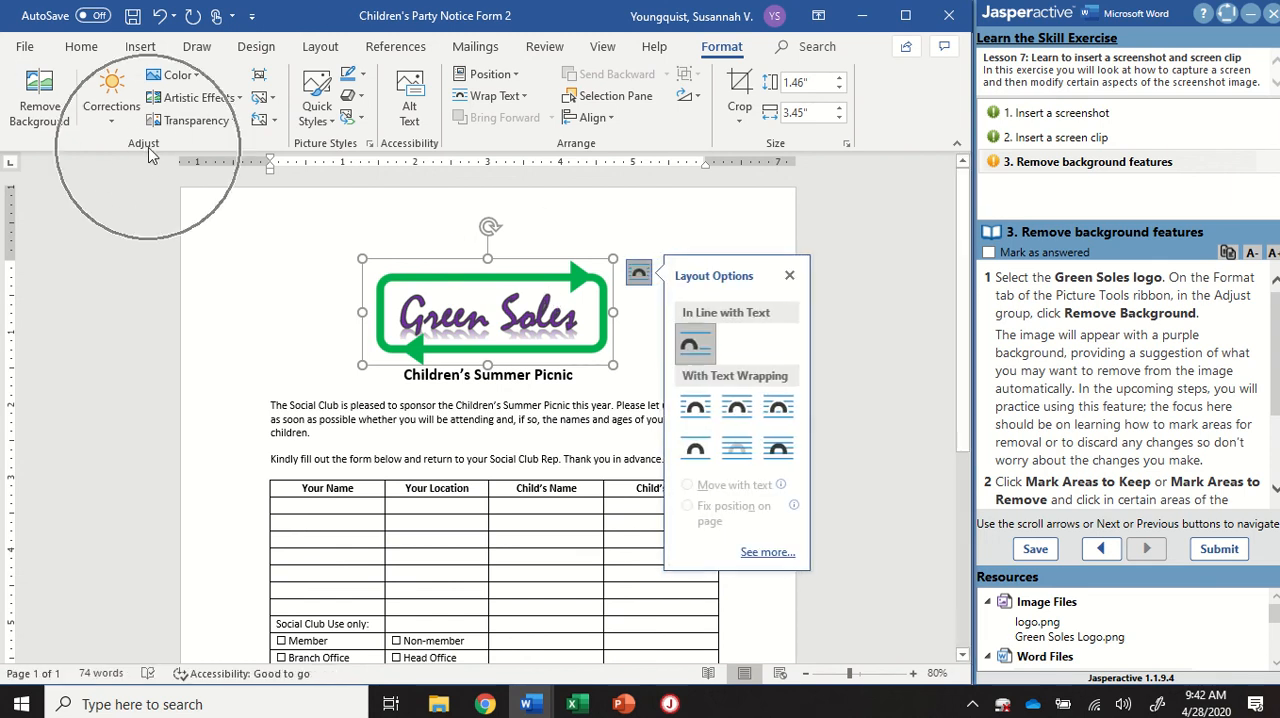
{"action": "mouse_move", "coordinate": [40, 90]}
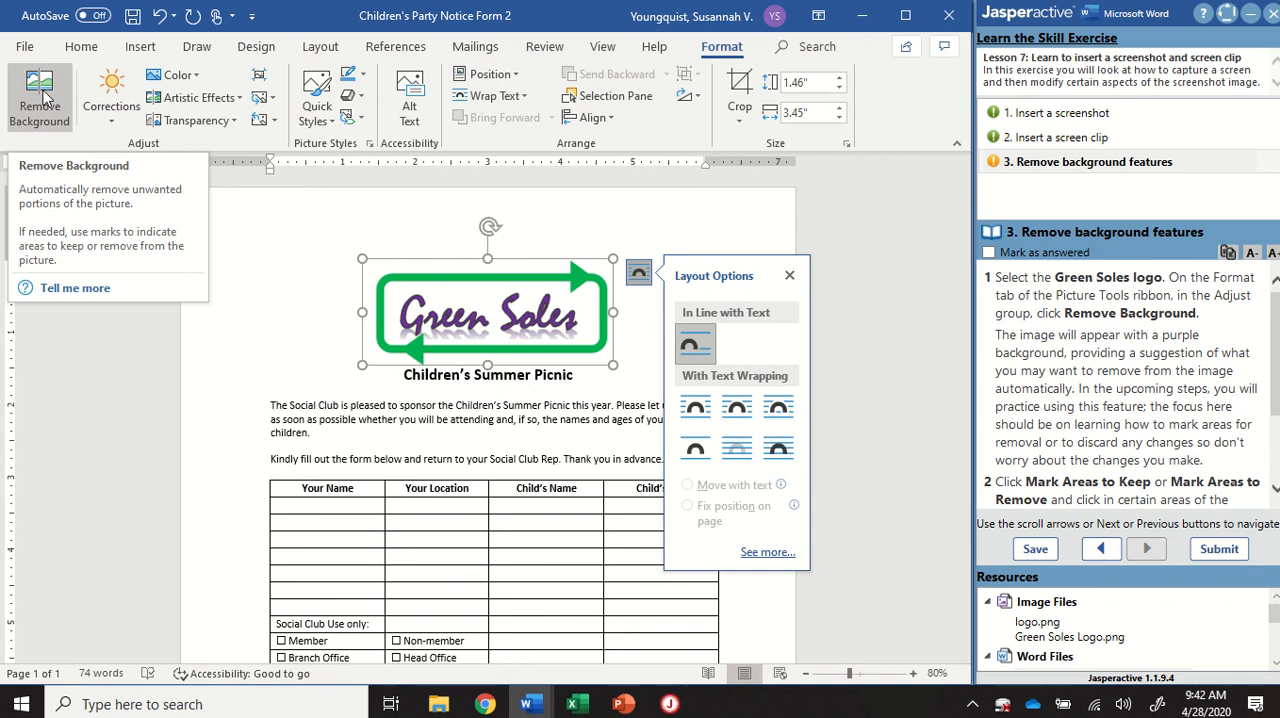
{"action": "left_click", "coordinate": [38, 90]}
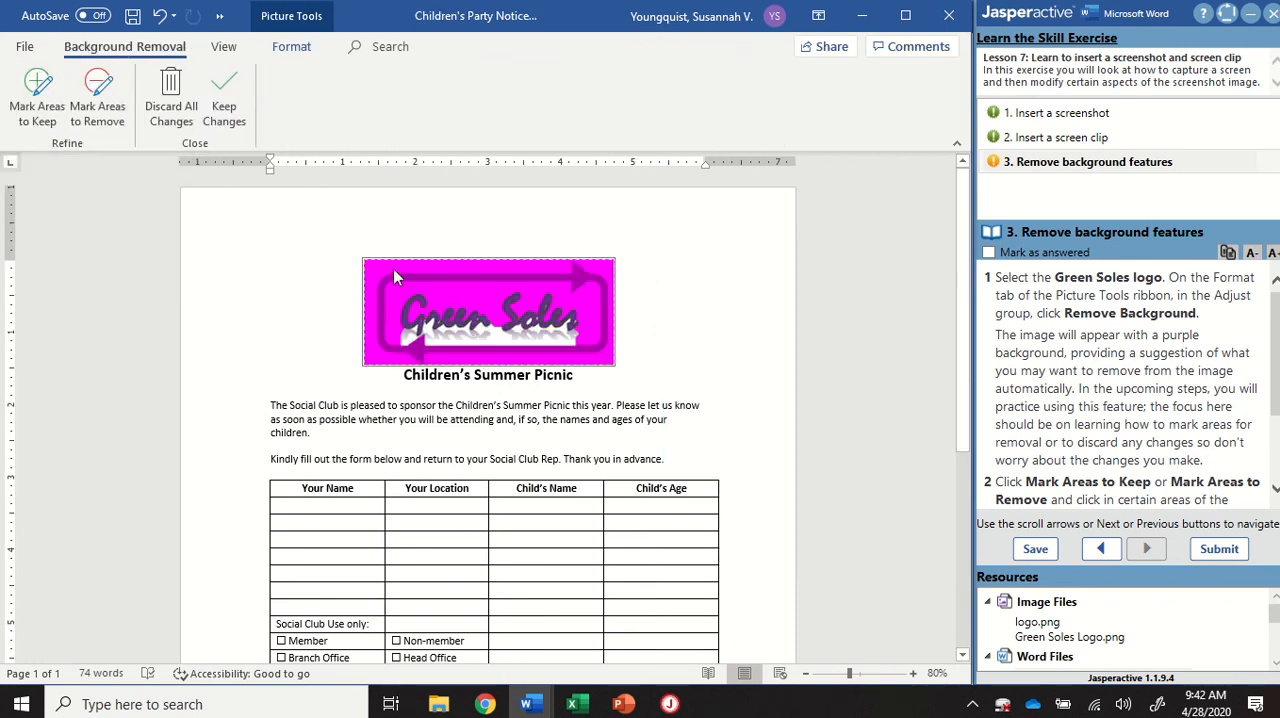
{"action": "mouse_move", "coordinate": [380, 278]}
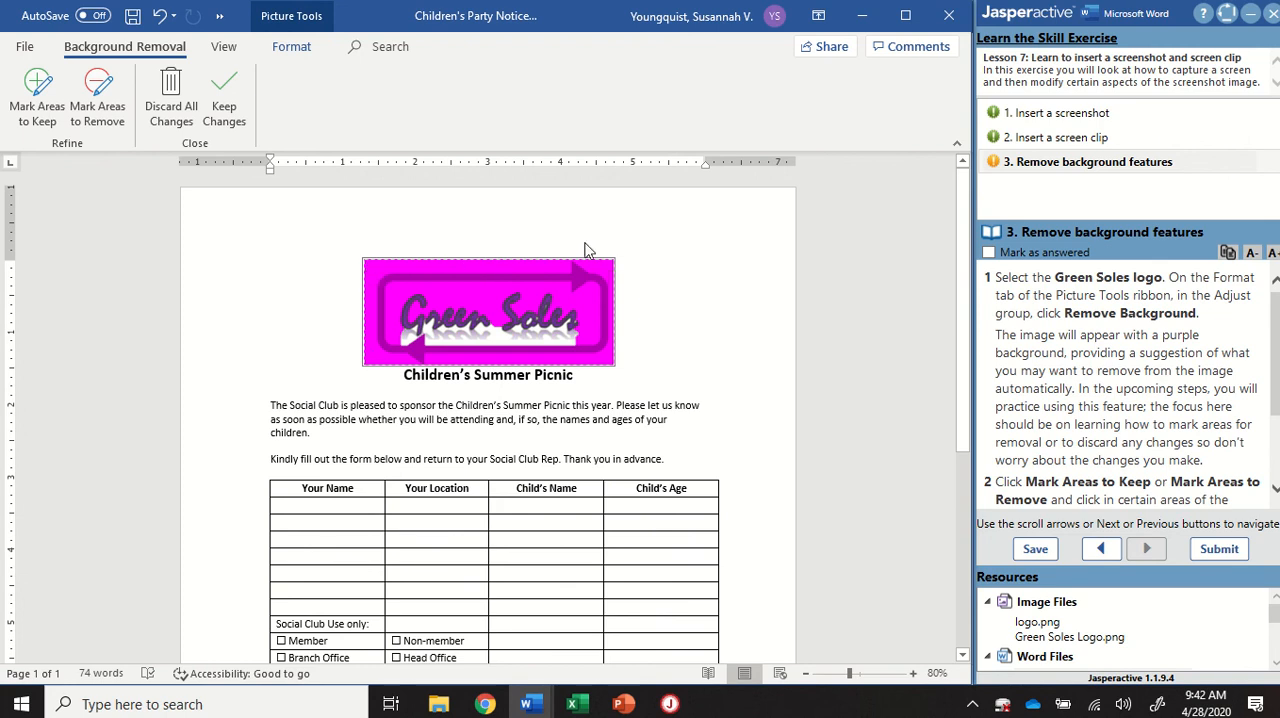
{"action": "mouse_move", "coordinate": [432, 316]}
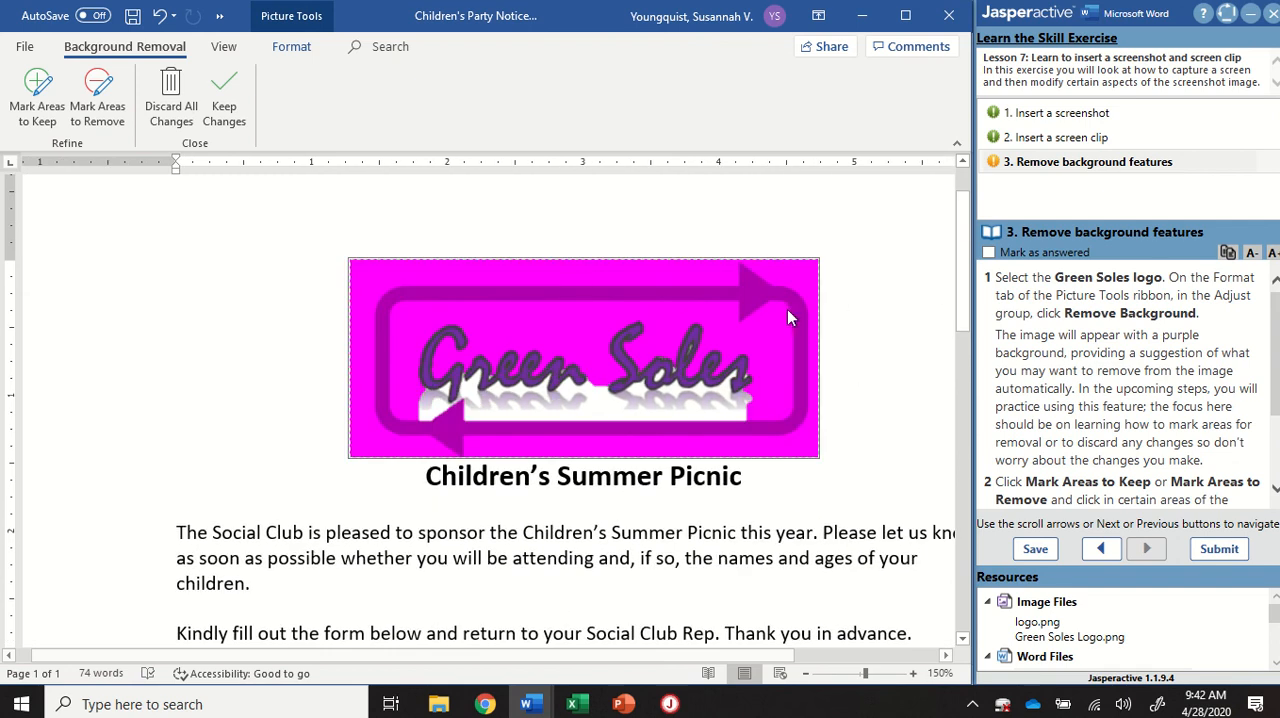
{"action": "mouse_move", "coordinate": [796, 314]}
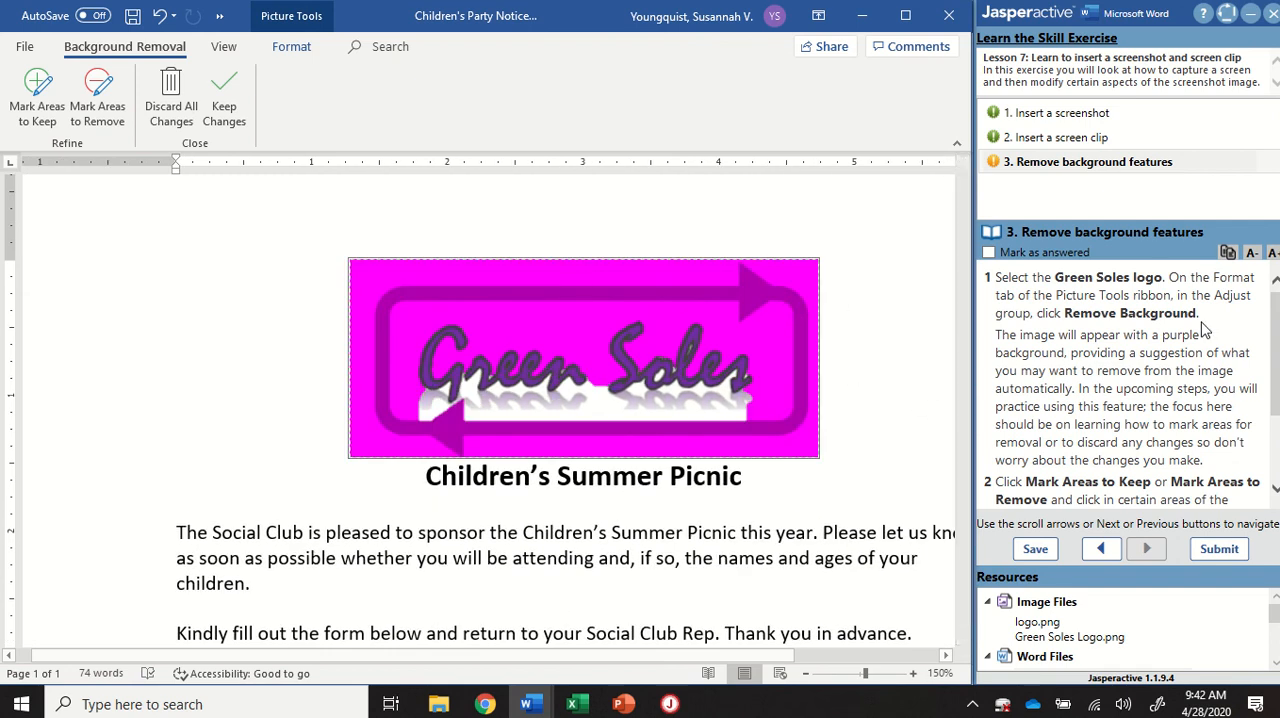
Switch background removal to Mark Areas to Keep on the logo.
{"action": "scroll", "scroll_direction": "down", "scroll_amount": 3}
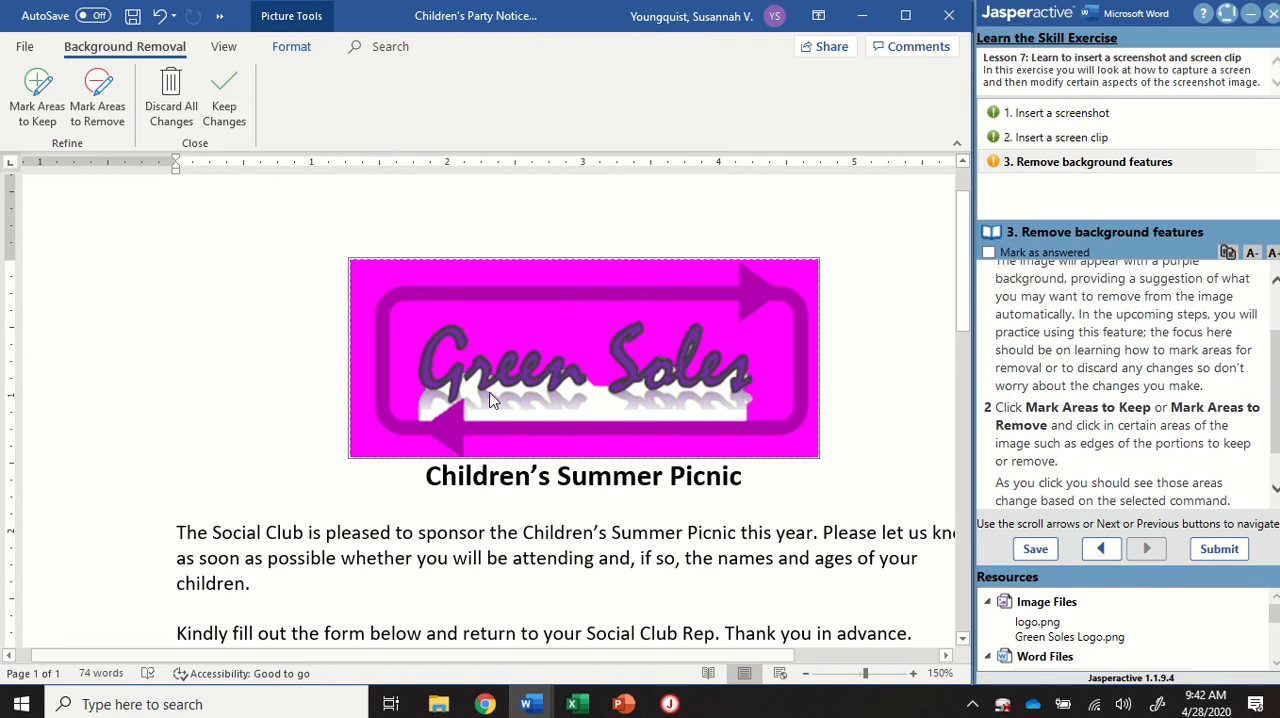
{"action": "mouse_move", "coordinate": [786, 404]}
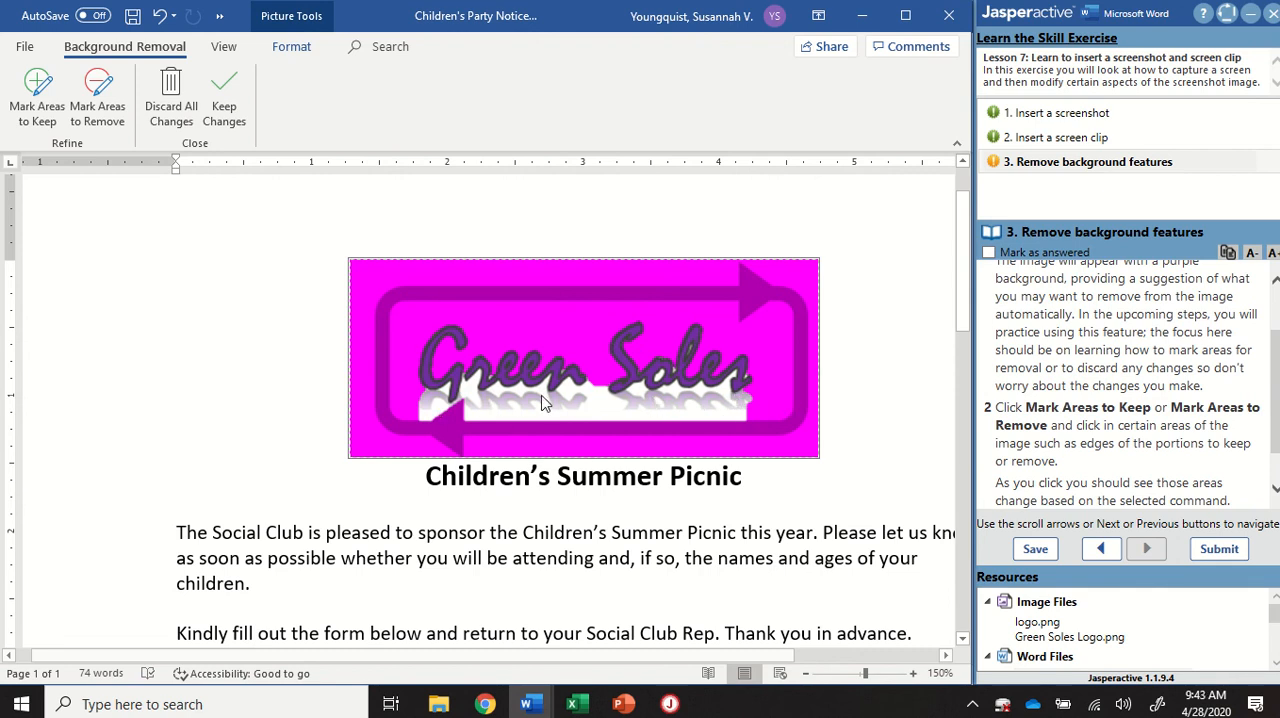
{"action": "mouse_move", "coordinate": [540, 400]}
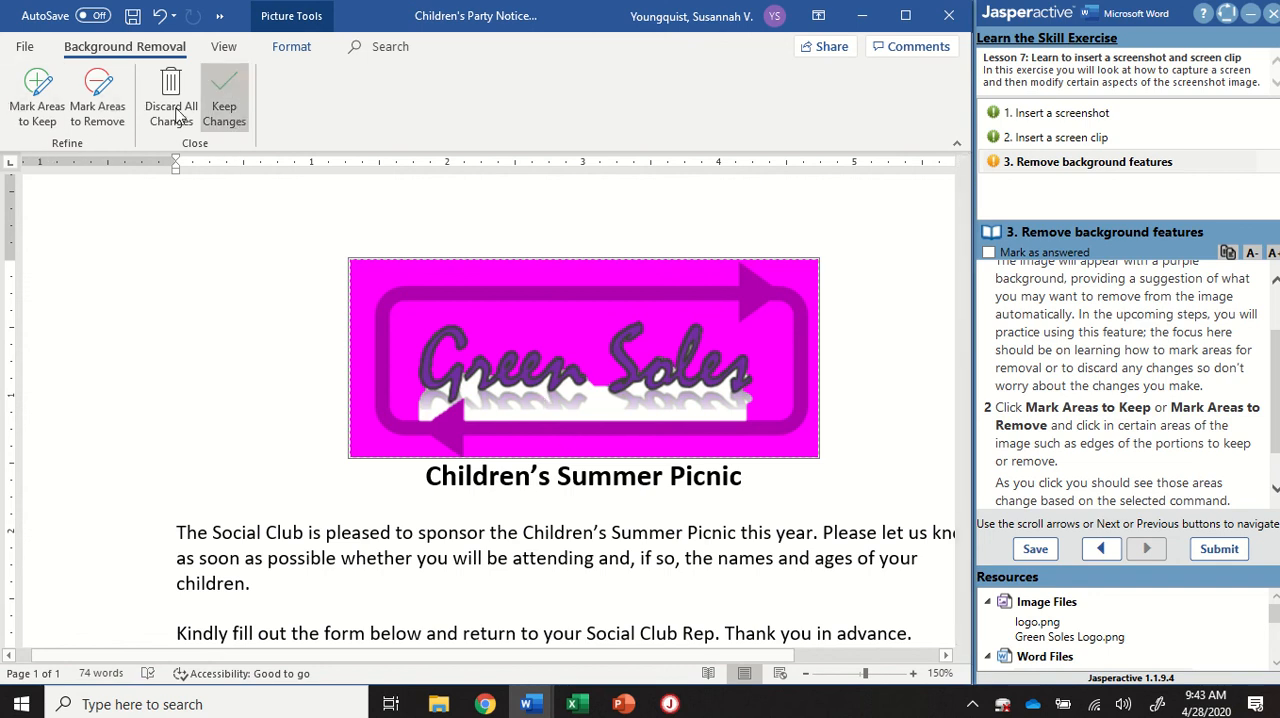
{"action": "left_click", "coordinate": [36, 90]}
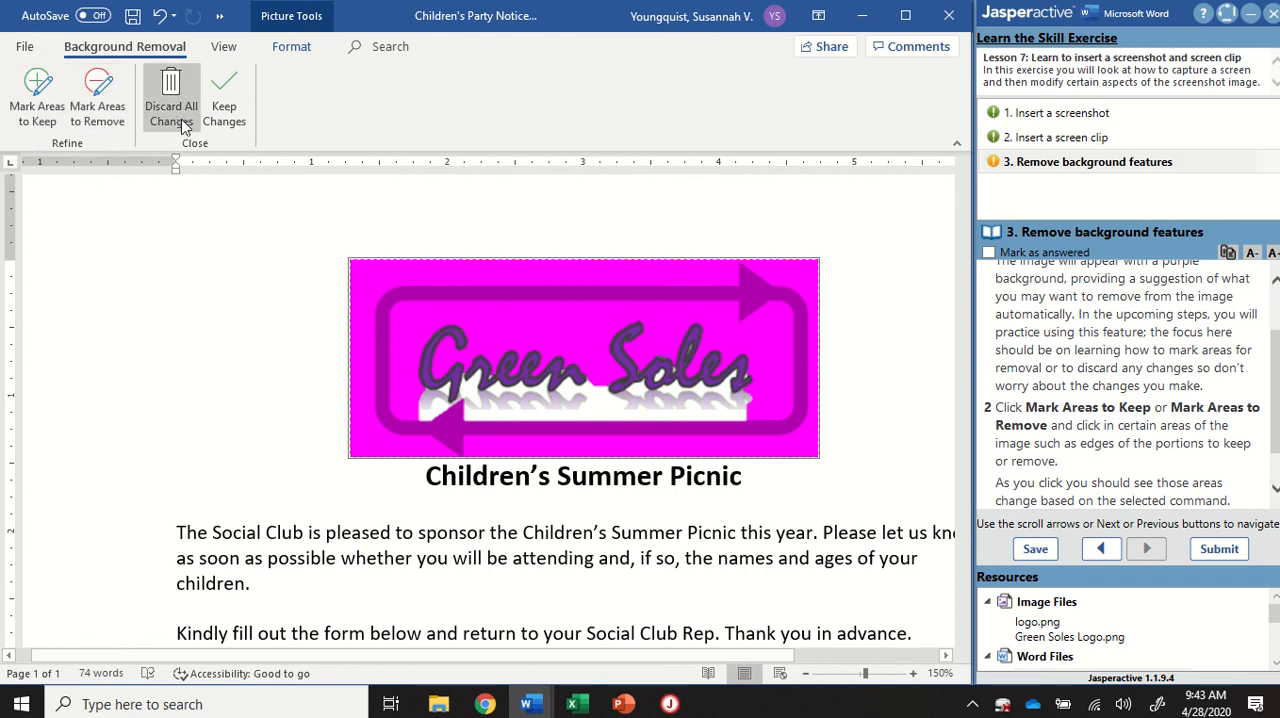
{"action": "mouse_move", "coordinate": [228, 100]}
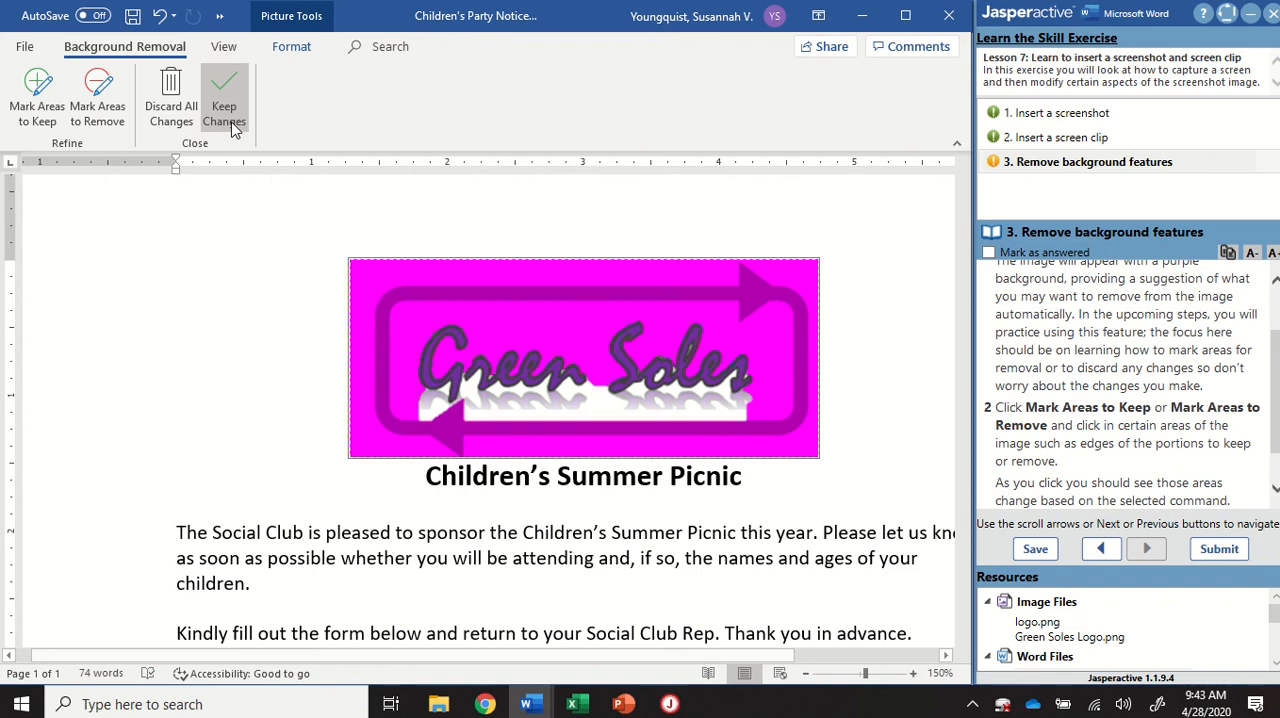
{"action": "mouse_move", "coordinate": [36, 88]}
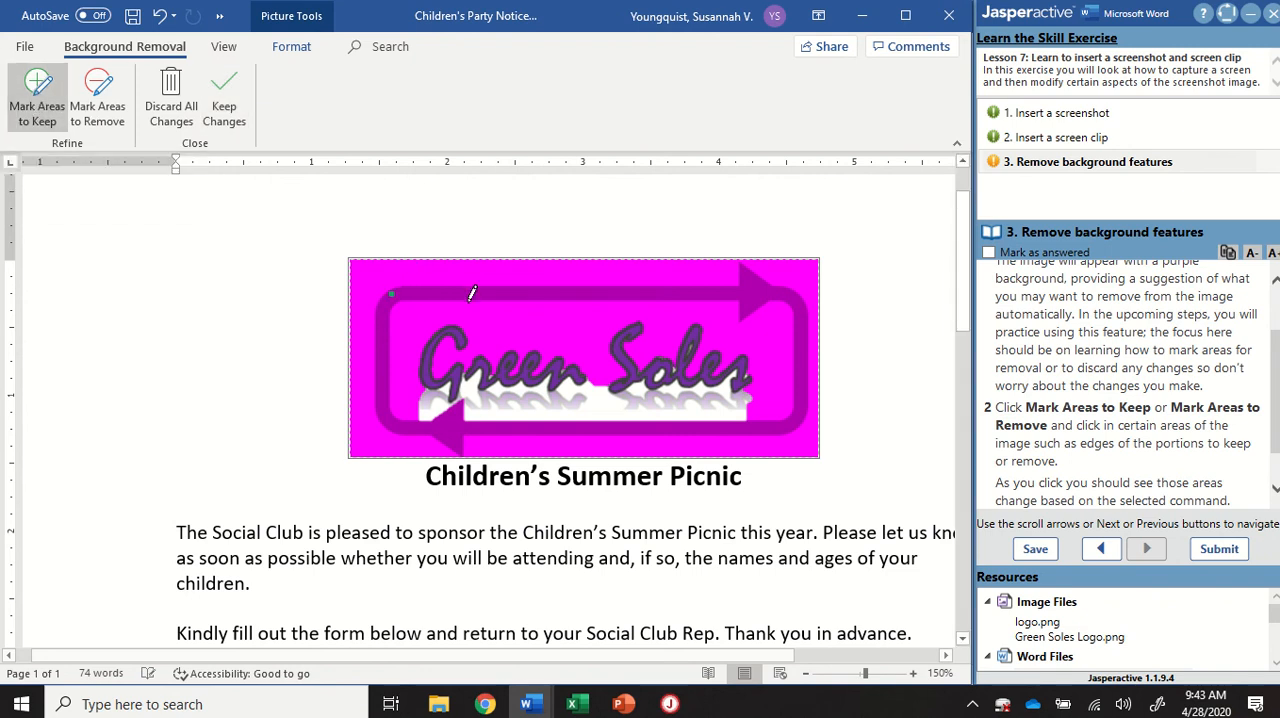
Mark the top arrow, right arrowhead, lower arrow and remaining green frame spots as areas to keep.
{"action": "left_click_drag", "start_coordinate": [392, 292], "coordinate": [560, 290]}
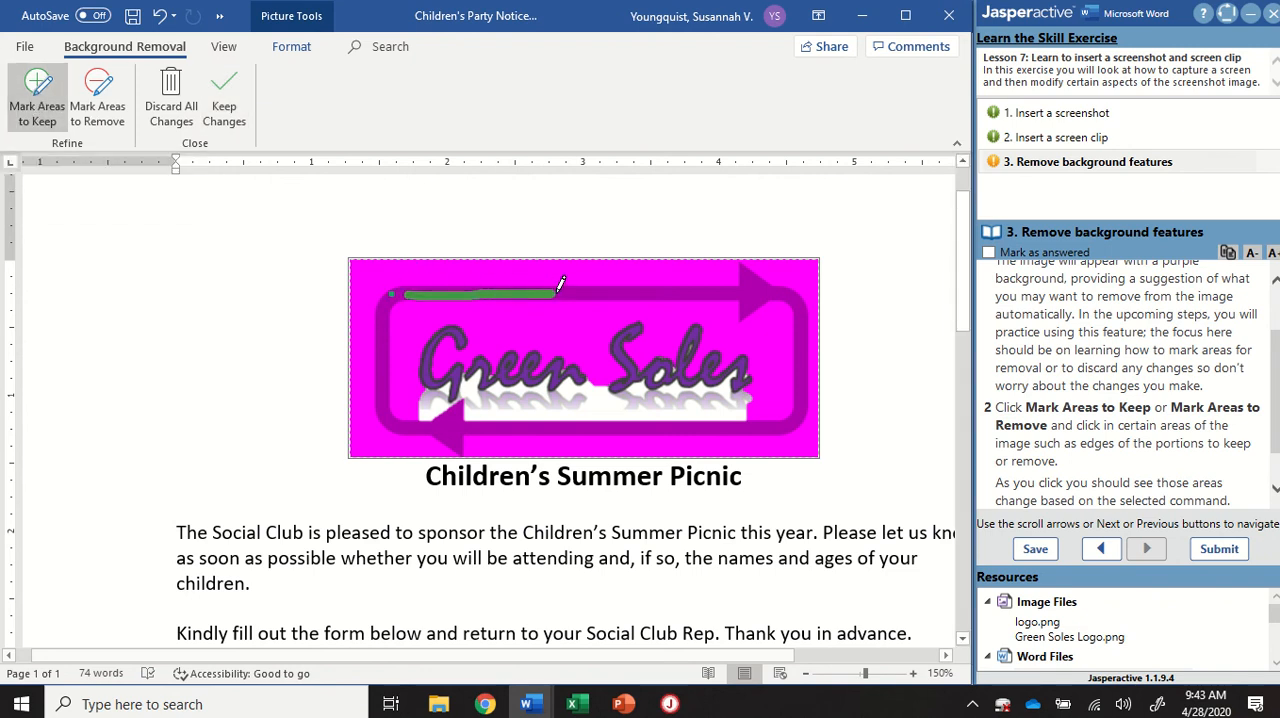
{"action": "left_click_drag", "start_coordinate": [560, 290], "coordinate": [744, 290]}
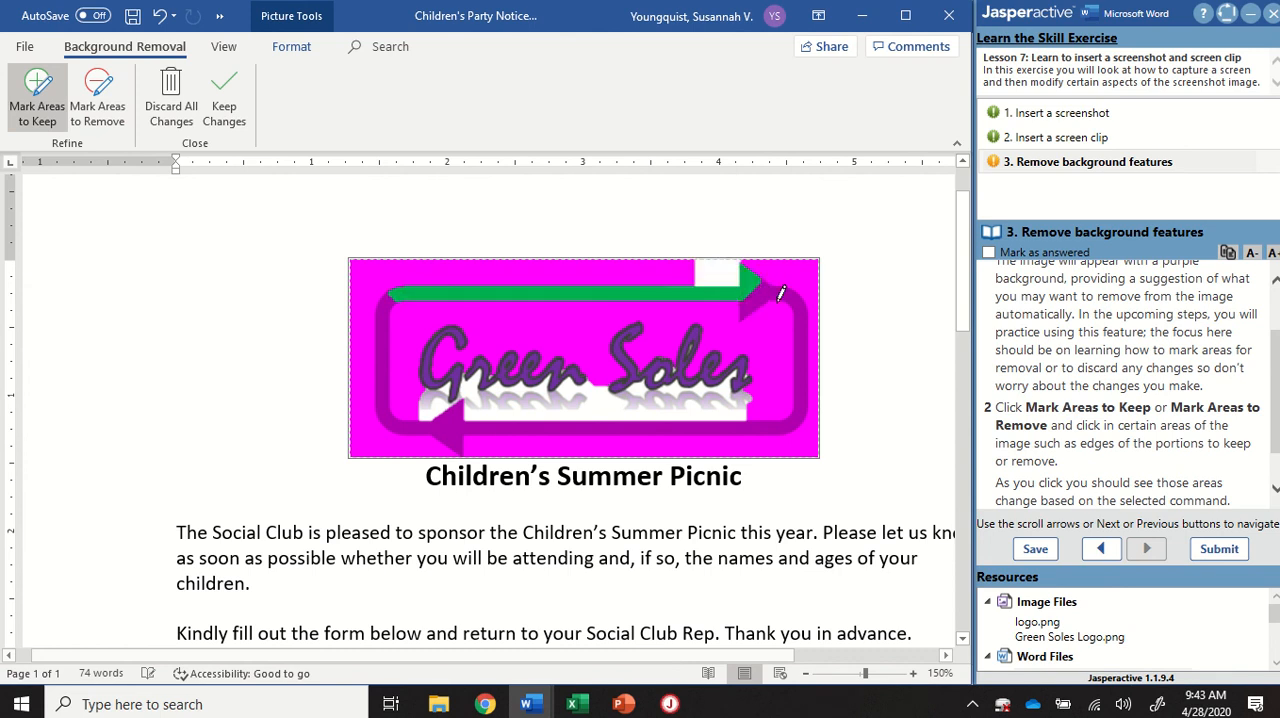
{"action": "left_click_drag", "start_coordinate": [784, 290], "coordinate": [716, 430]}
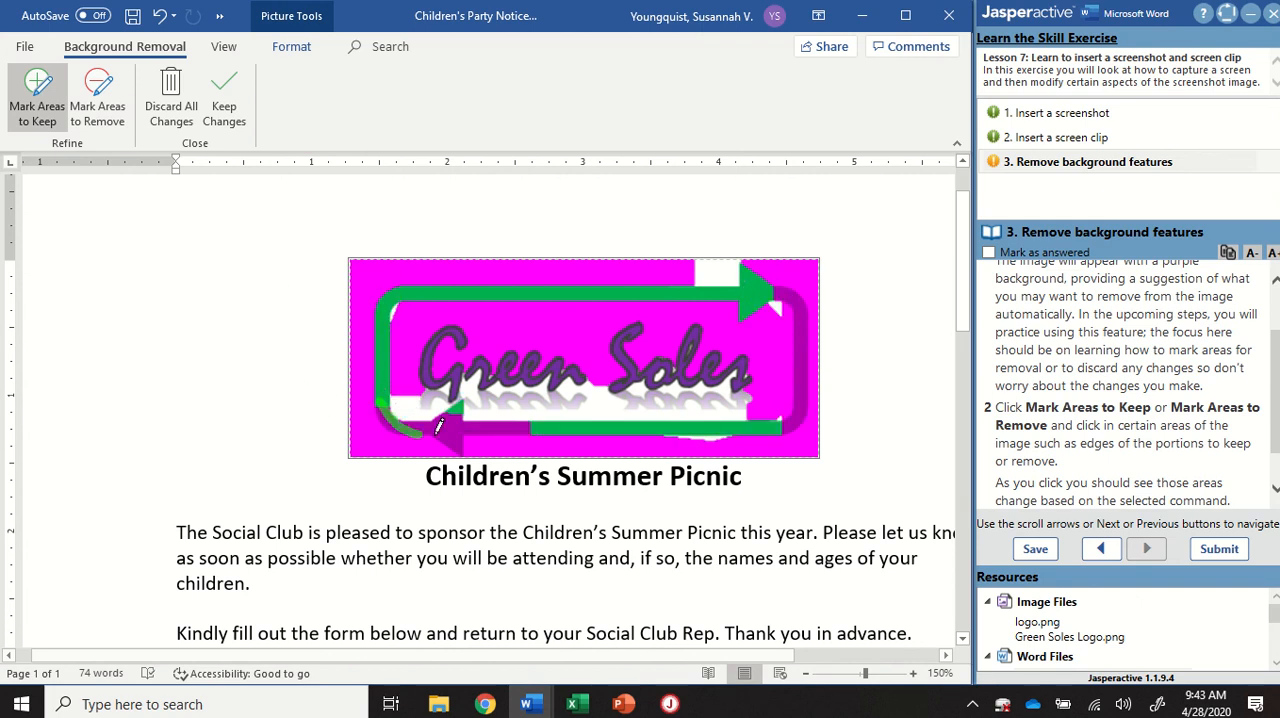
{"action": "left_click", "coordinate": [448, 446]}
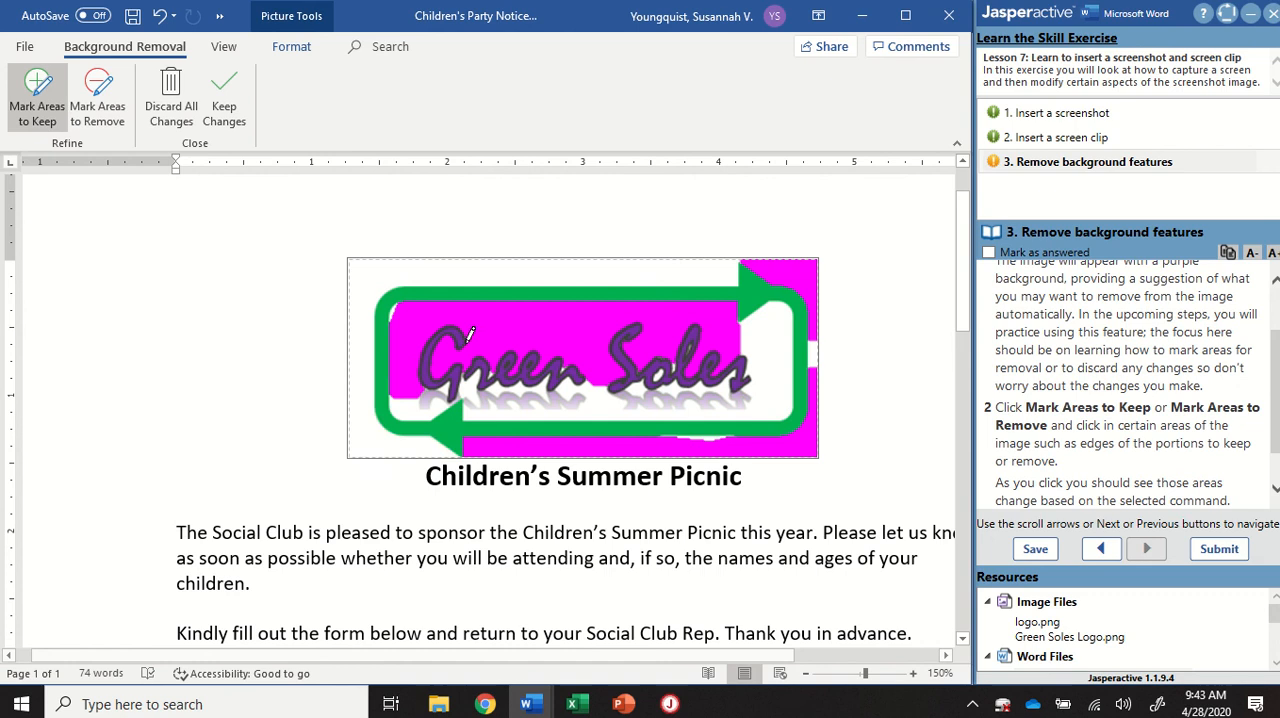
{"action": "left_click", "coordinate": [500, 320]}
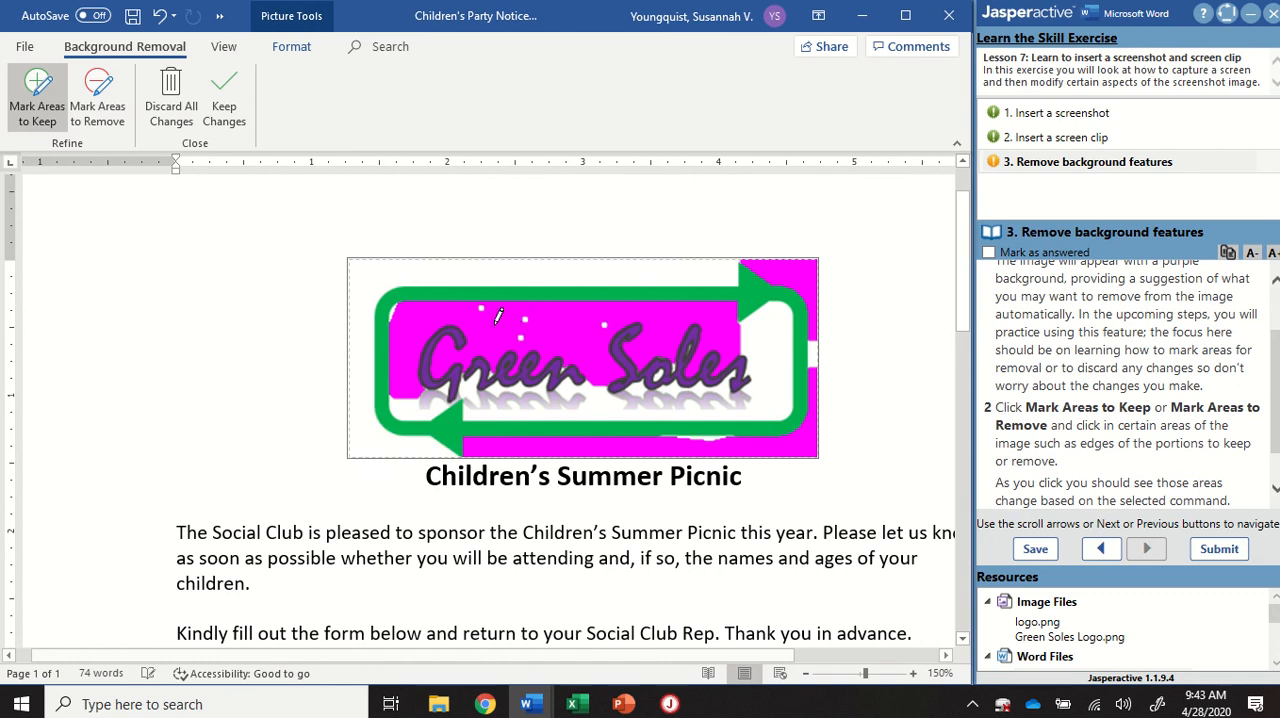
{"action": "left_click", "coordinate": [528, 336]}
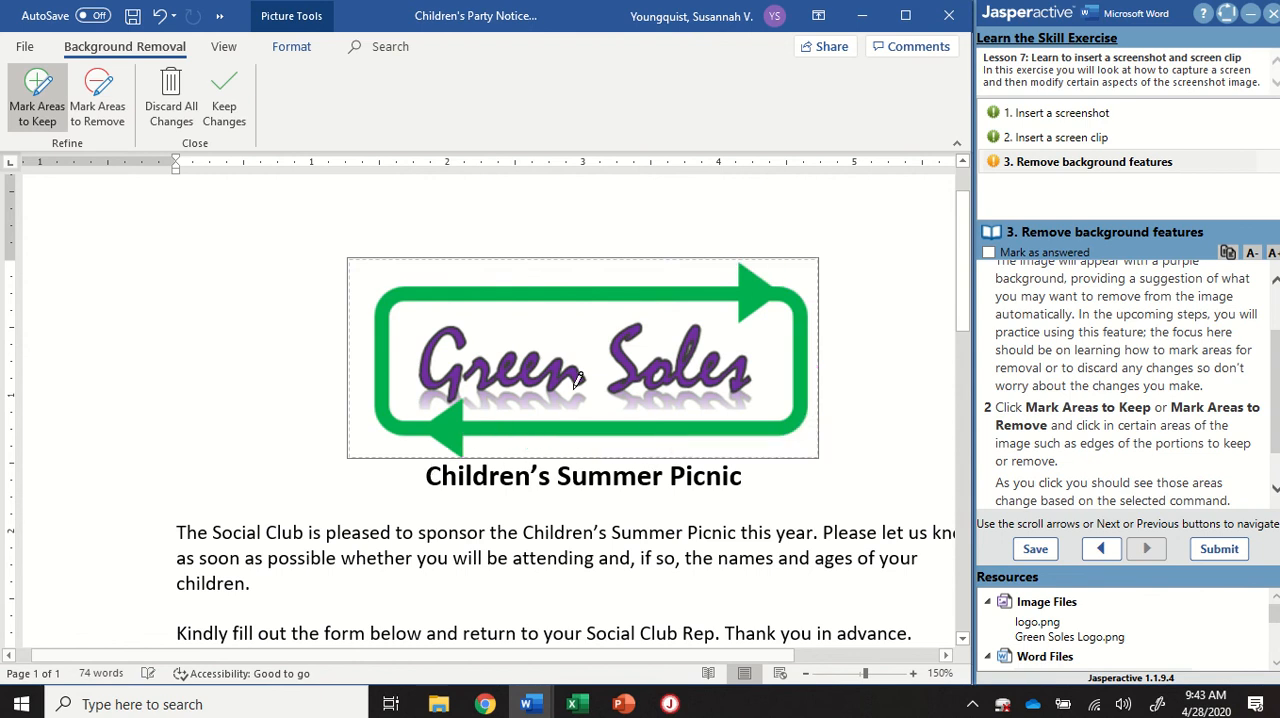
{"action": "mouse_move", "coordinate": [820, 352]}
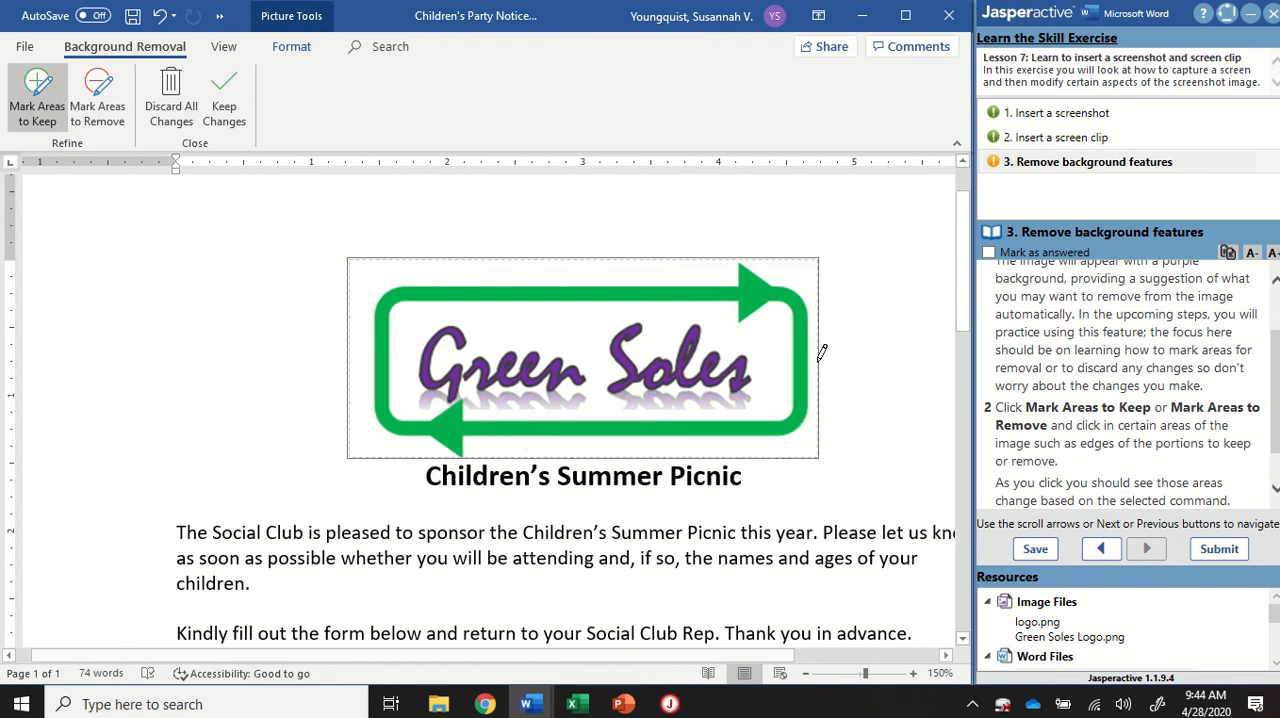
{"action": "left_click", "coordinate": [96, 84]}
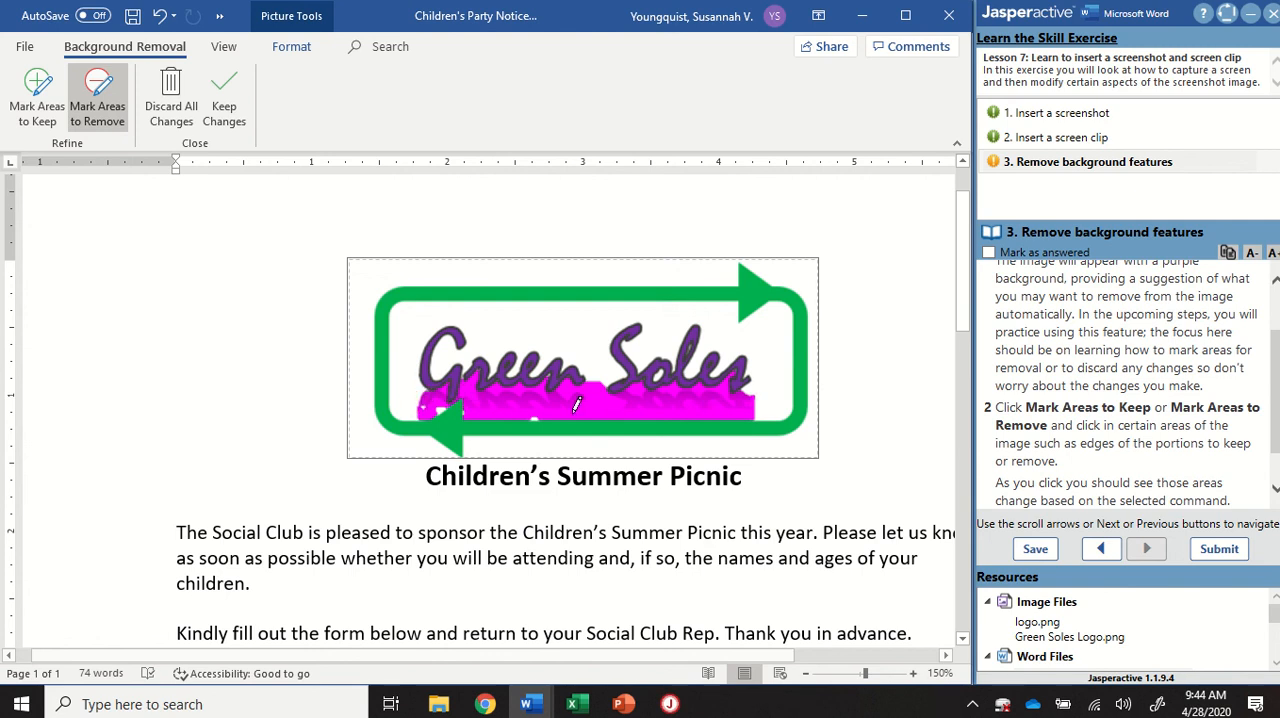
Keep the background-removal changes so the Green Soles logo sits on plain white without its reflection.
{"action": "scroll", "scroll_direction": "down", "scroll_amount": 3}
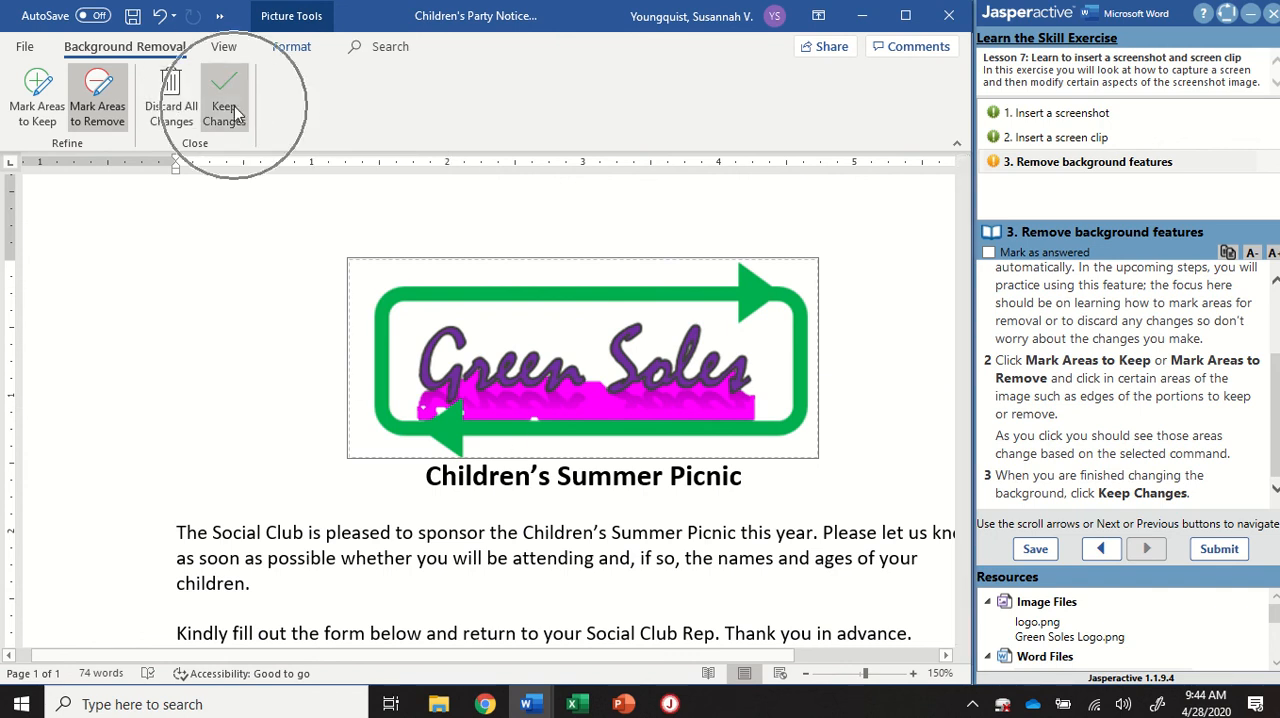
{"action": "left_click", "coordinate": [224, 96]}
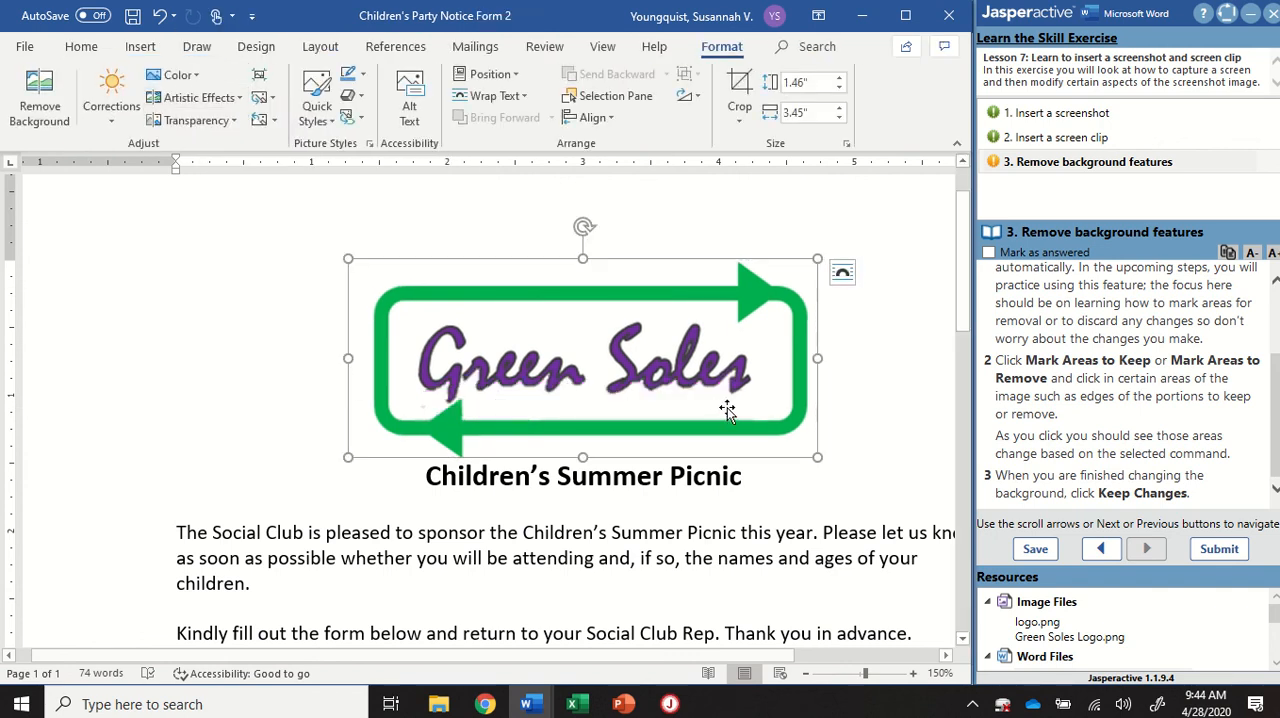
{"action": "mouse_move", "coordinate": [686, 368]}
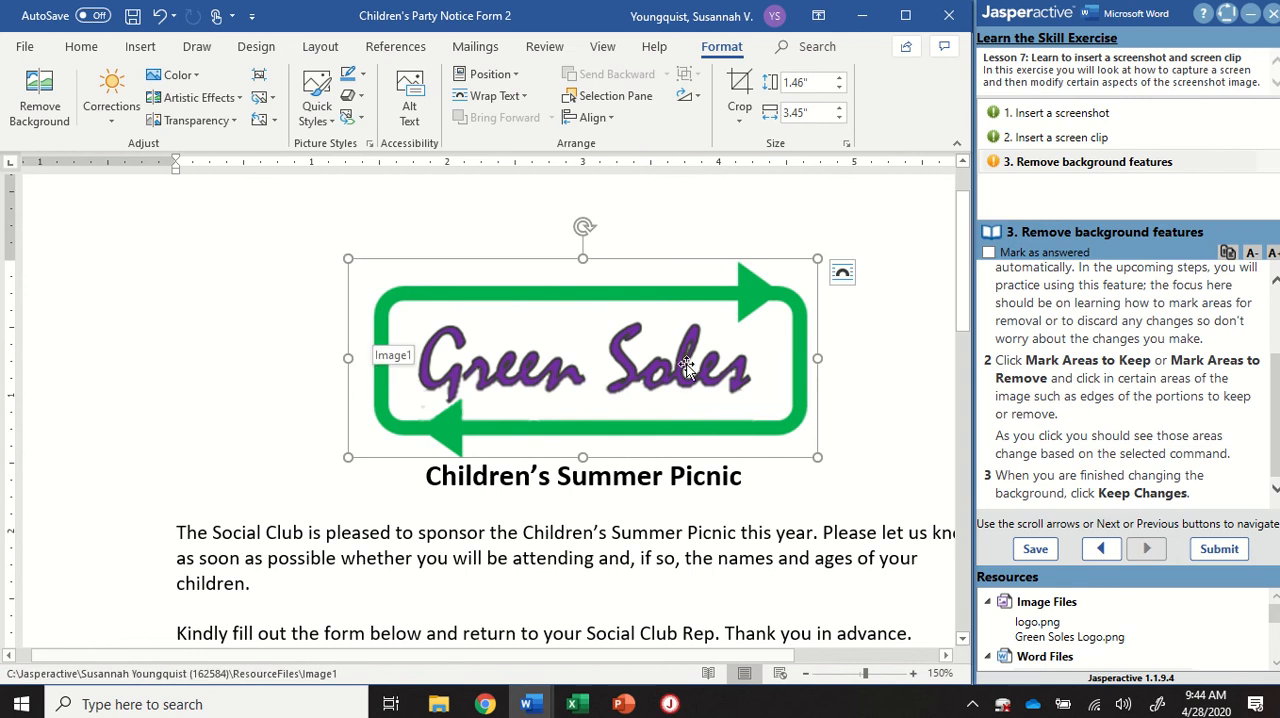
{"action": "mouse_move", "coordinate": [600, 428]}
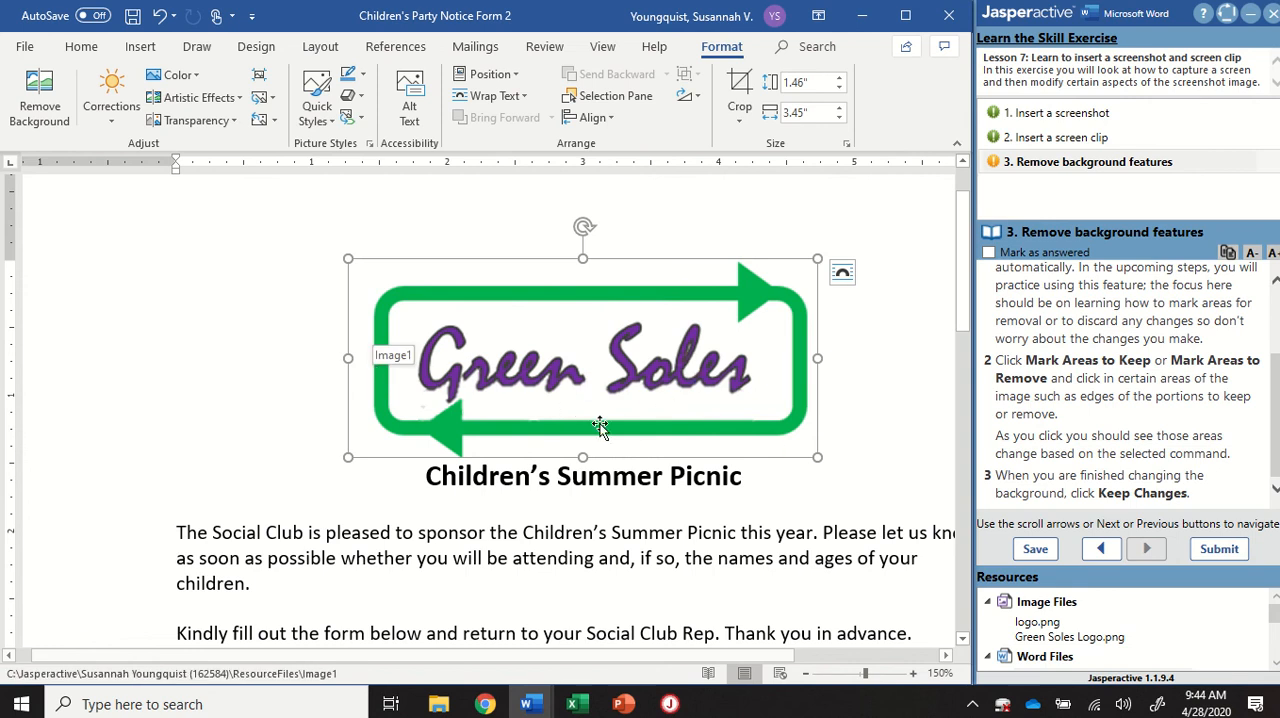